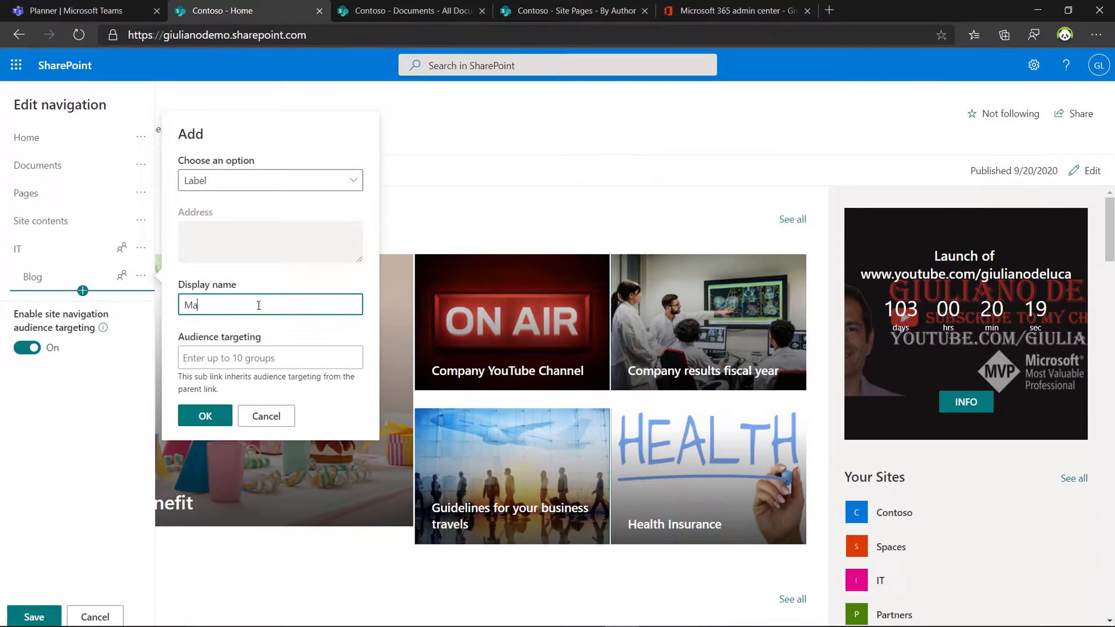
Step: Add a Marketing navigation label targeted to the Global Marketing members group
text(rketing)
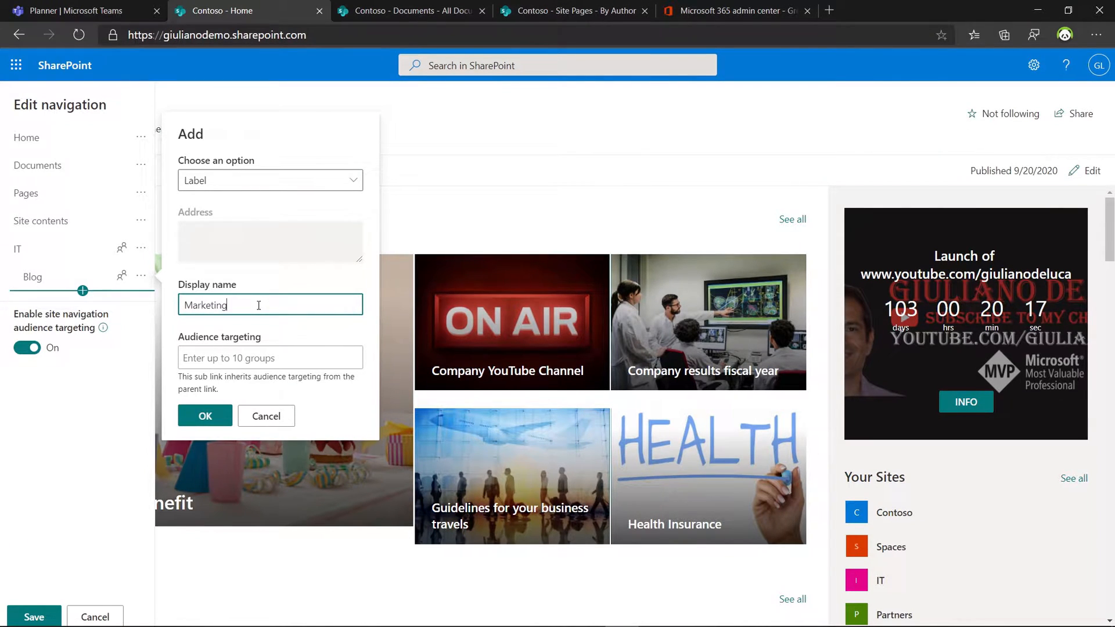
text(mar)
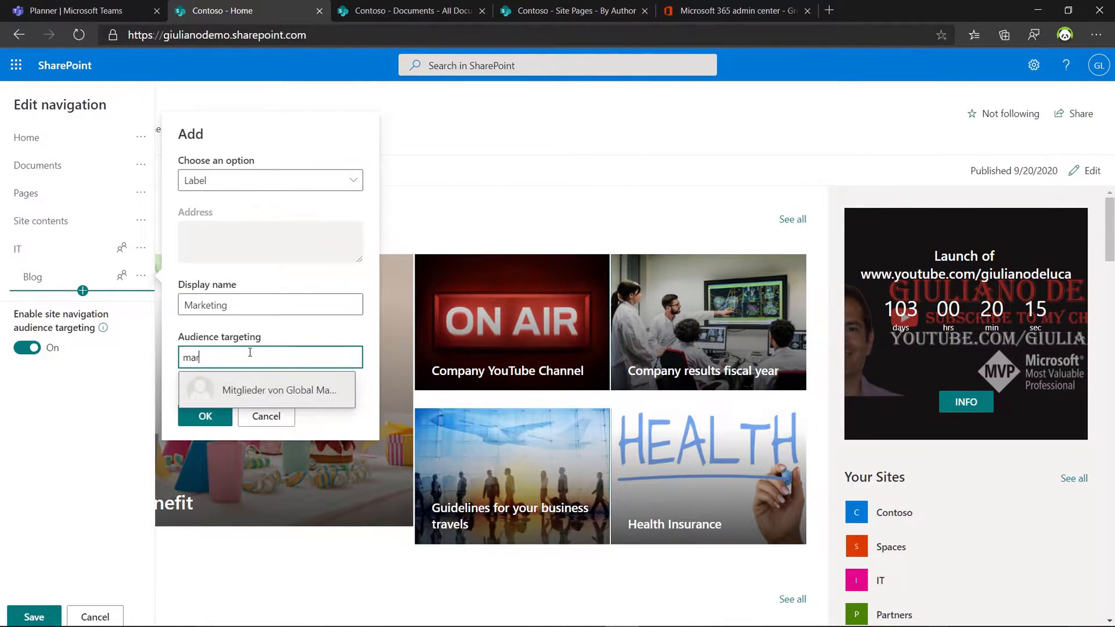
click(277, 390)
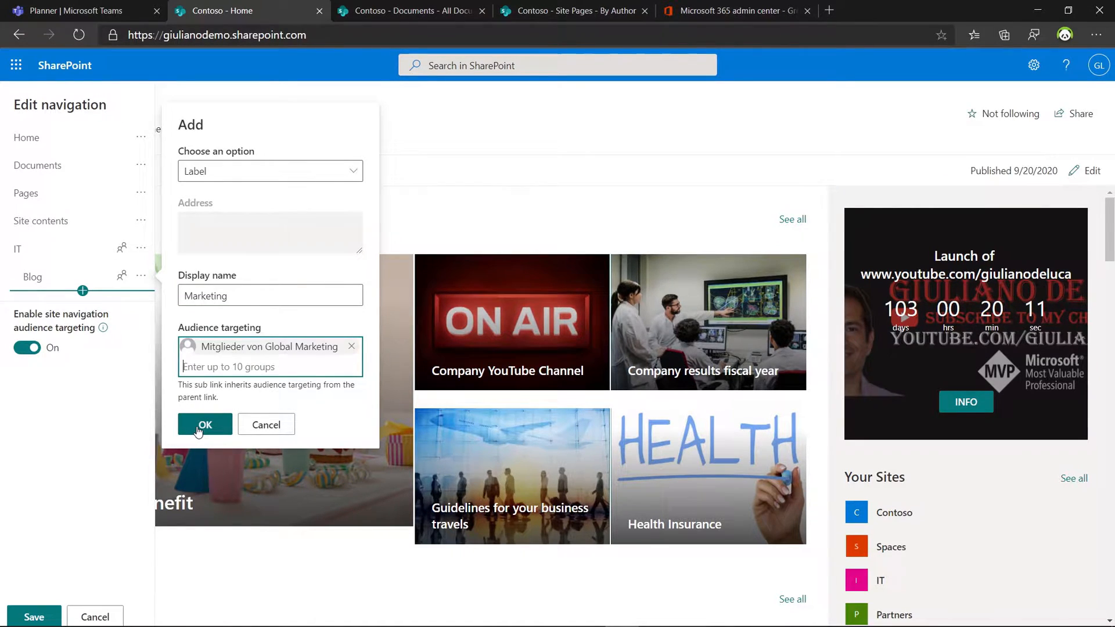
click(205, 425)
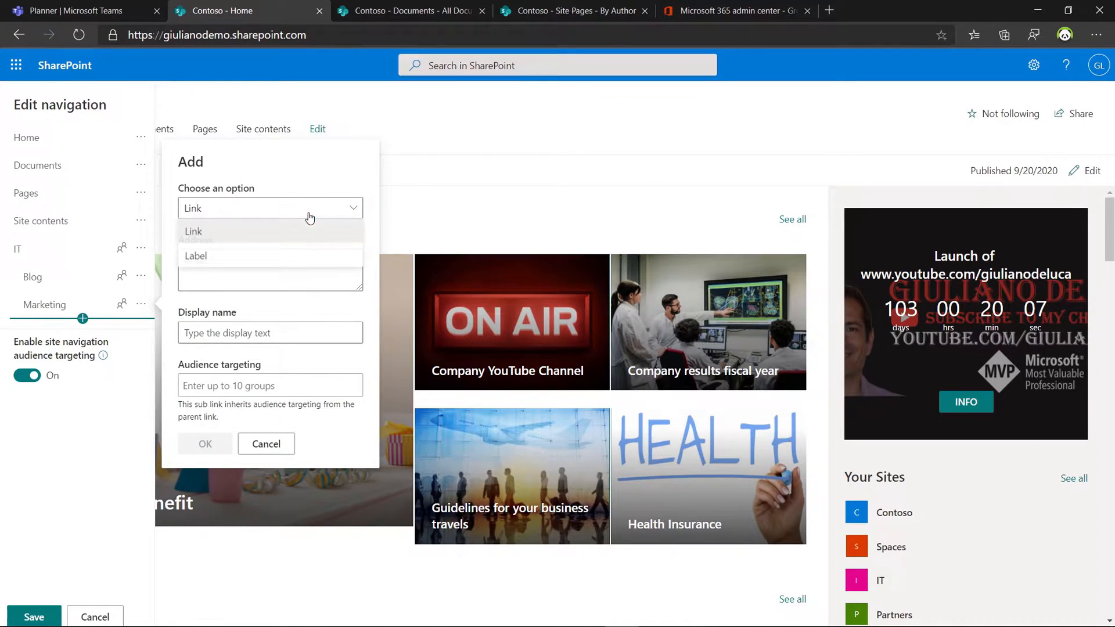
Step: Start an HR label and search for an 'hr' audience group
click(196, 256)
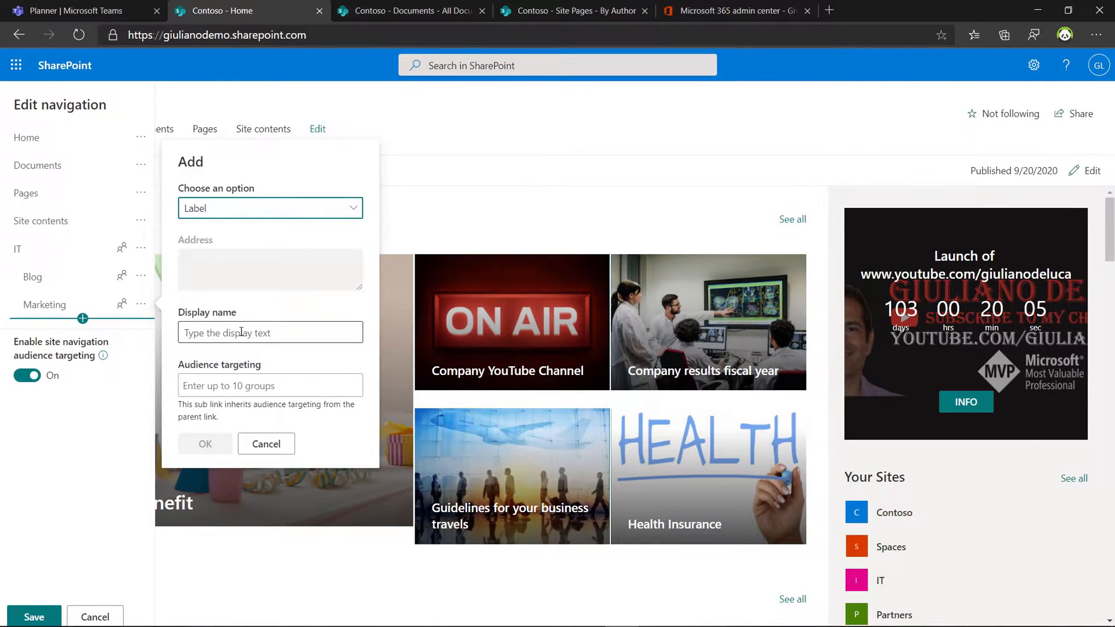
text(HR)
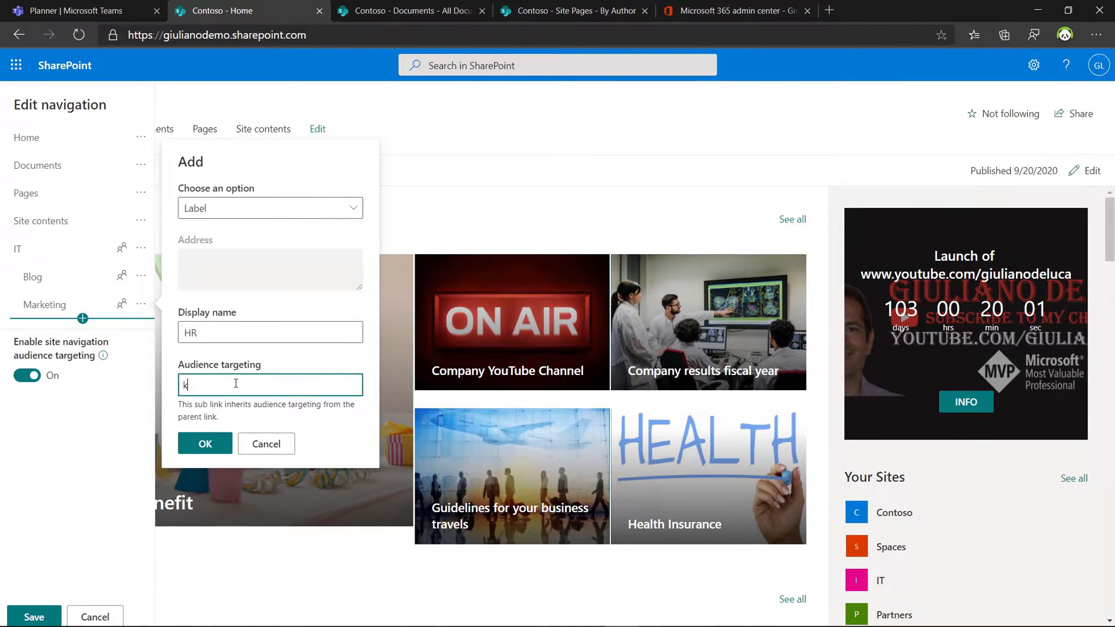
text(hr)
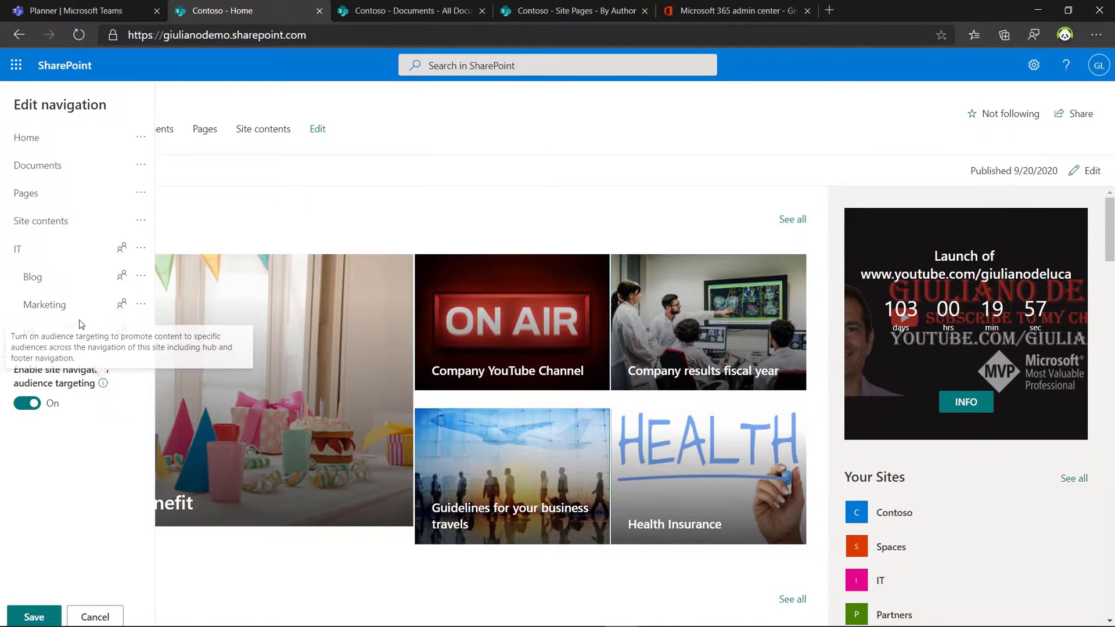
mouse_move(143, 361)
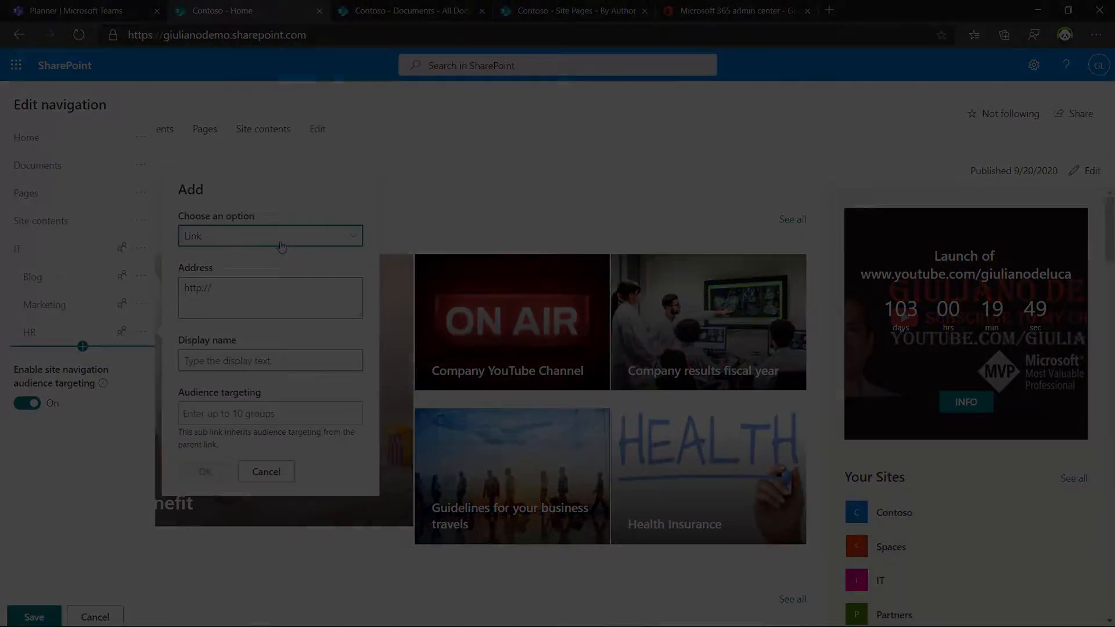
click(266, 472)
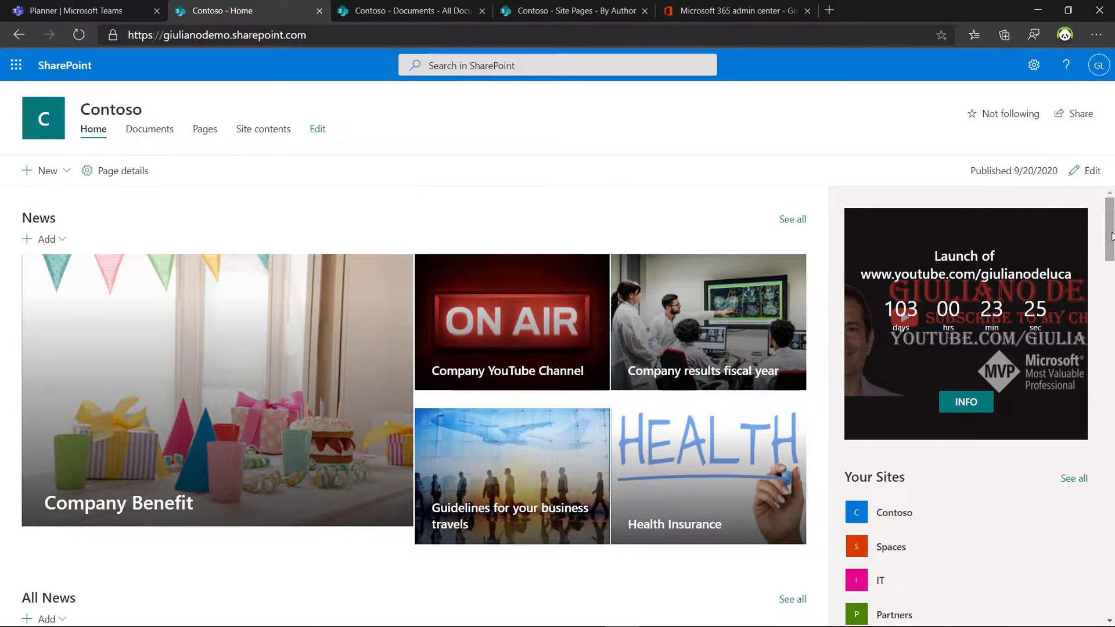
scroll(down, 3)
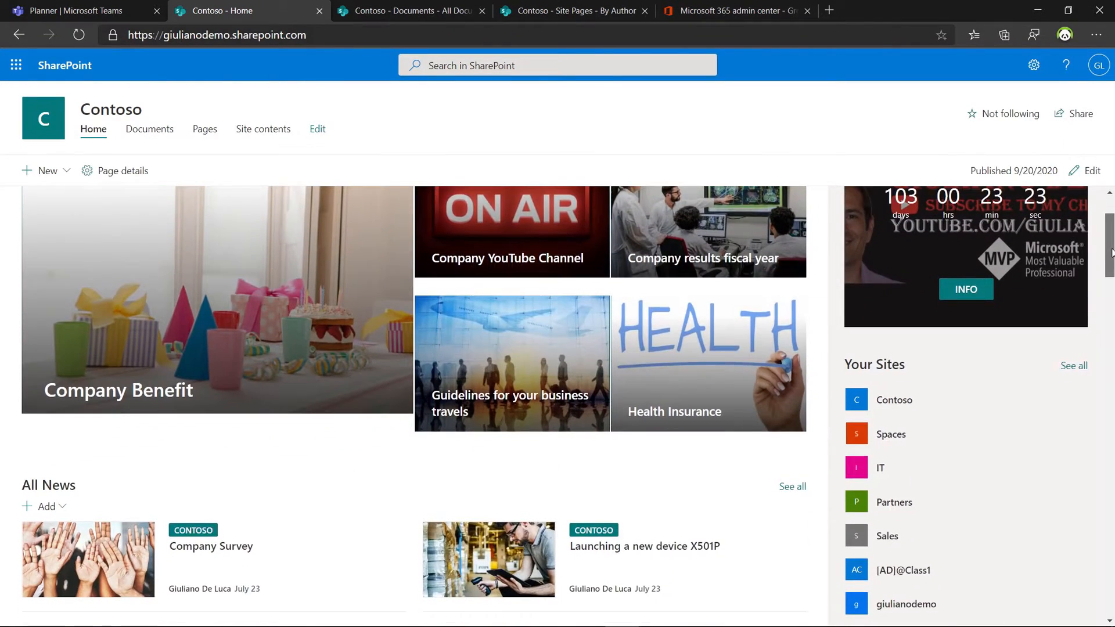
scroll(down, 3)
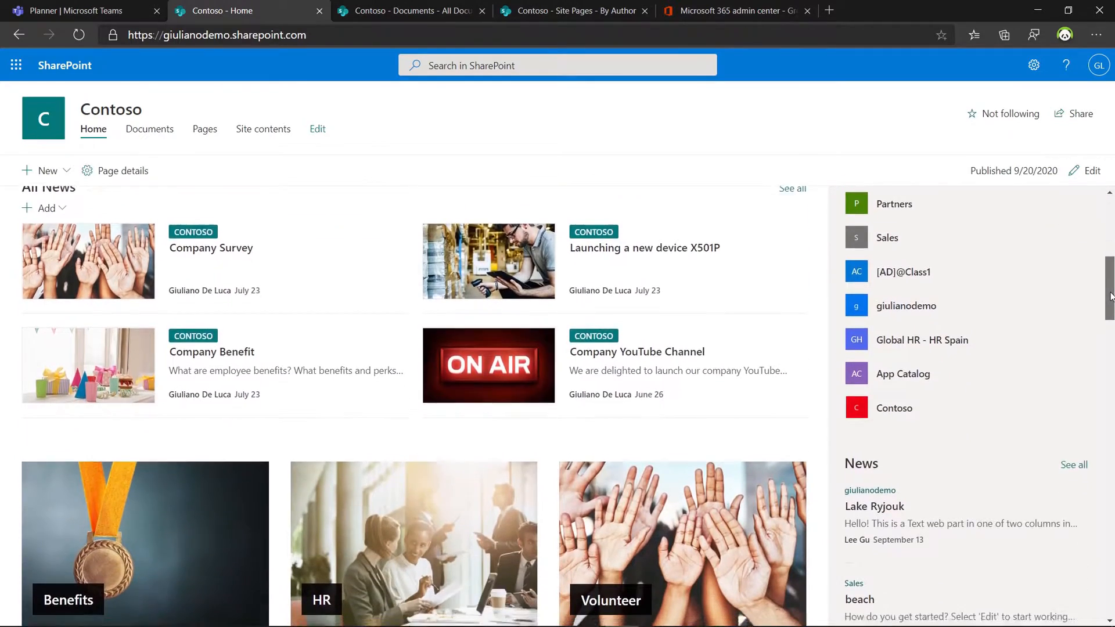
scroll(down, 3)
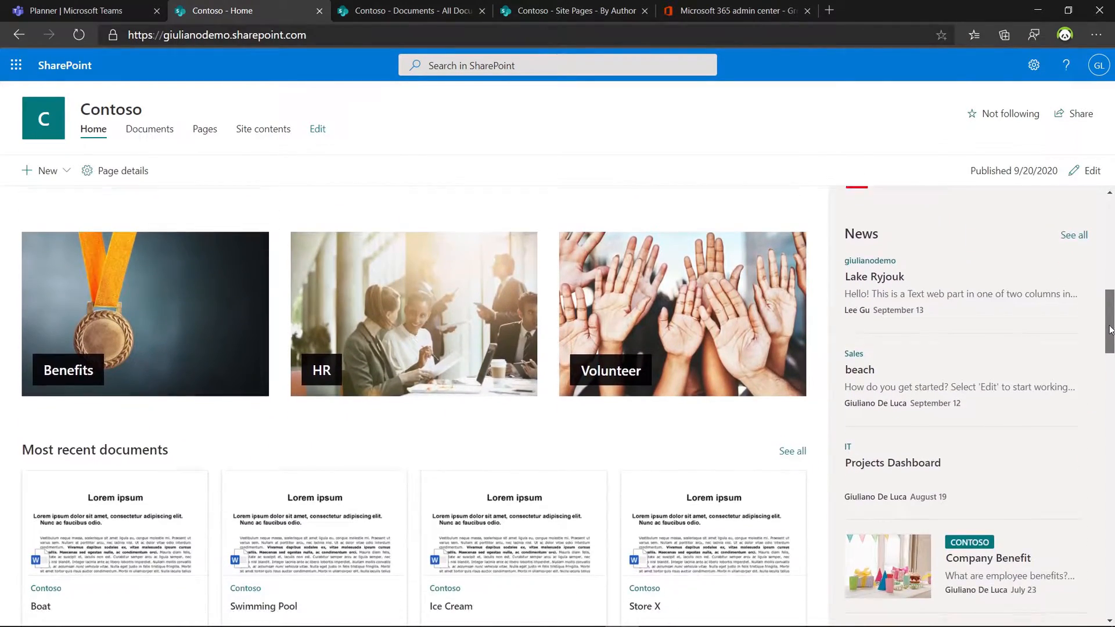
scroll(down, 3)
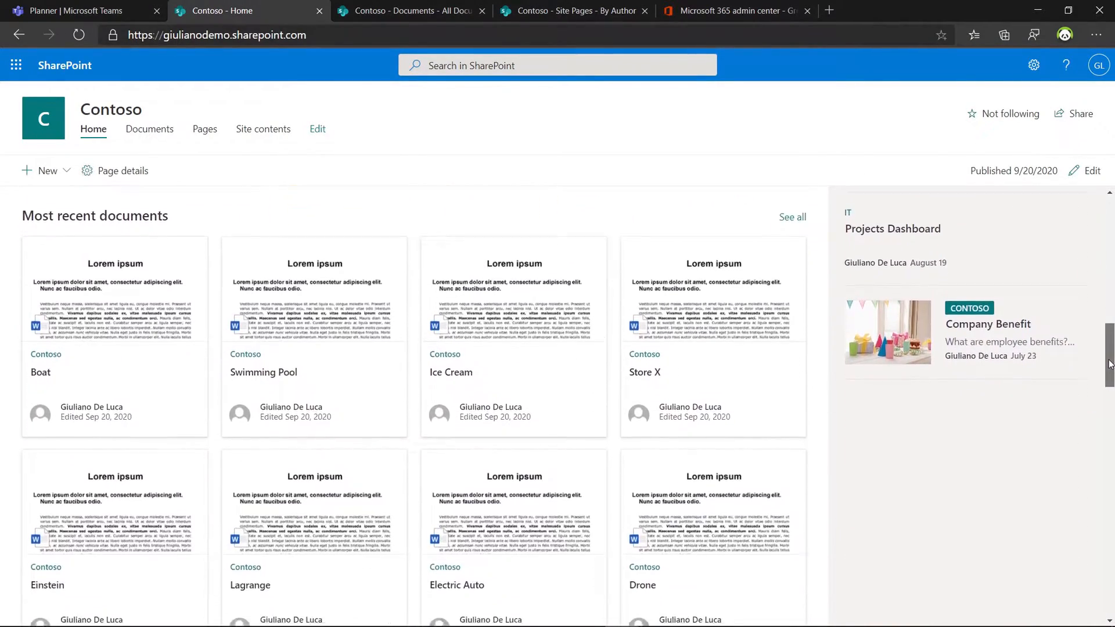
scroll(down, 3)
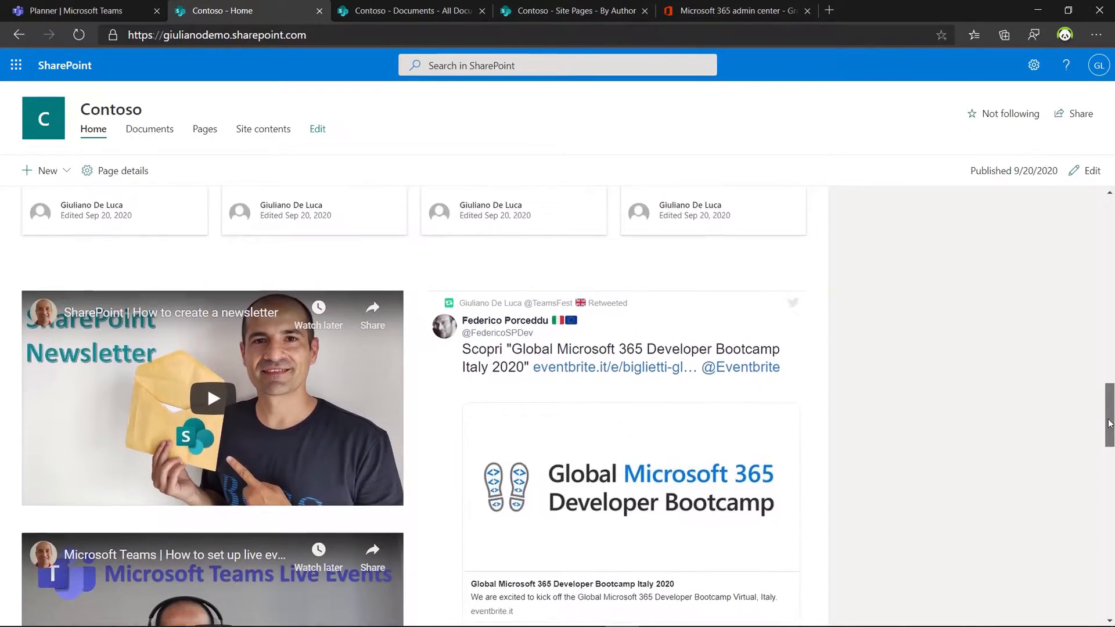
scroll(down, 3)
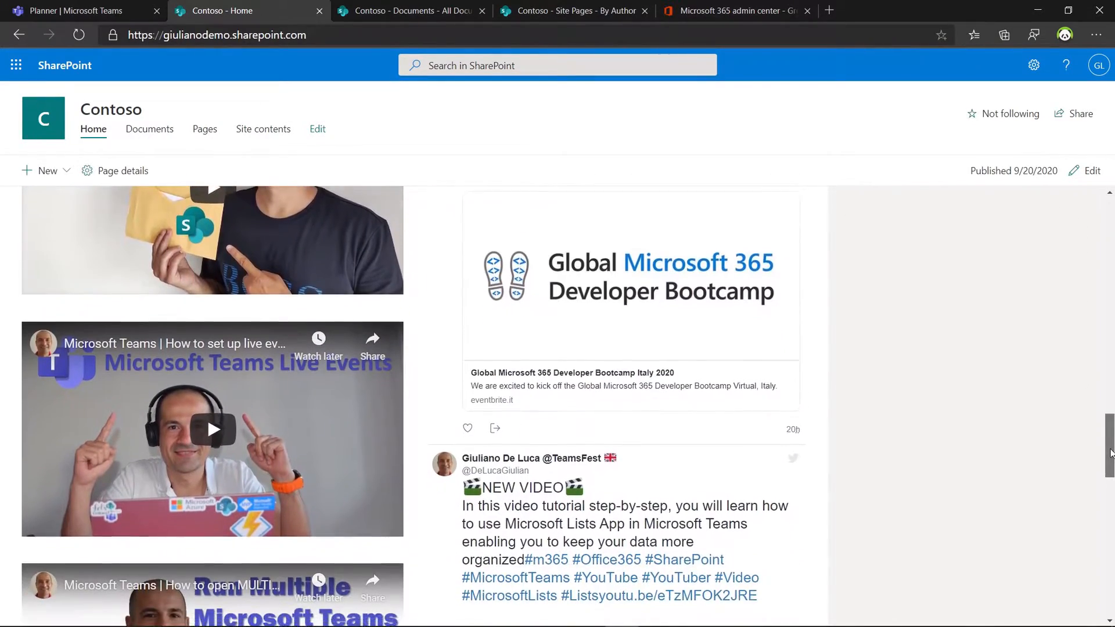
scroll(down, 3)
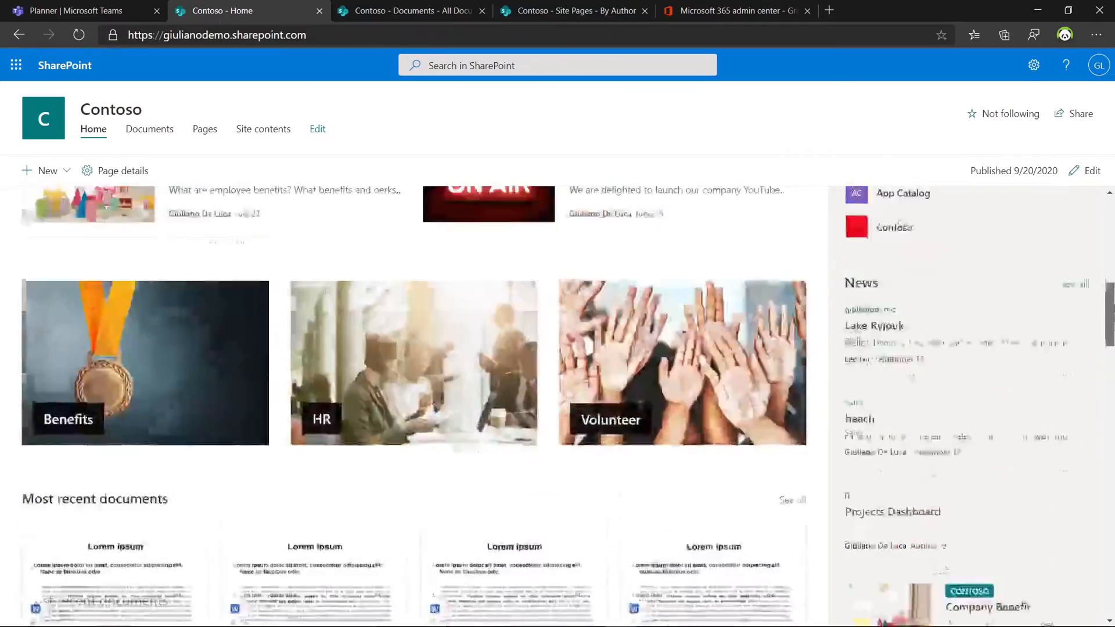
scroll(up, 3)
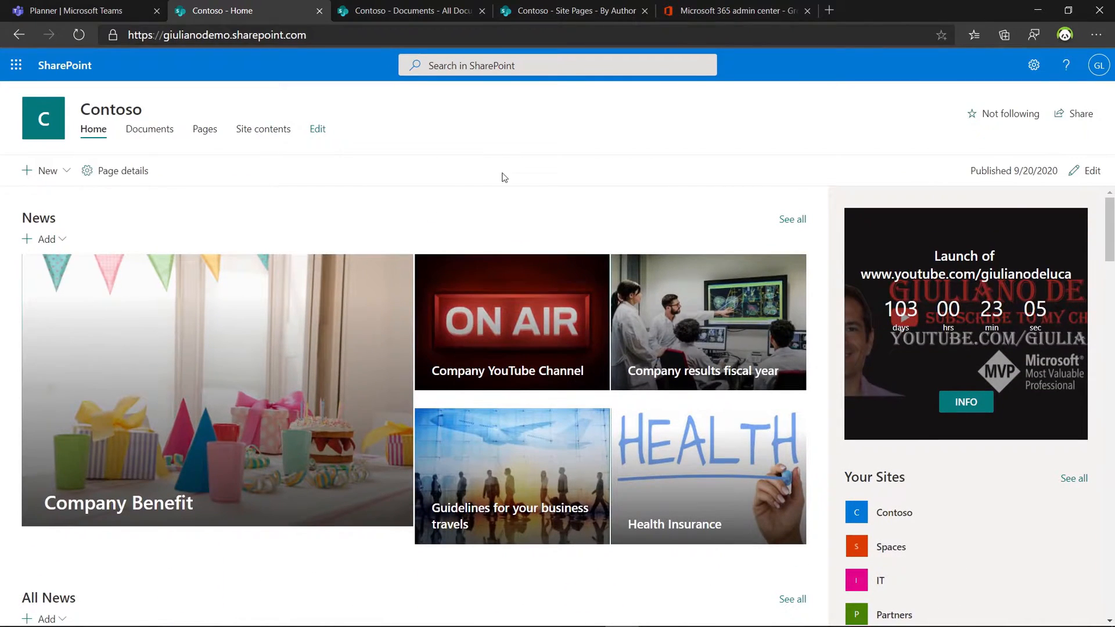
mouse_move(104, 373)
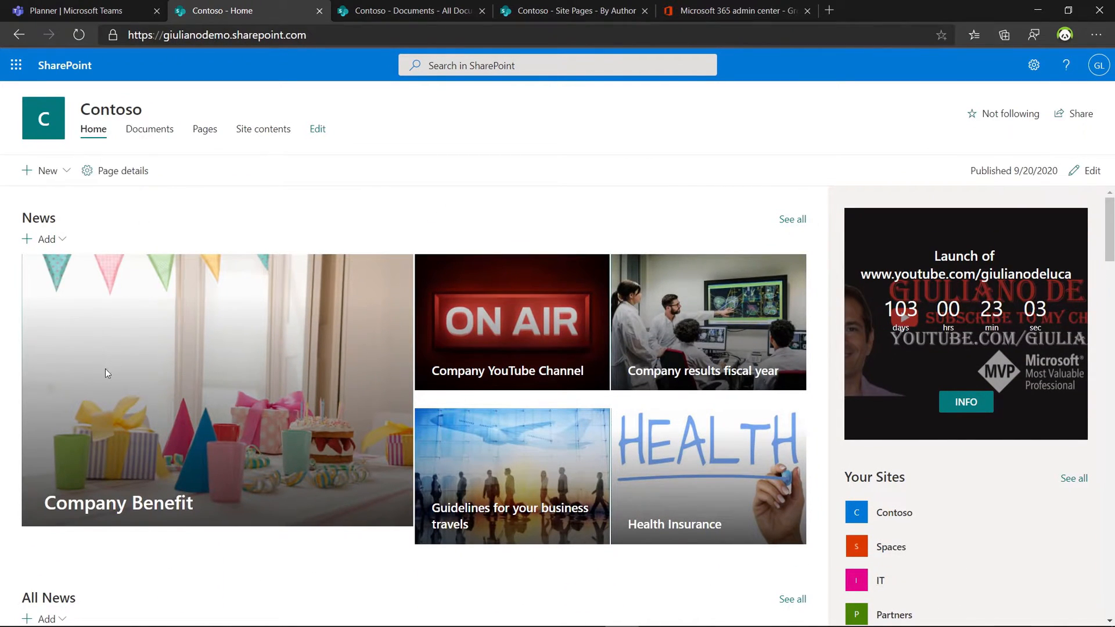
mouse_move(226, 453)
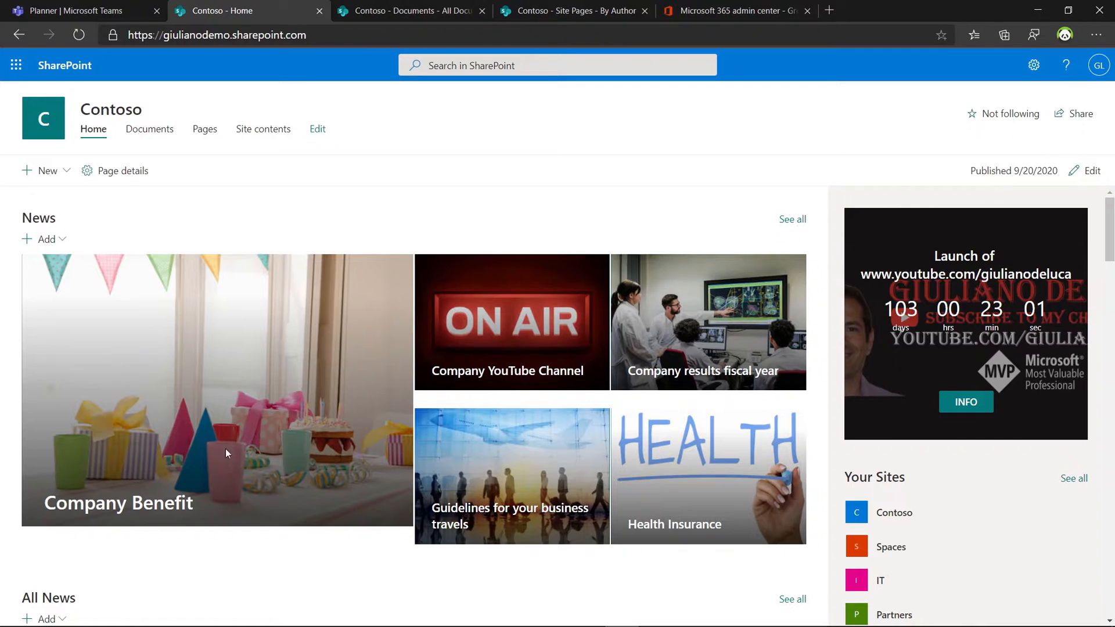
mouse_move(495, 389)
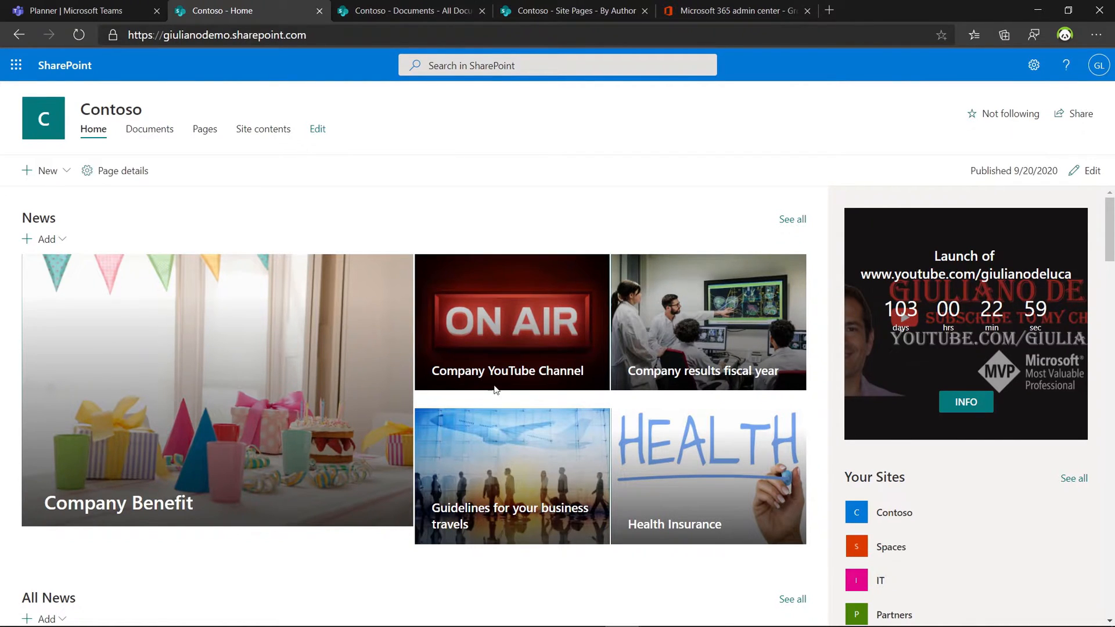
mouse_move(498, 203)
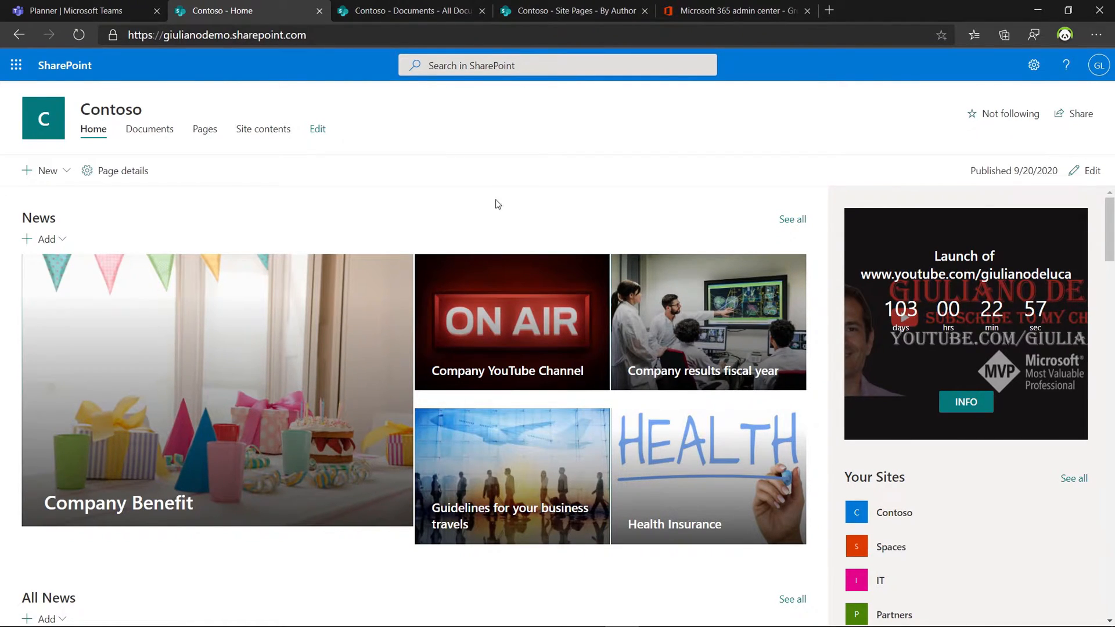
Step: Review page audiences in Site Pages, then return to the Contoso home page
click(573, 11)
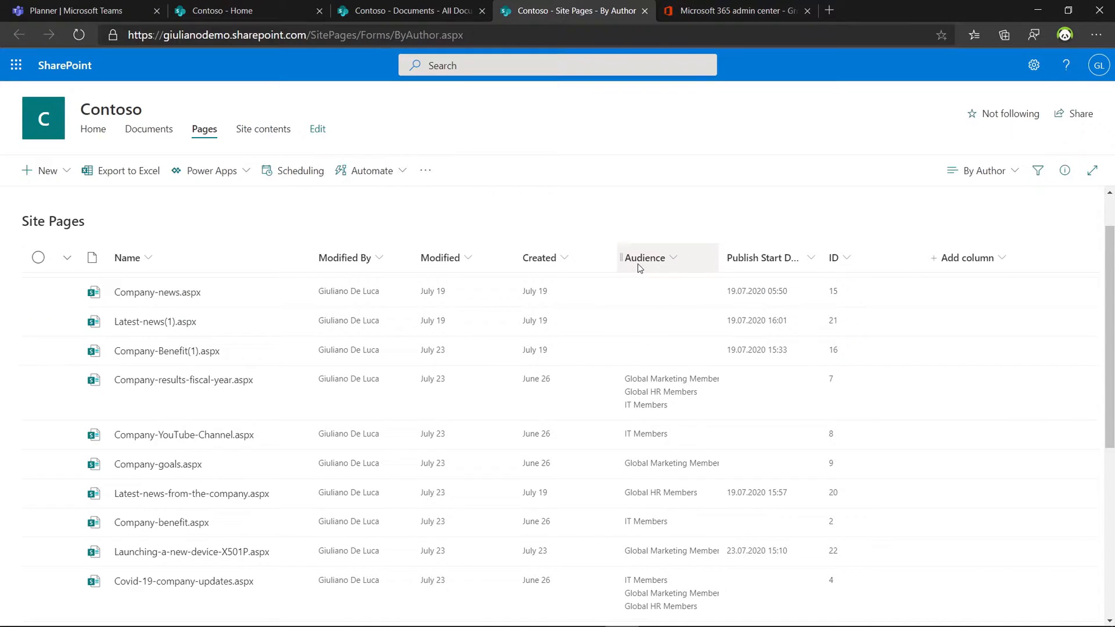
mouse_move(655, 463)
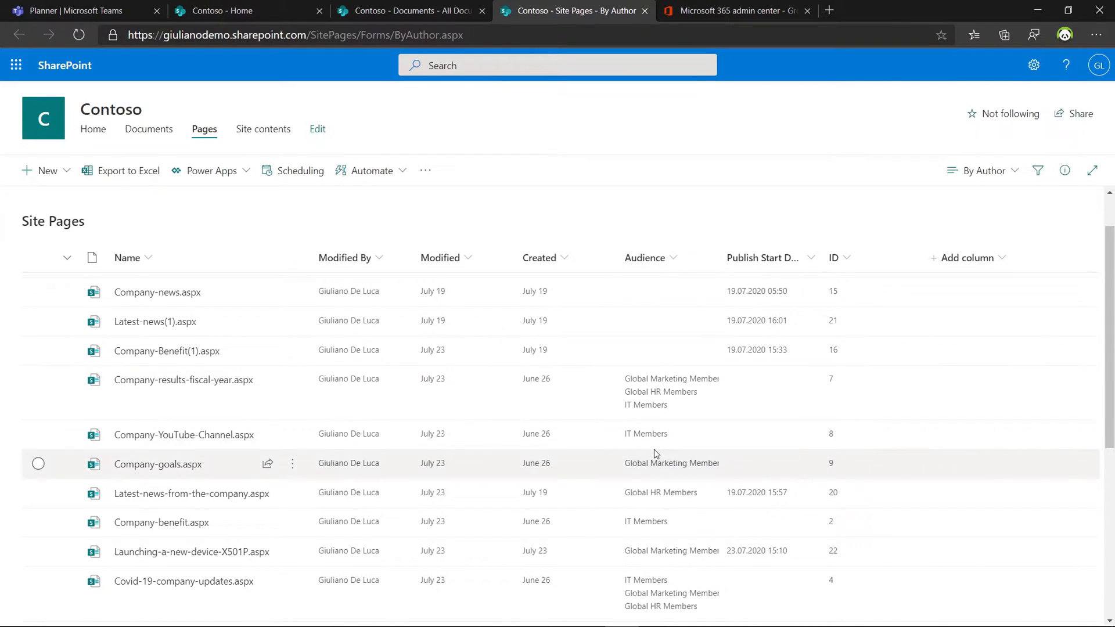
mouse_move(890, 434)
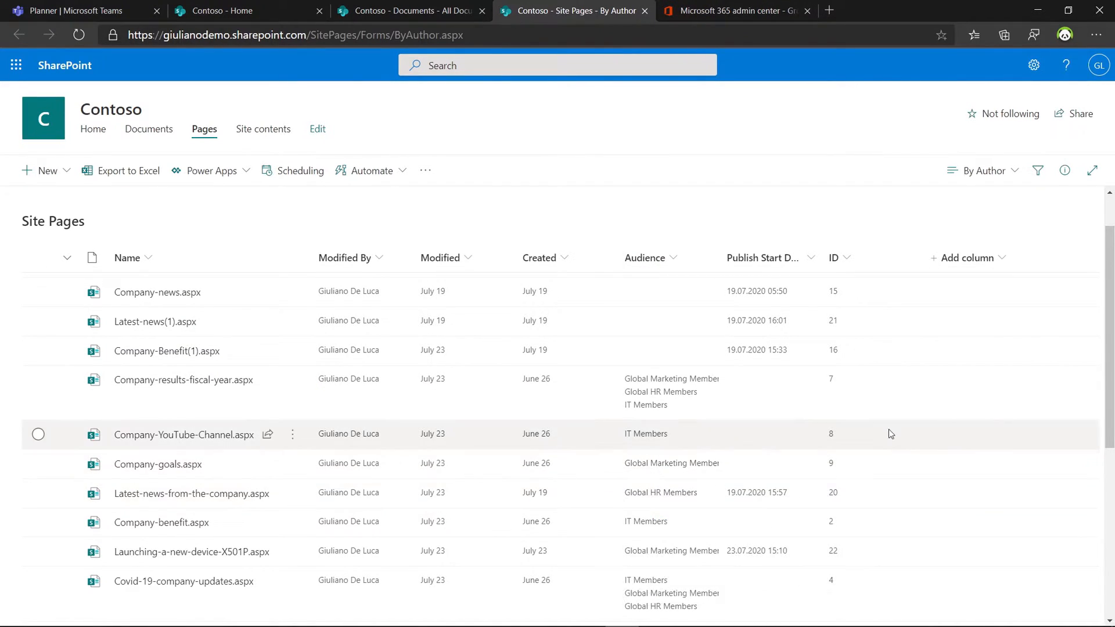
mouse_move(578, 443)
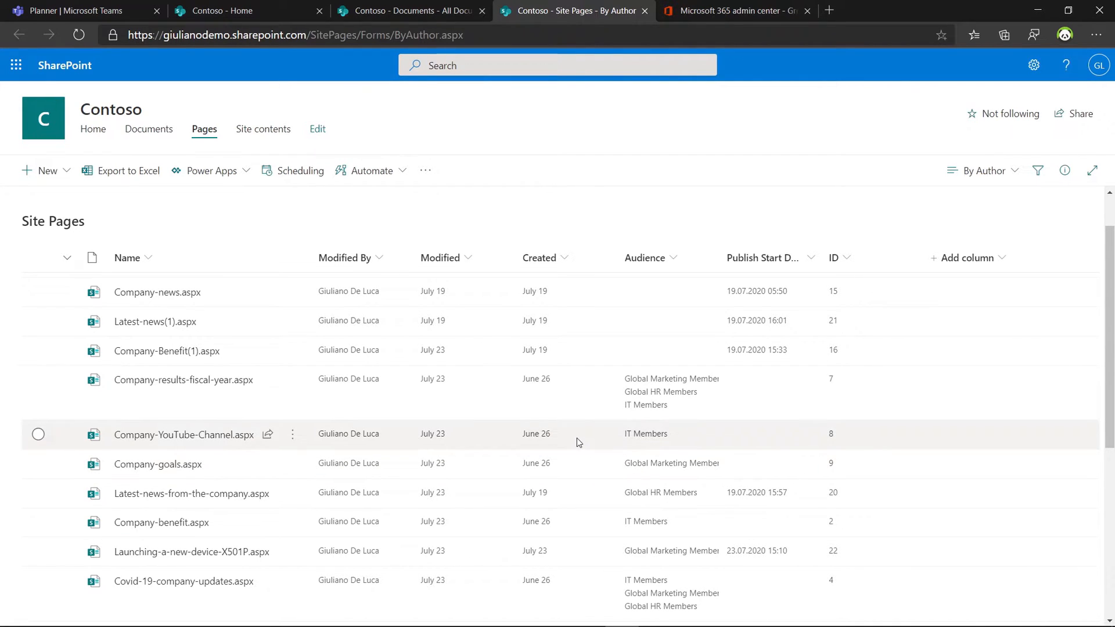
mouse_move(652, 493)
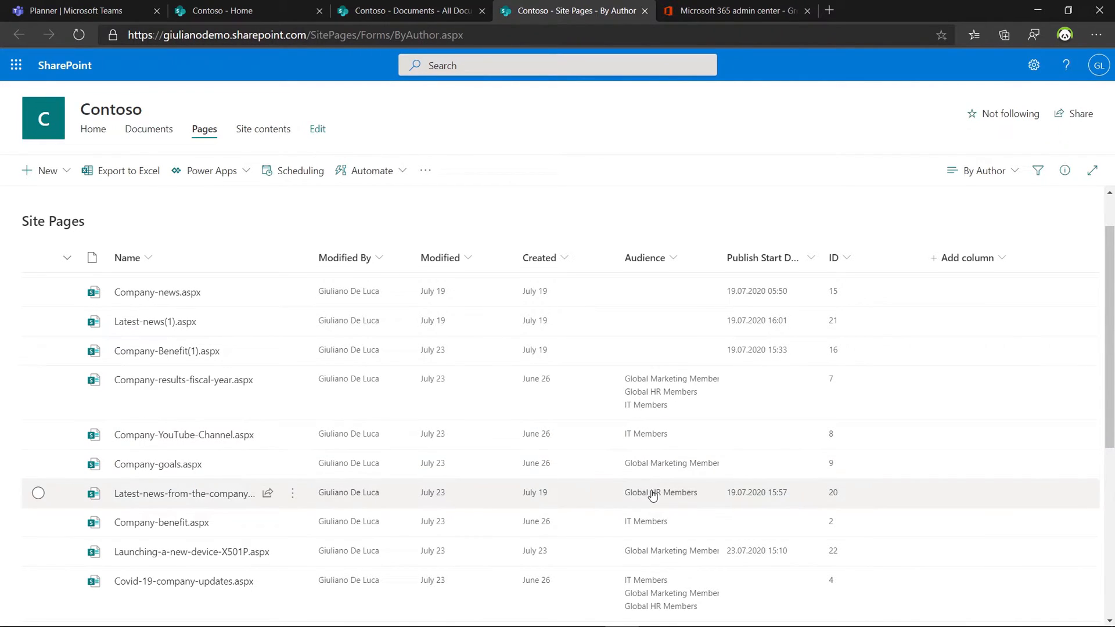
mouse_move(661, 350)
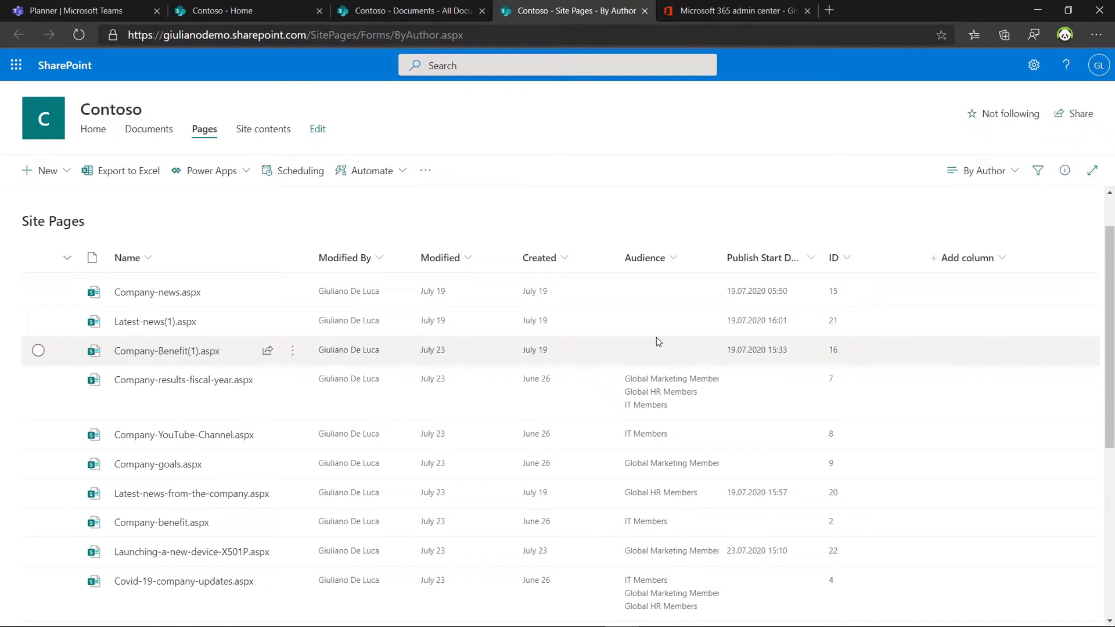
mouse_move(510, 205)
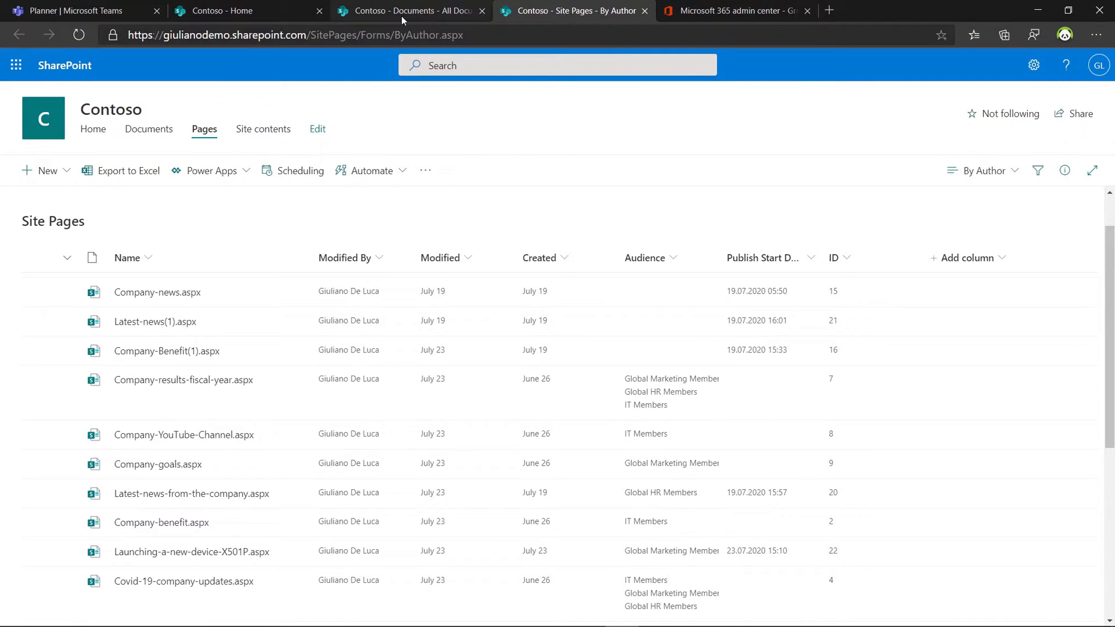
click(241, 10)
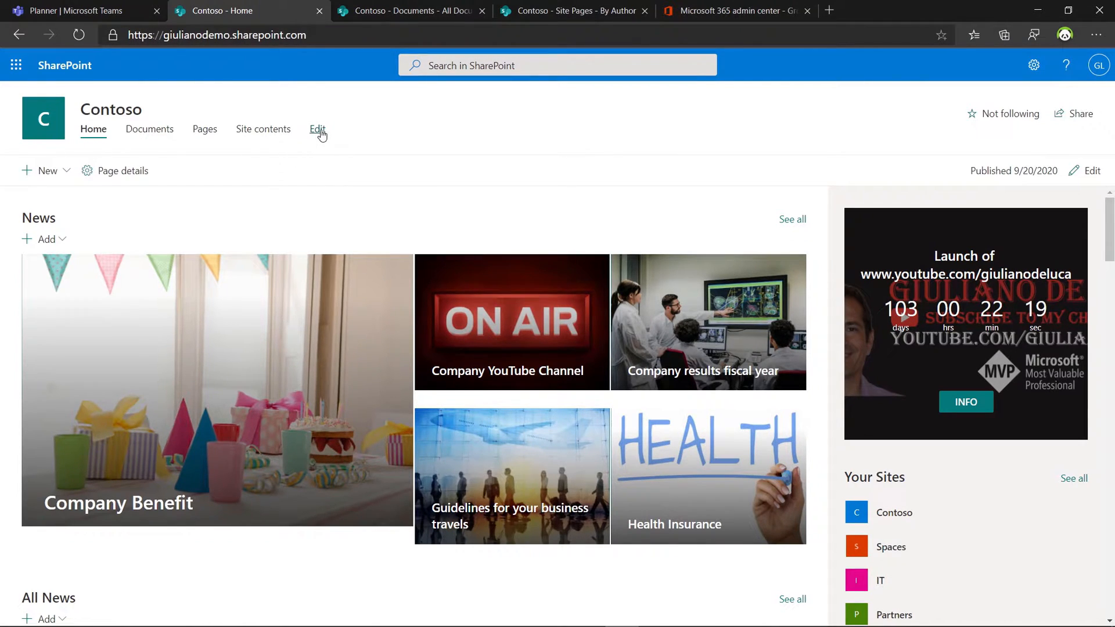
Step: Open Edit navigation, close the account details, and return to the Microsoft 365 admin center
click(317, 129)
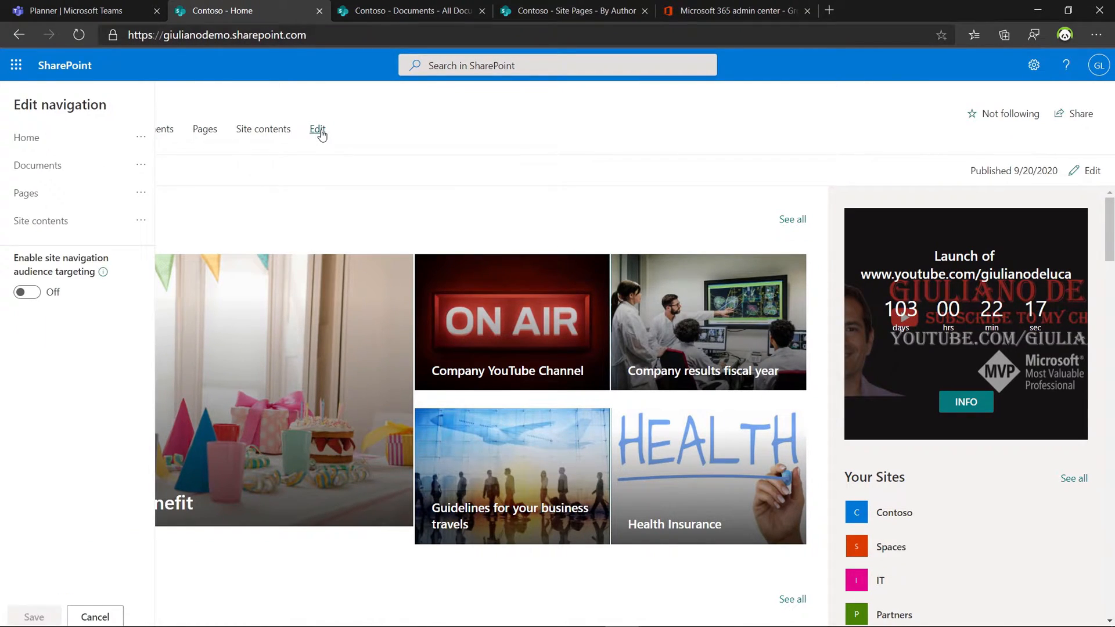
mouse_move(544, 158)
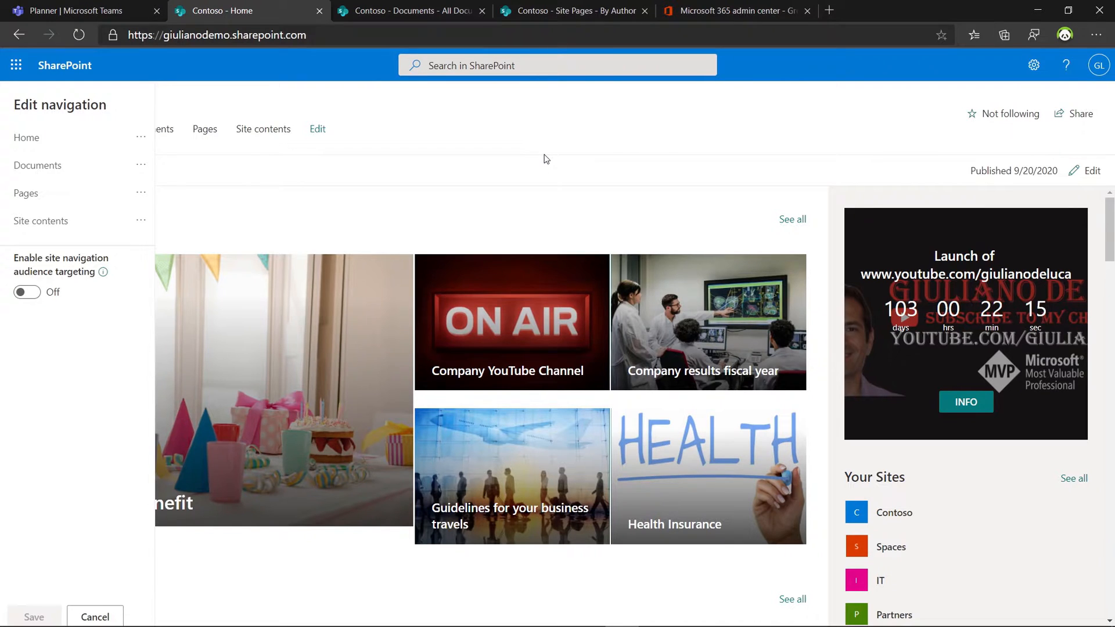
mouse_move(852, 63)
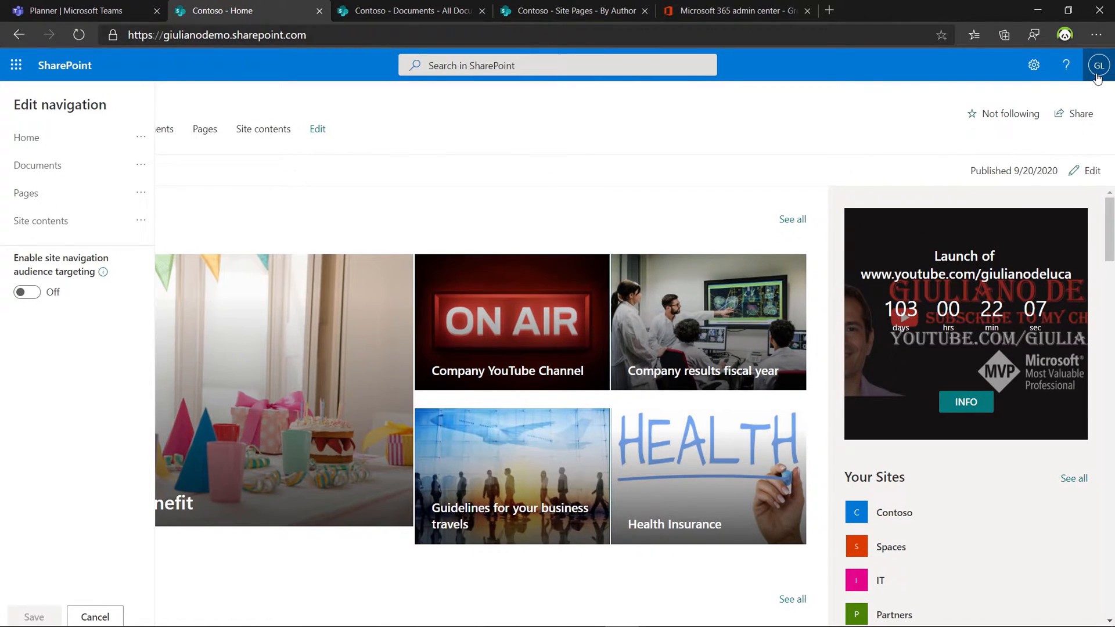
mouse_move(662, 614)
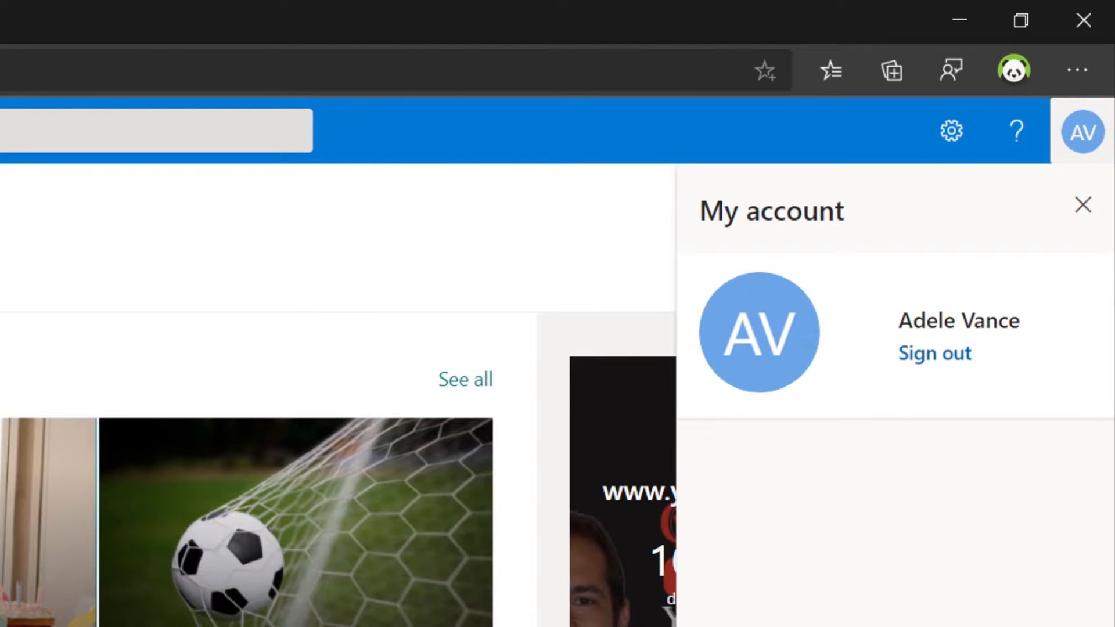
click(1083, 205)
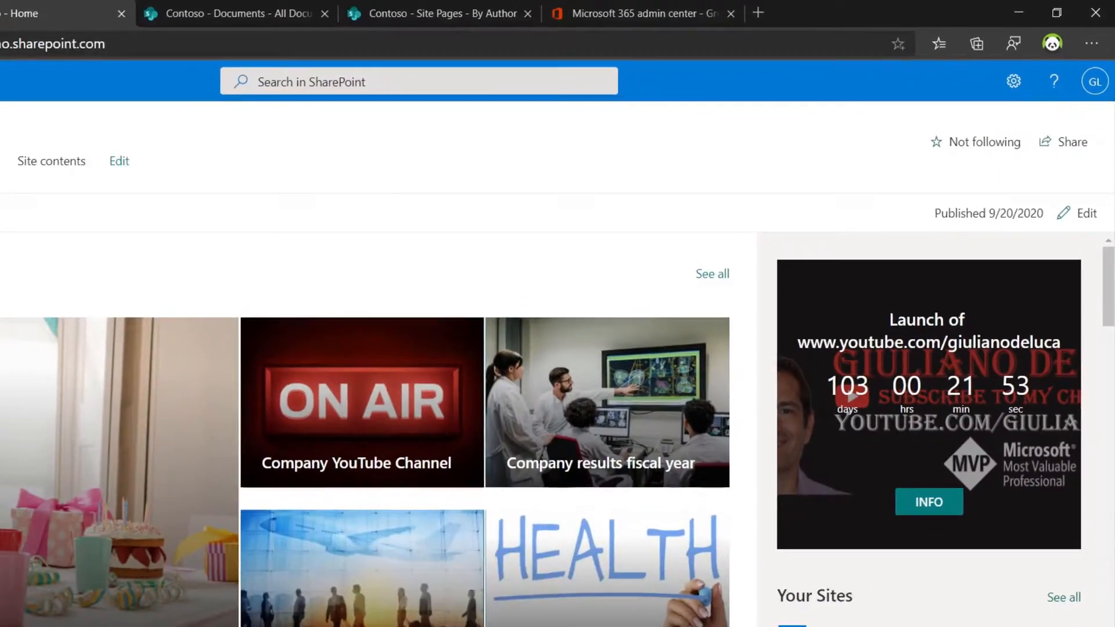
click(732, 10)
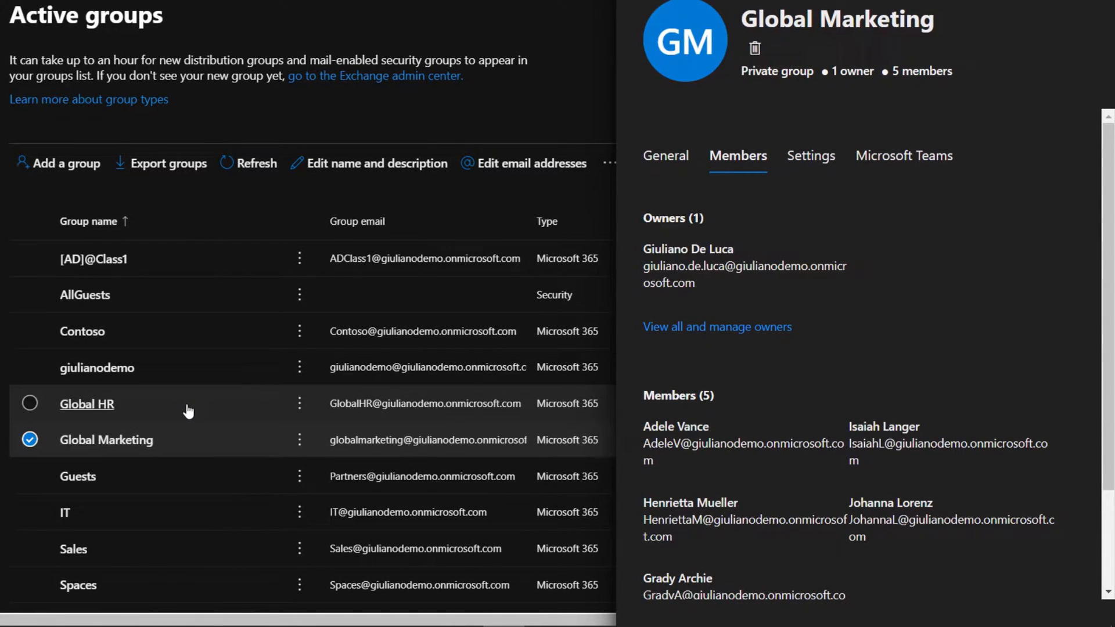
Step: View the member lists of the Global HR and IT groups
click(87, 403)
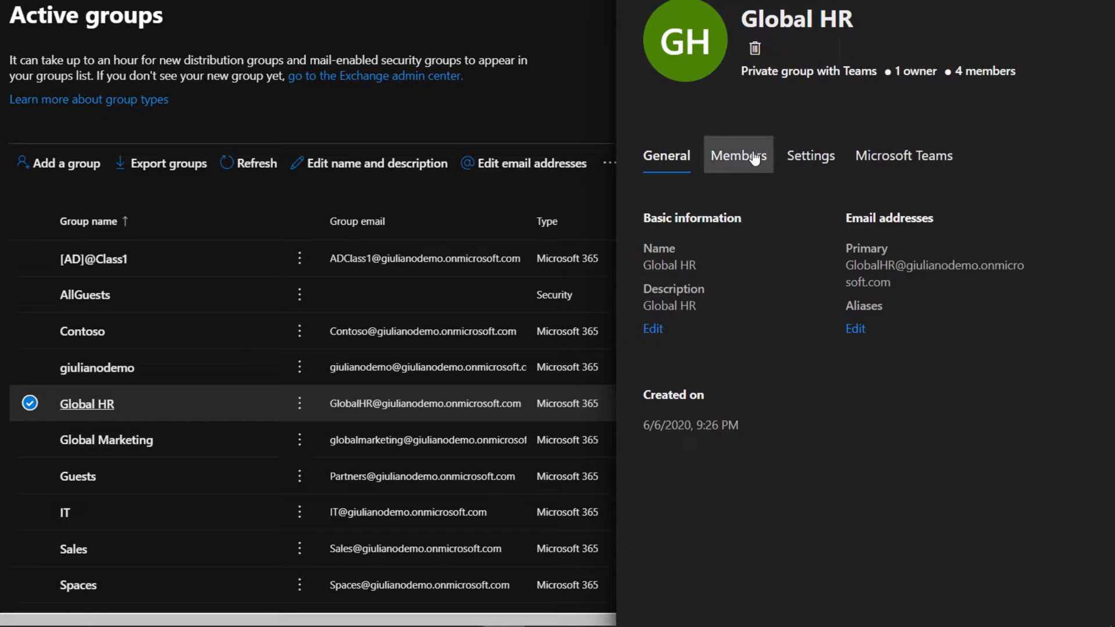
click(738, 155)
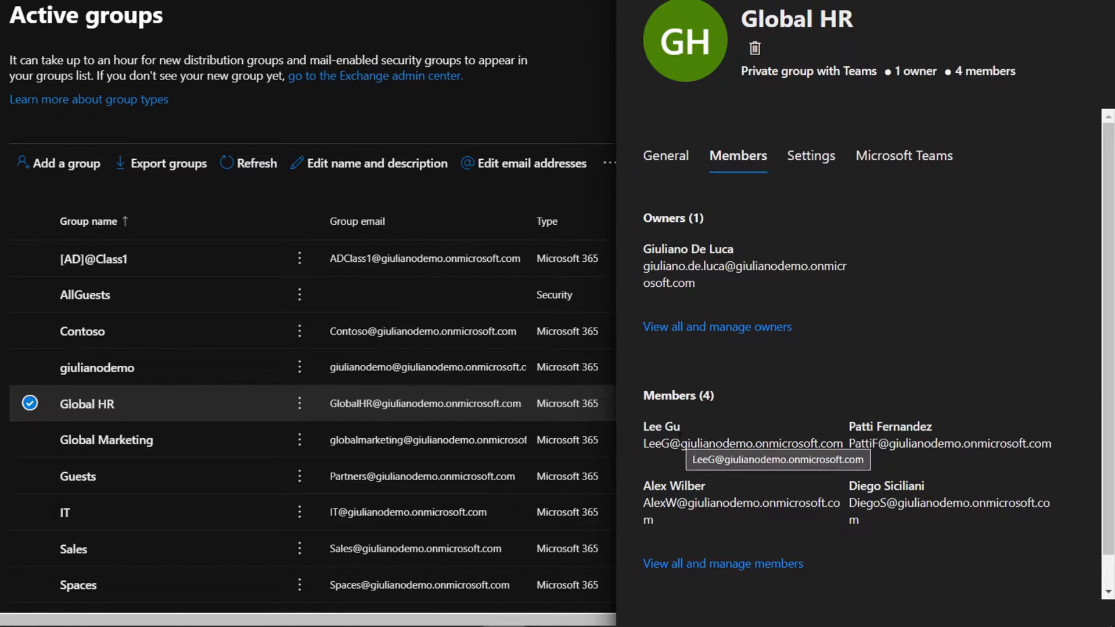
click(65, 512)
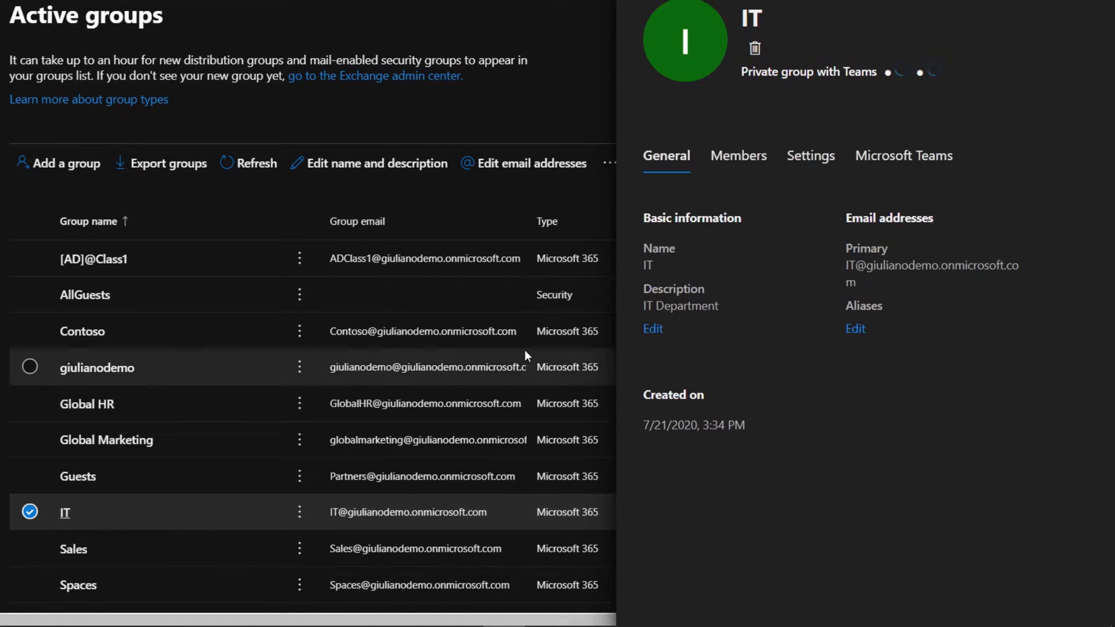
click(738, 155)
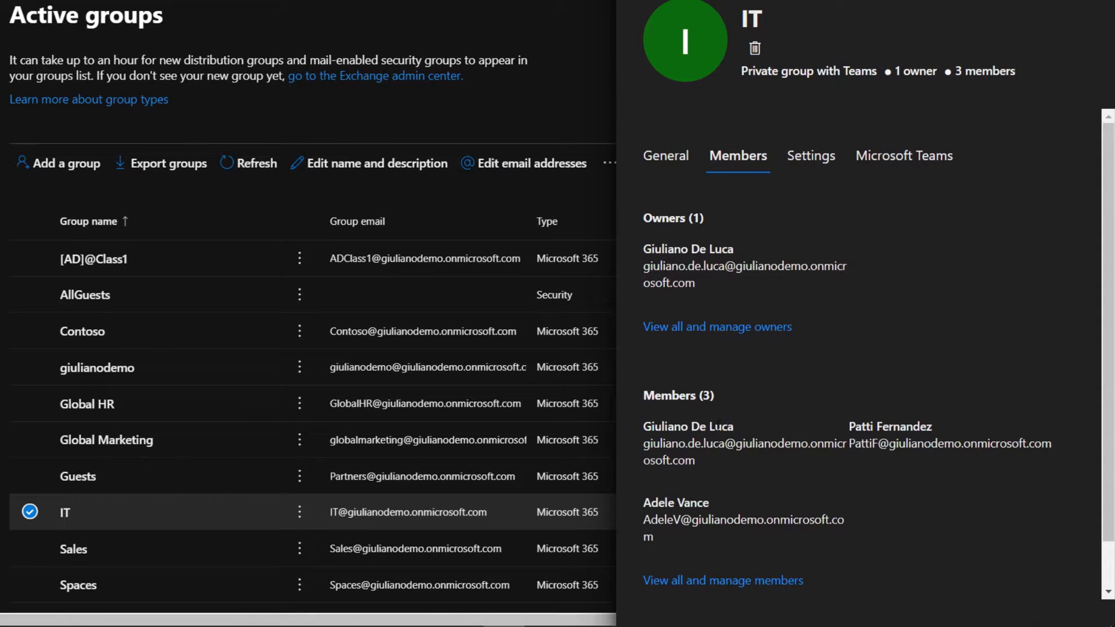
mouse_move(466, 48)
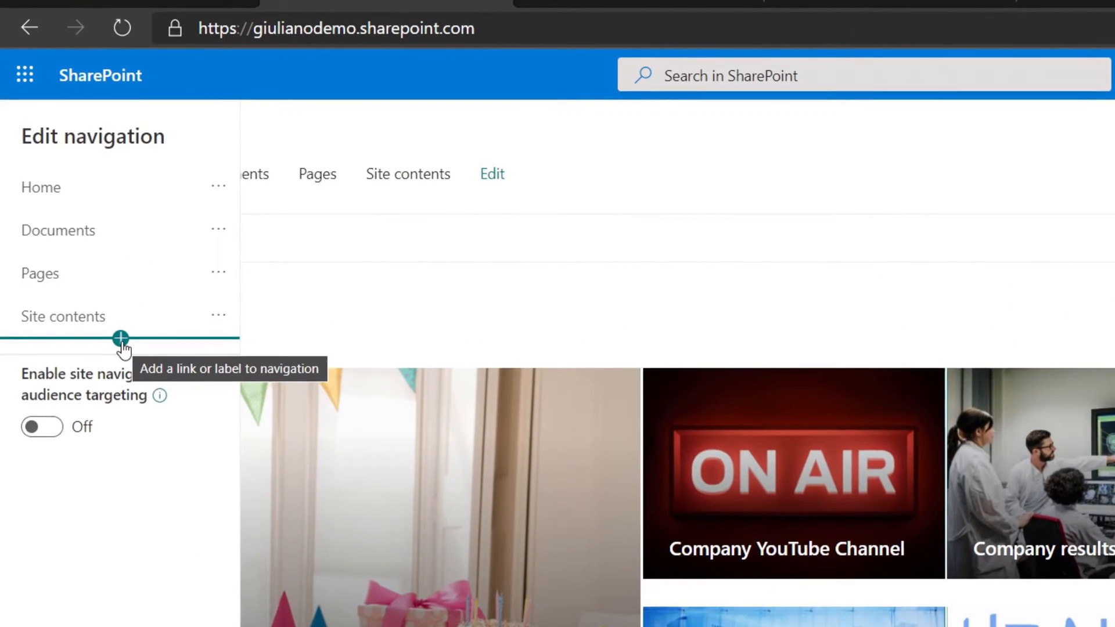
mouse_move(39, 433)
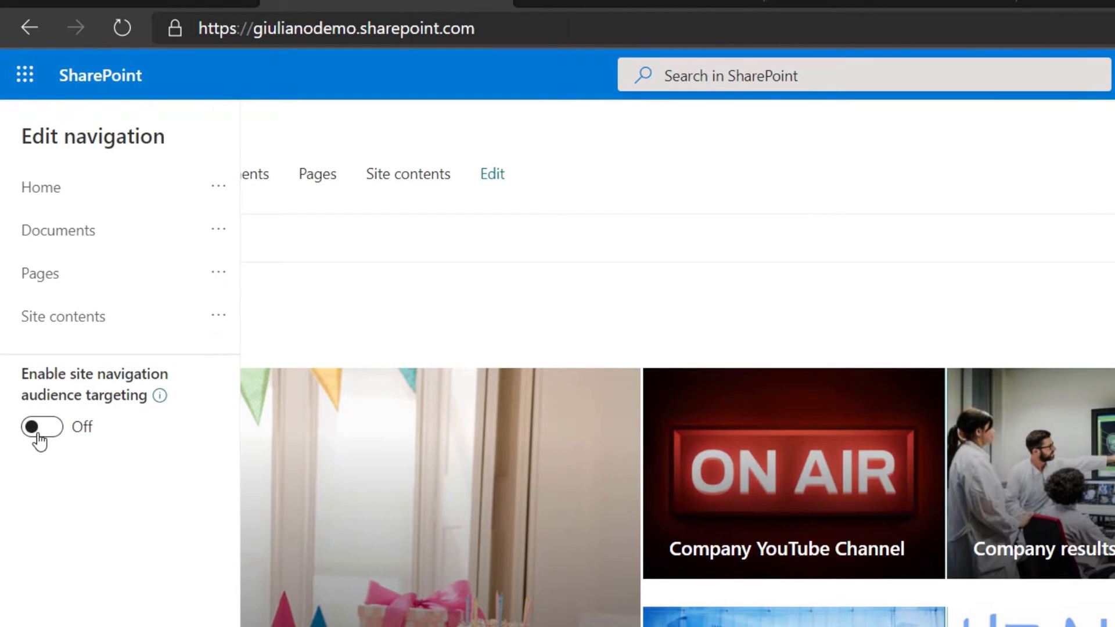
Step: Turn on navigation audience targeting and add an IT label with the IT group as audience
click(41, 427)
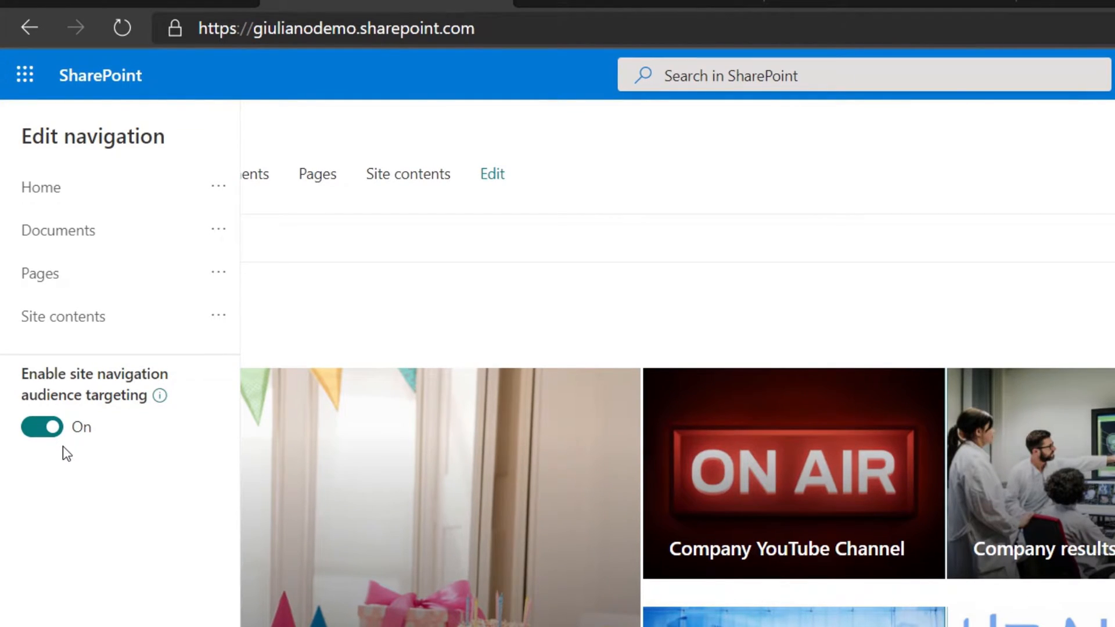
mouse_move(130, 390)
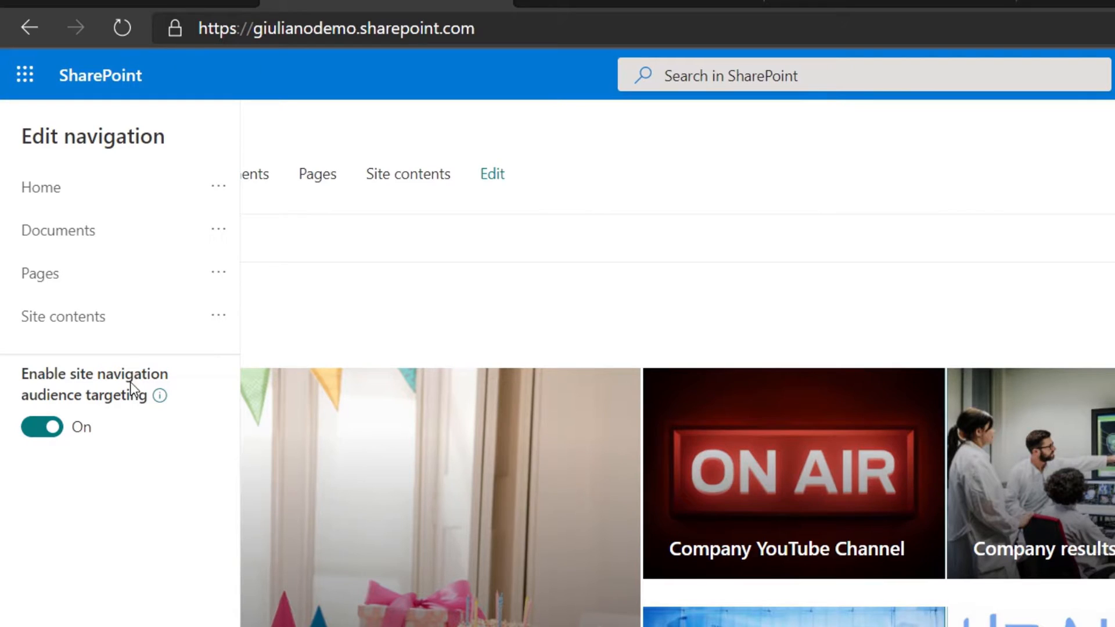
click(121, 339)
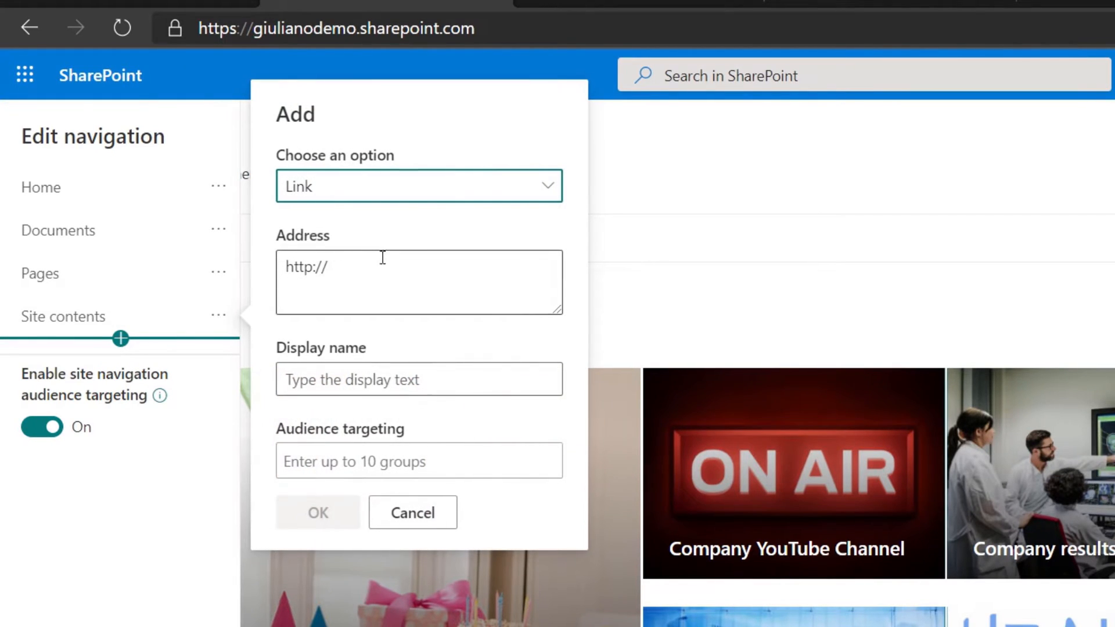
click(419, 186)
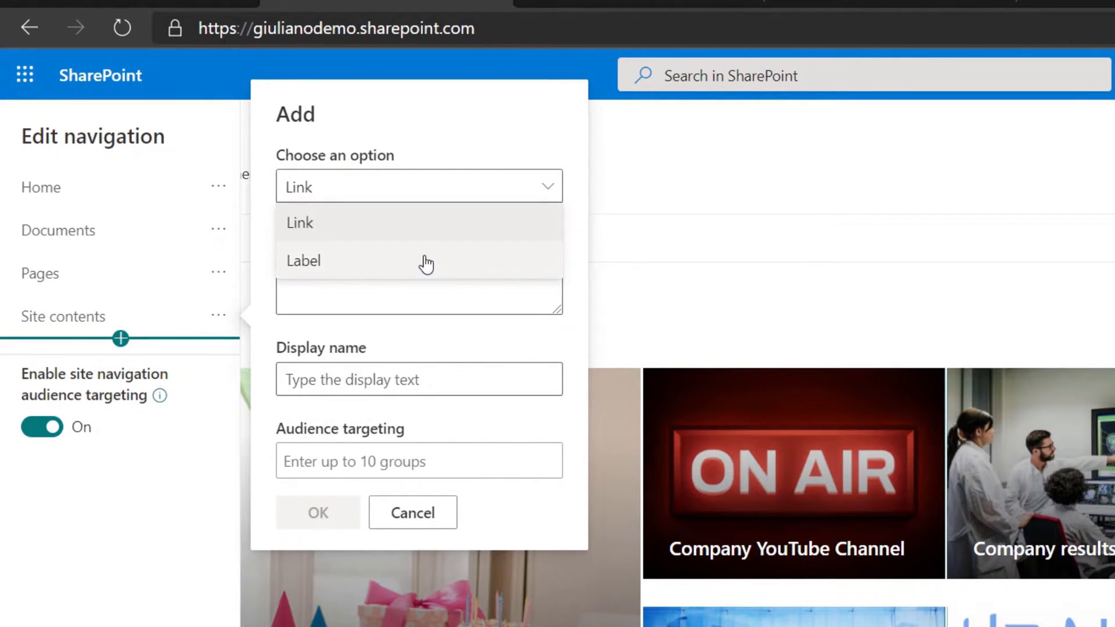
click(303, 260)
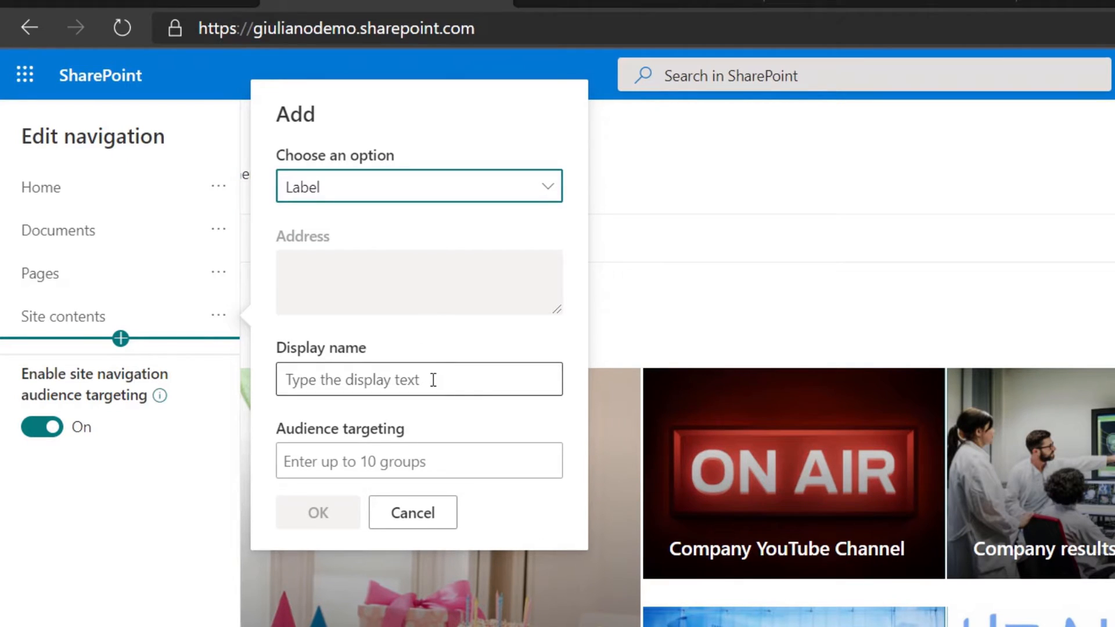
click(418, 379)
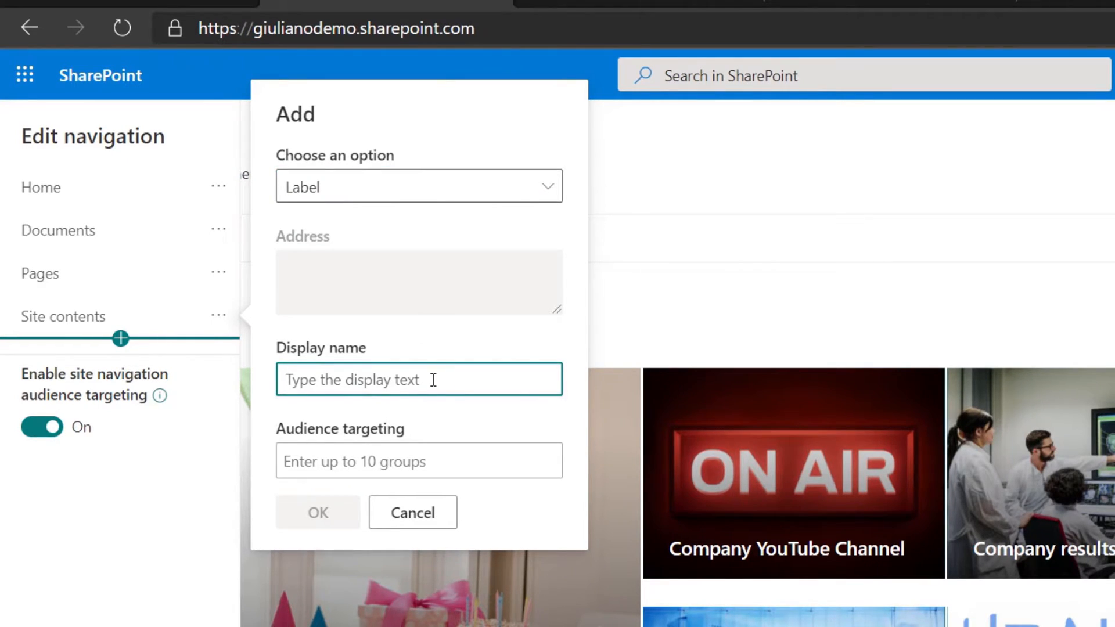
text(IT)
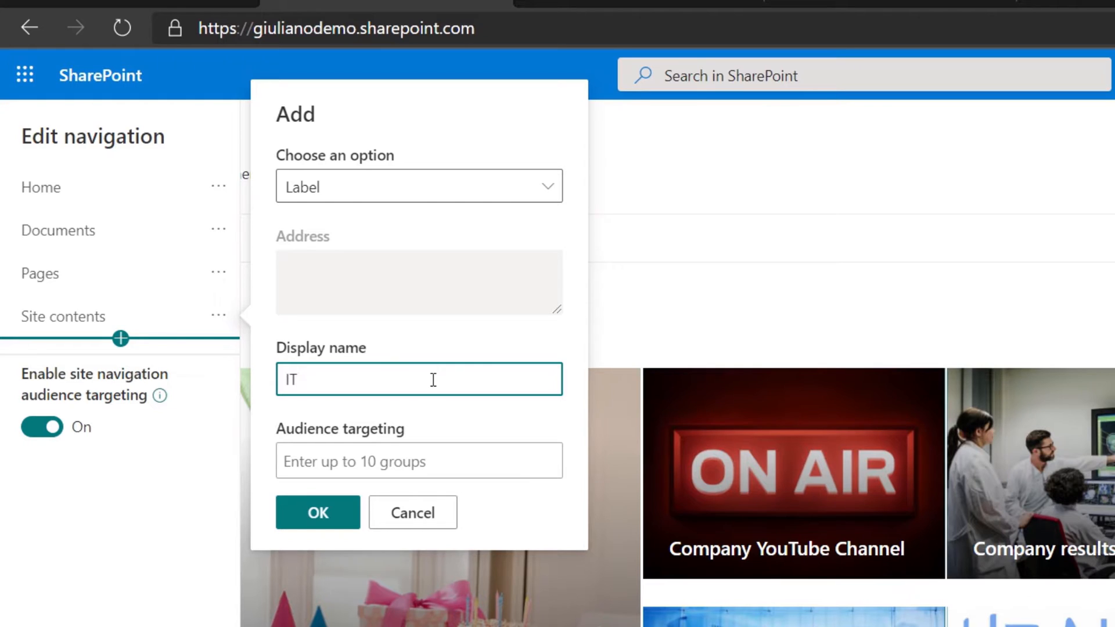
click(418, 460)
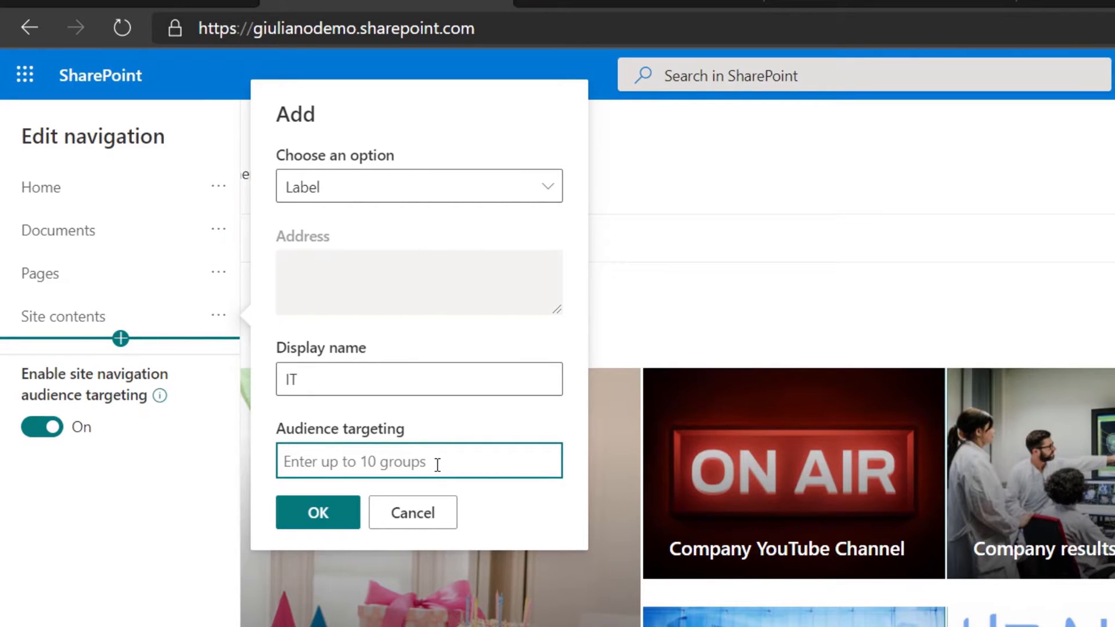
text(It)
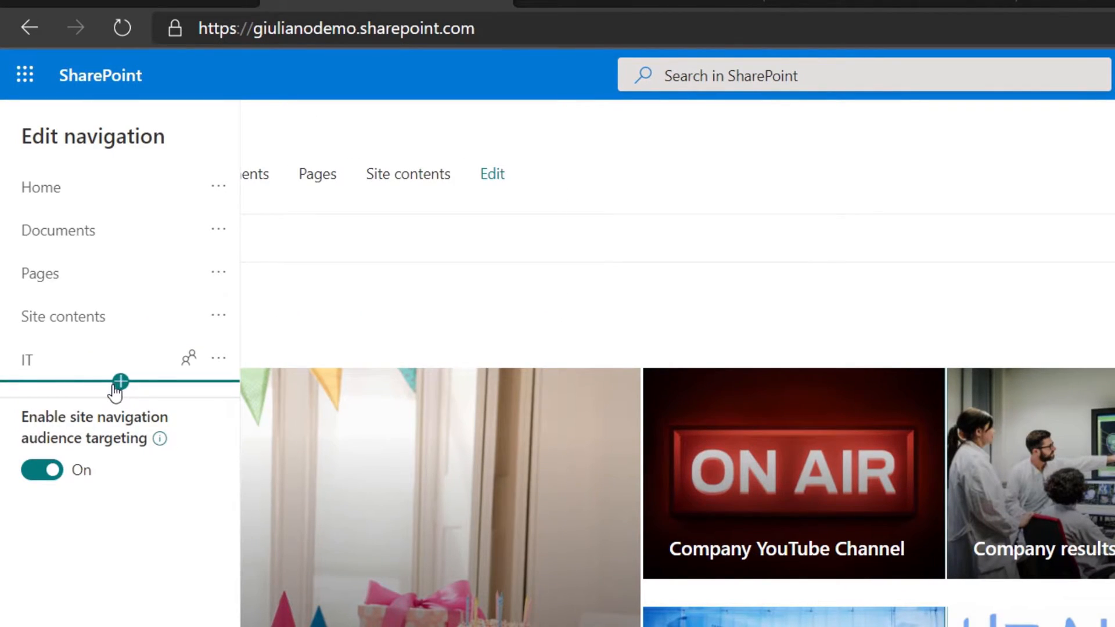
mouse_move(106, 396)
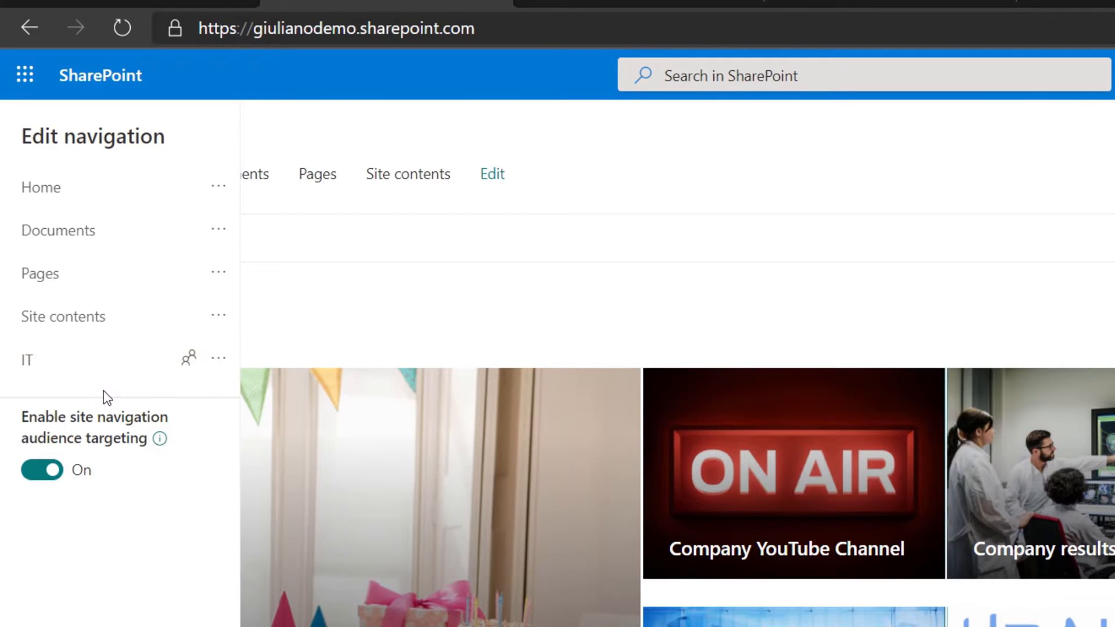
Step: Add a Blog link to delucagiuliano.com below IT, targeted to the IT members group
click(120, 382)
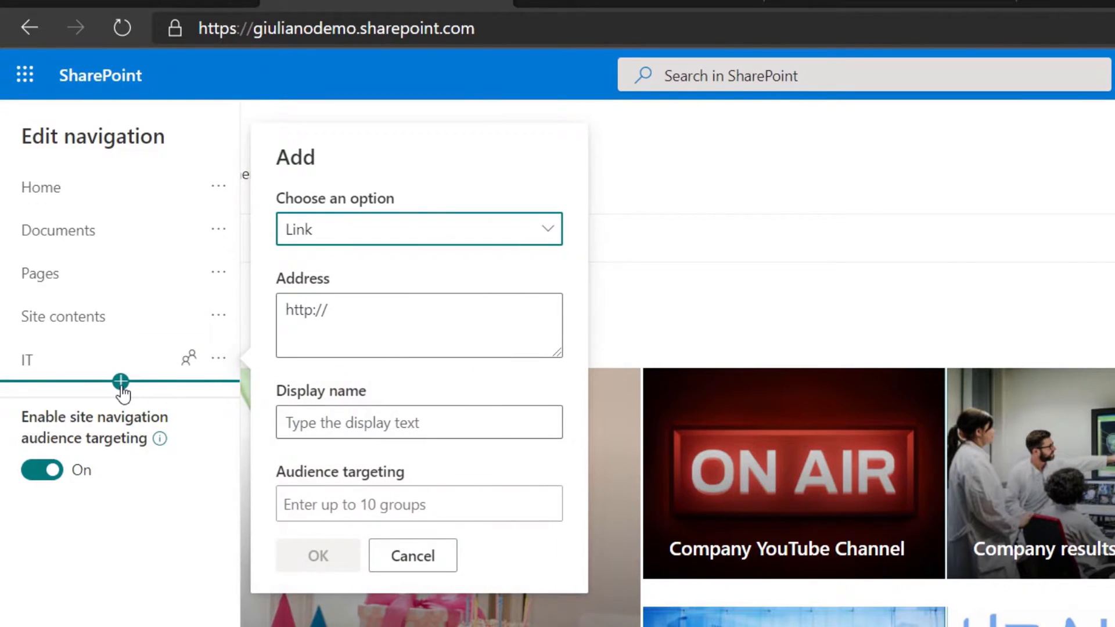
mouse_move(189, 357)
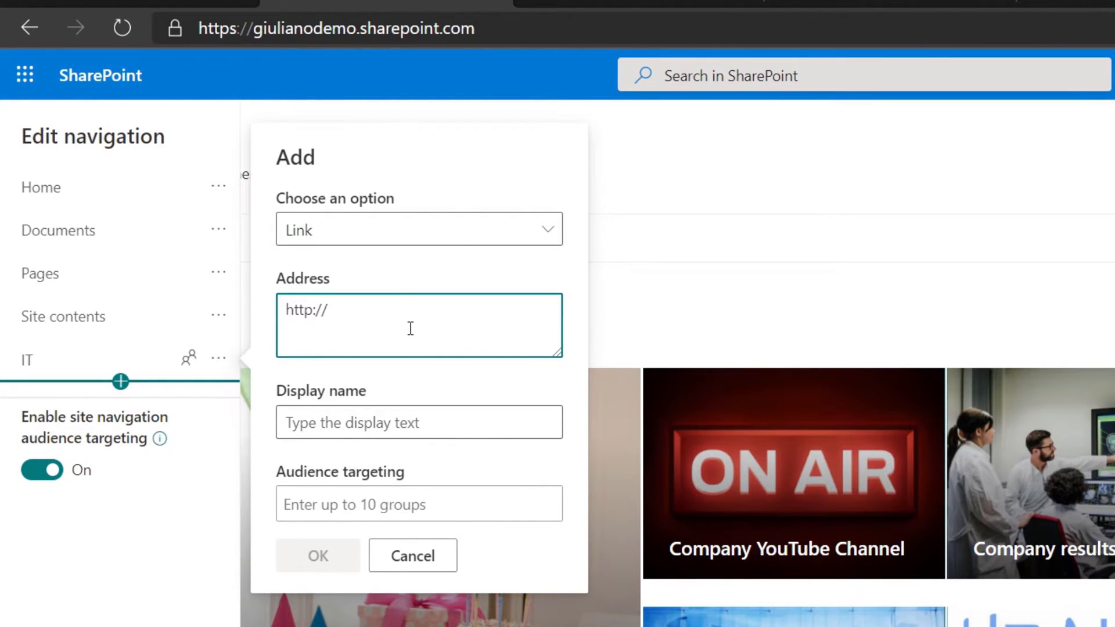
text(delud)
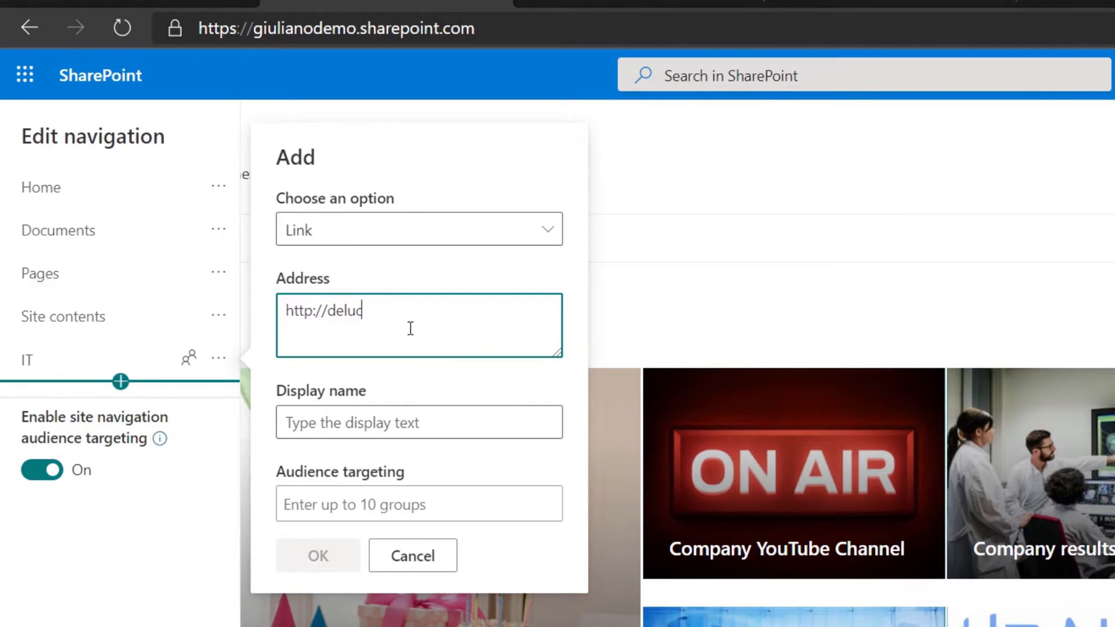
text(agiuliano)
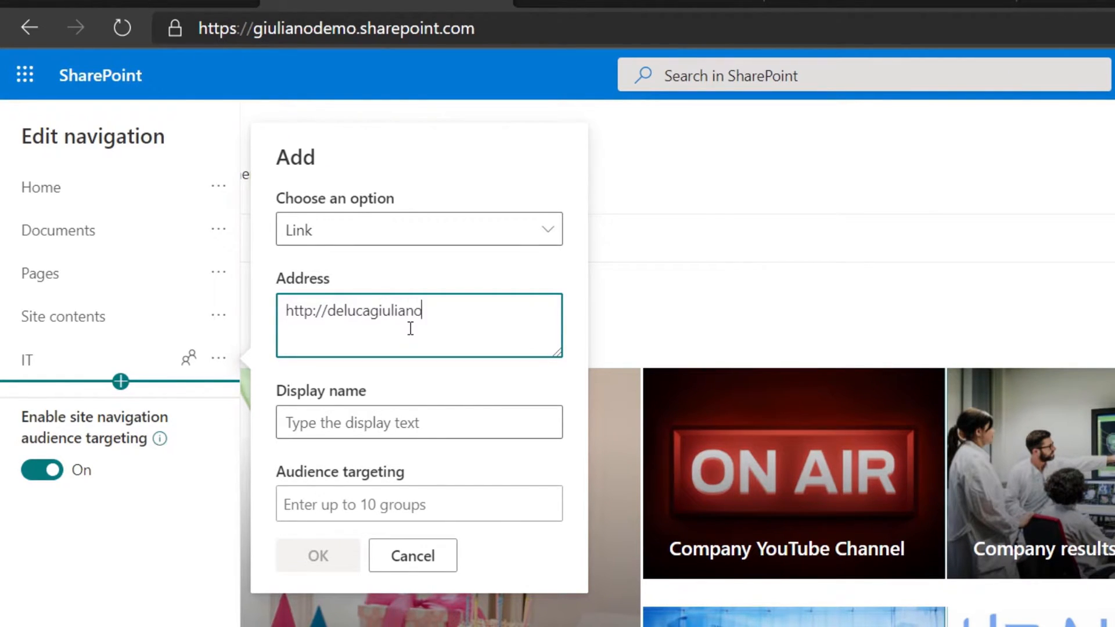
text(.com)
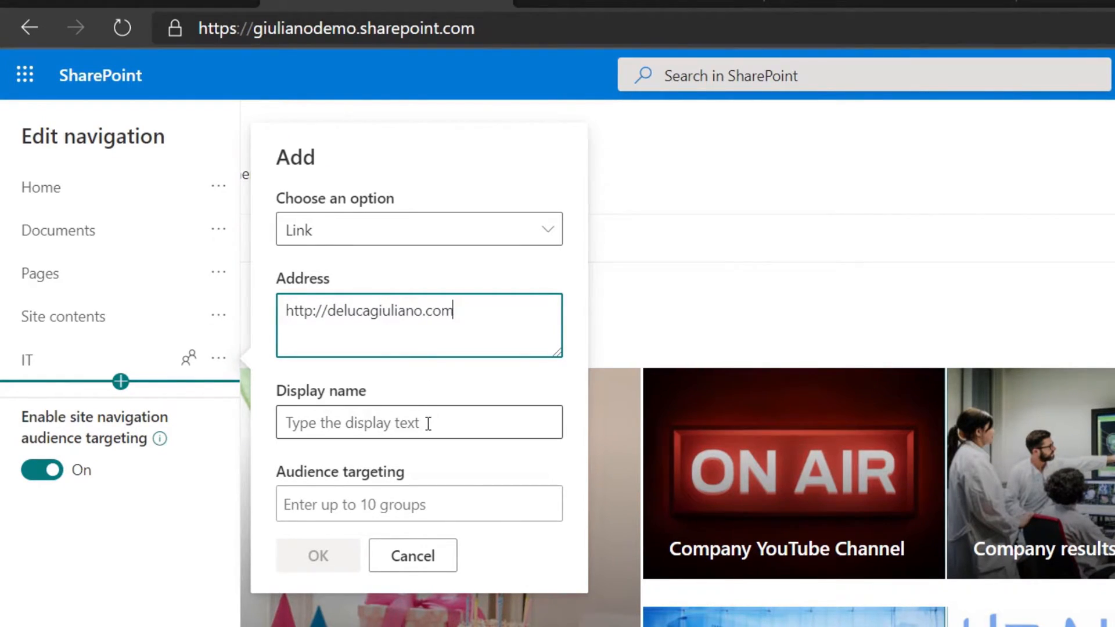
text(B)
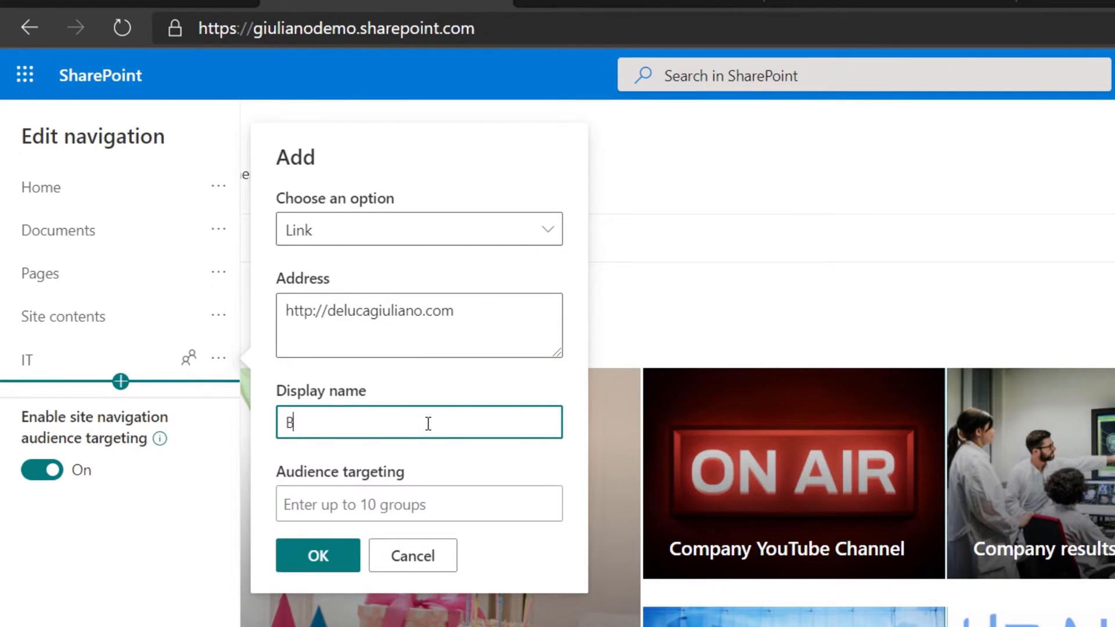
text(log)
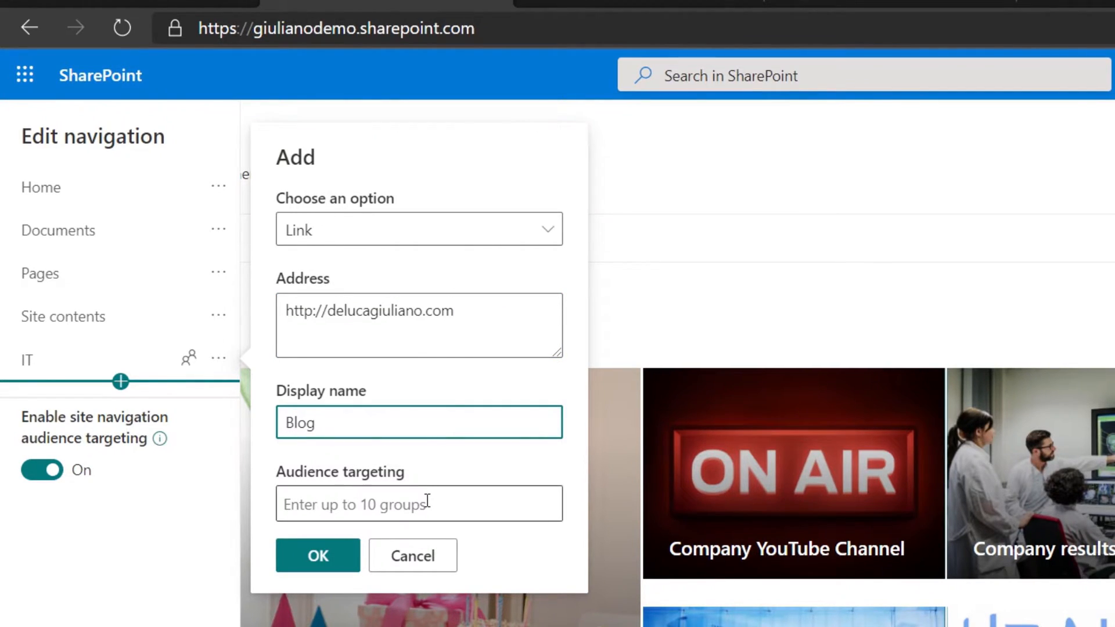
text(it)
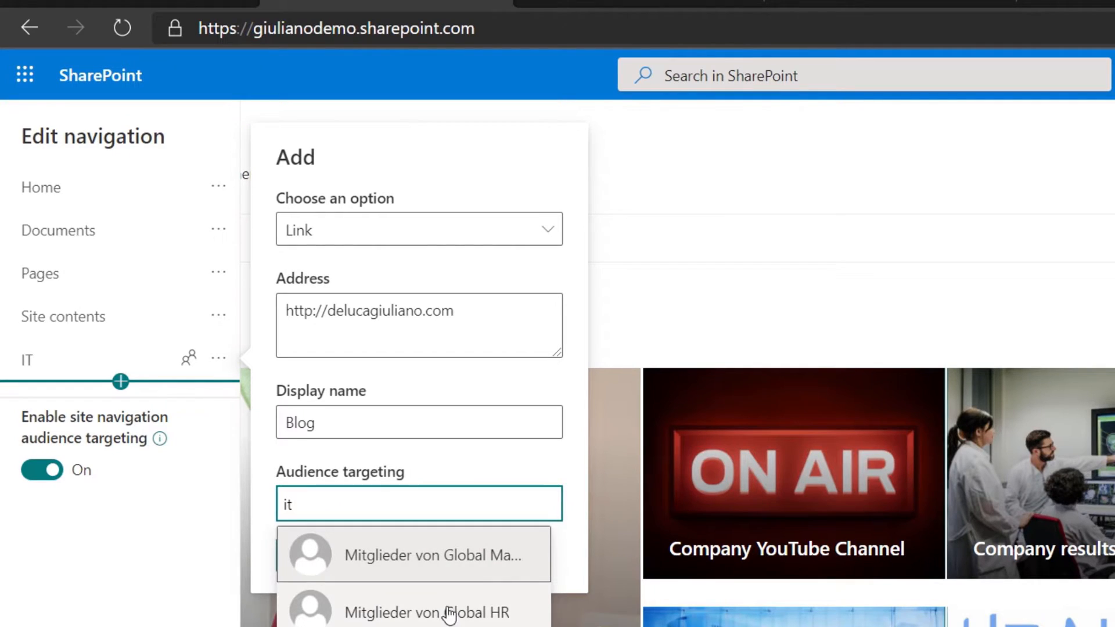
click(419, 555)
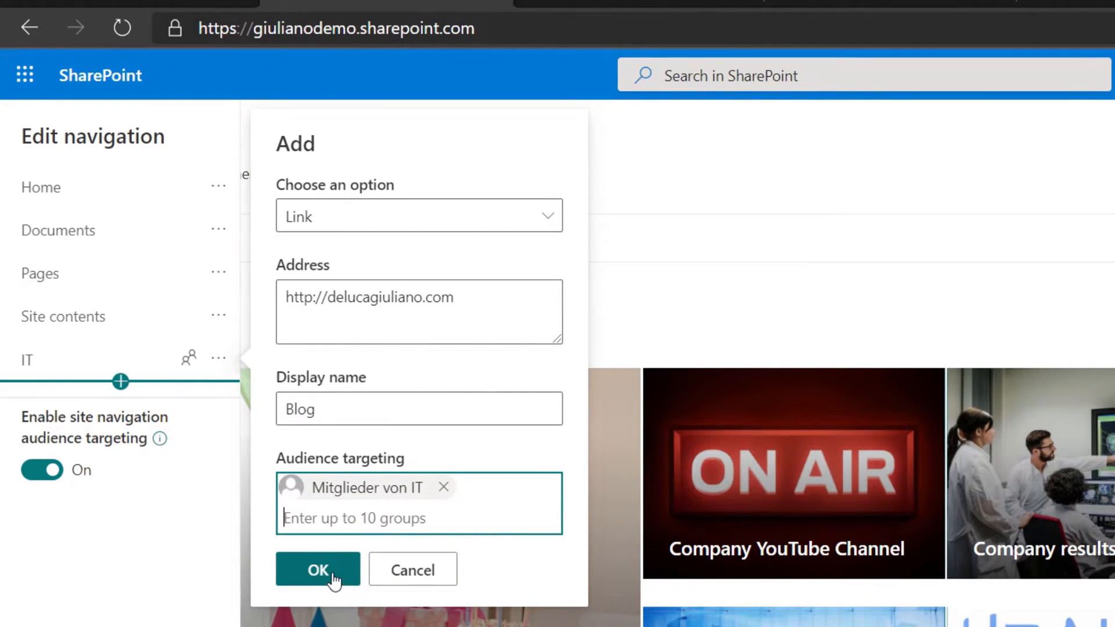
click(317, 569)
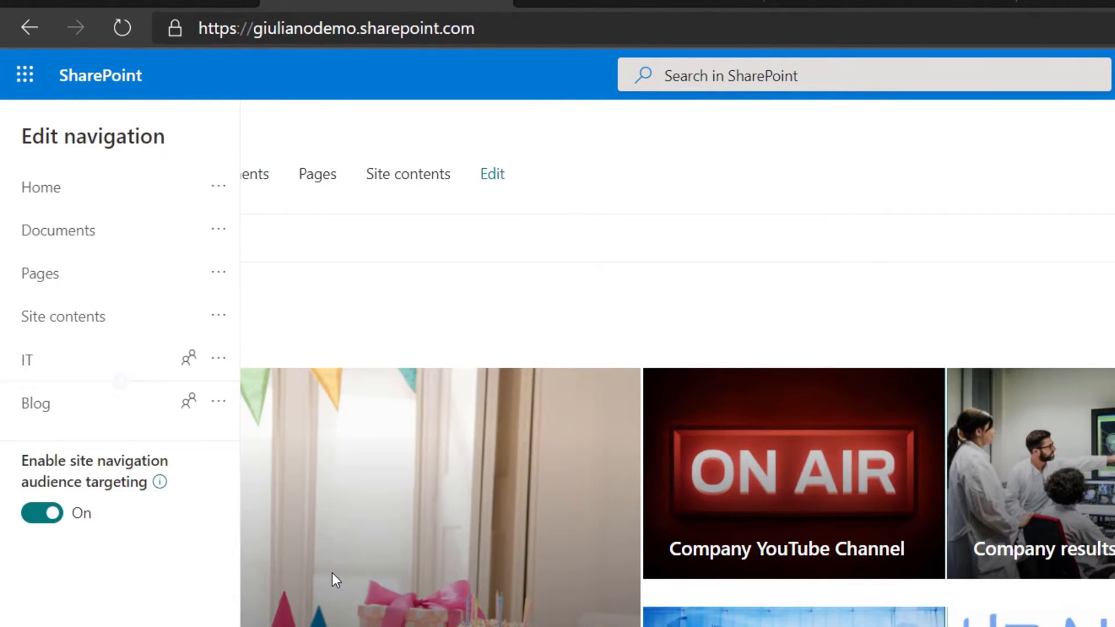
mouse_move(34, 403)
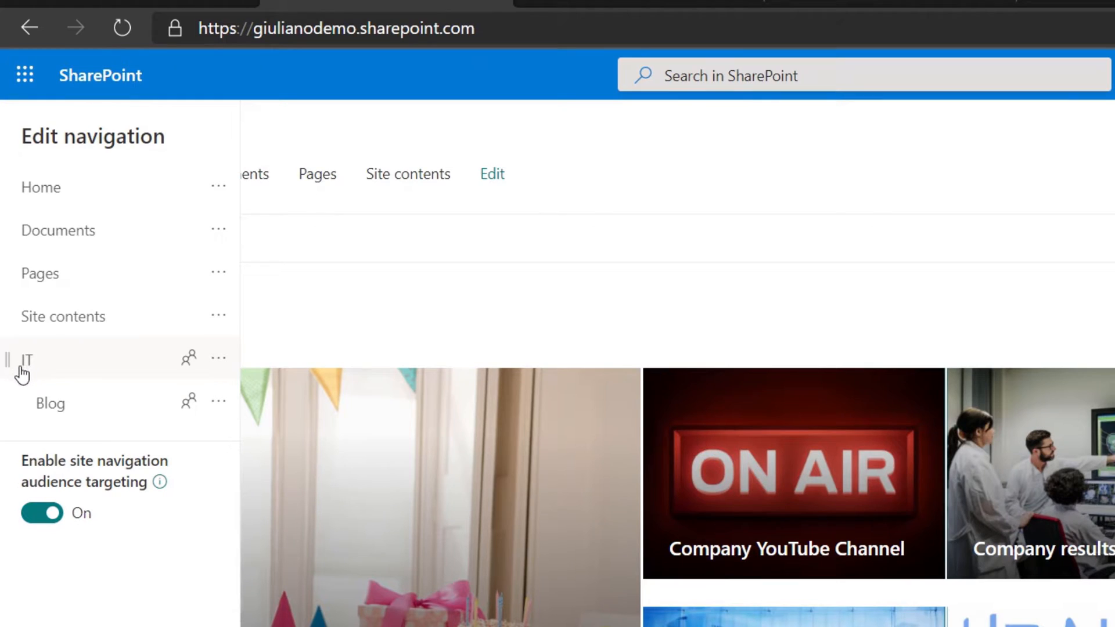
mouse_move(50, 459)
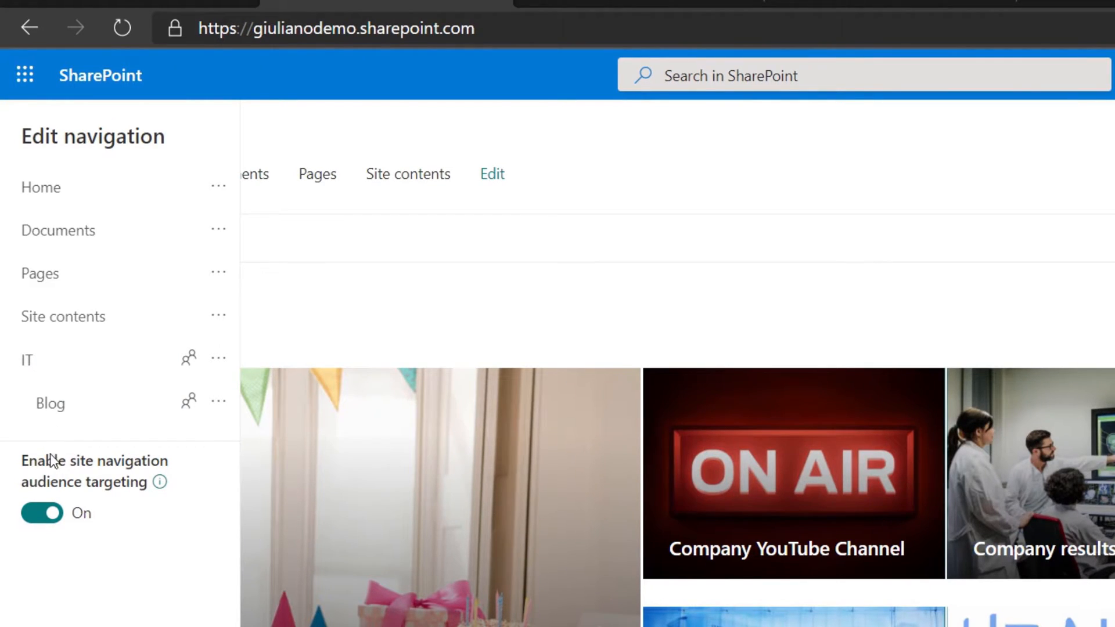
mouse_move(128, 425)
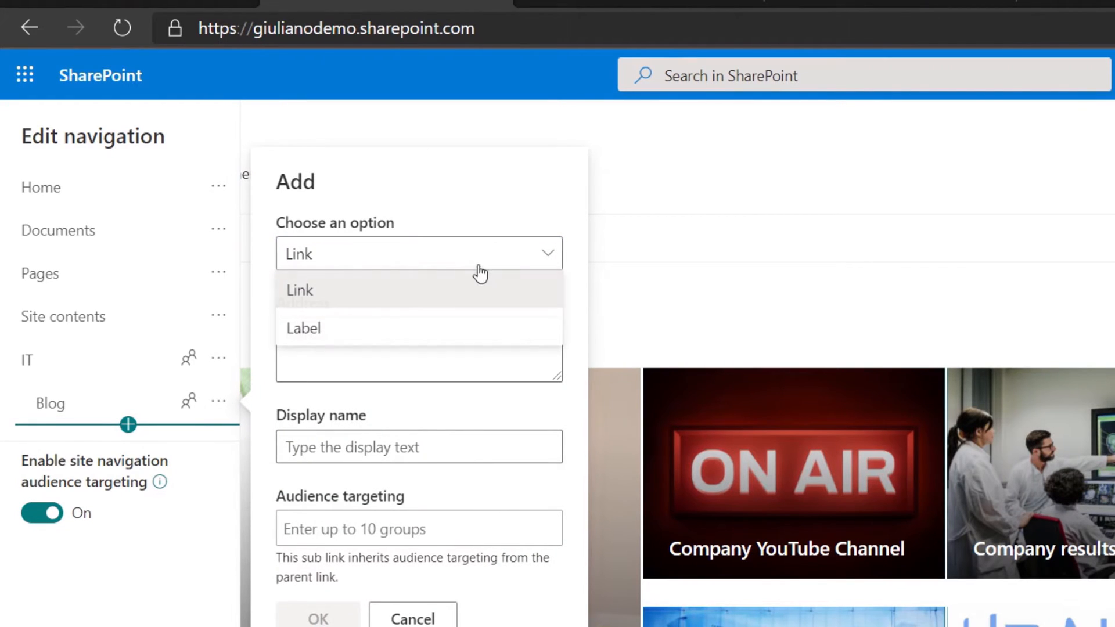
Step: Add a Marketing label below Blog, targeted to Global Marketing members
click(303, 328)
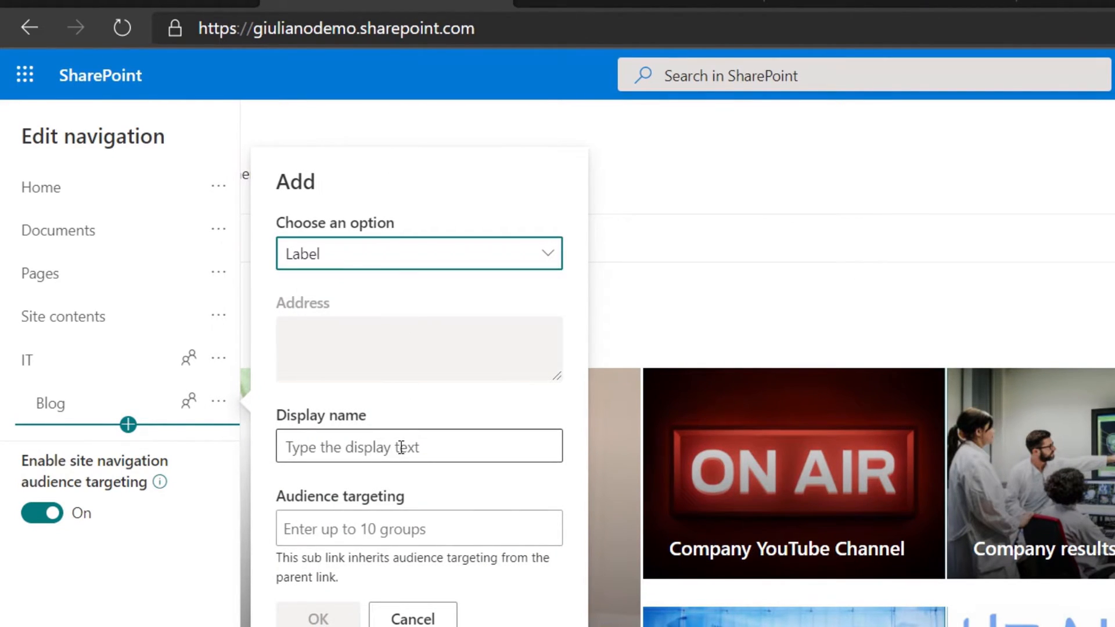
text(Mark)
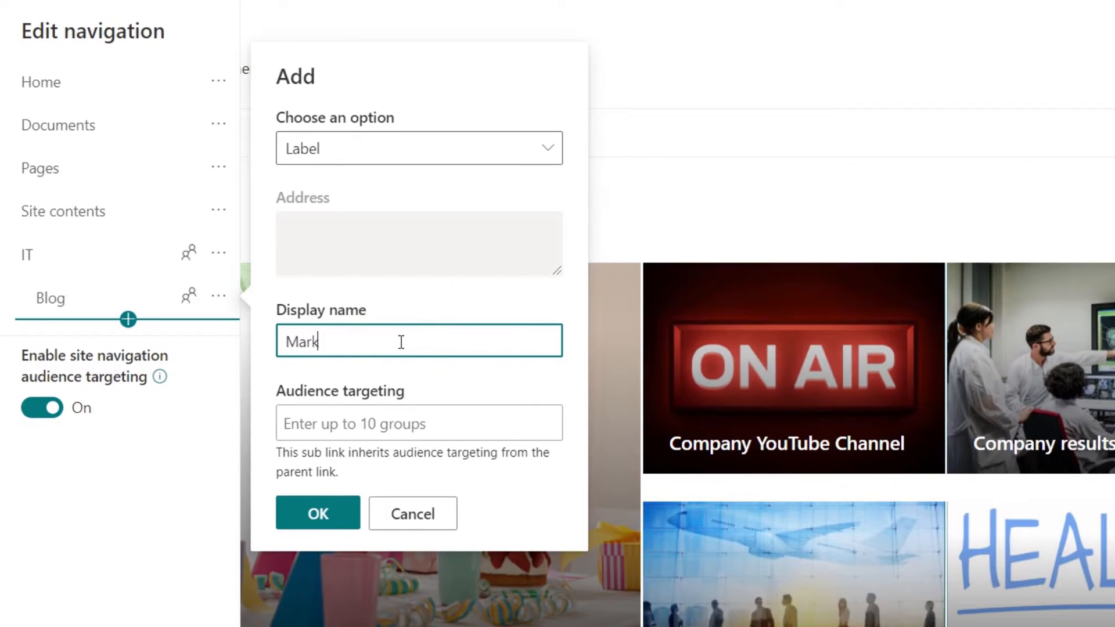
text(eting)
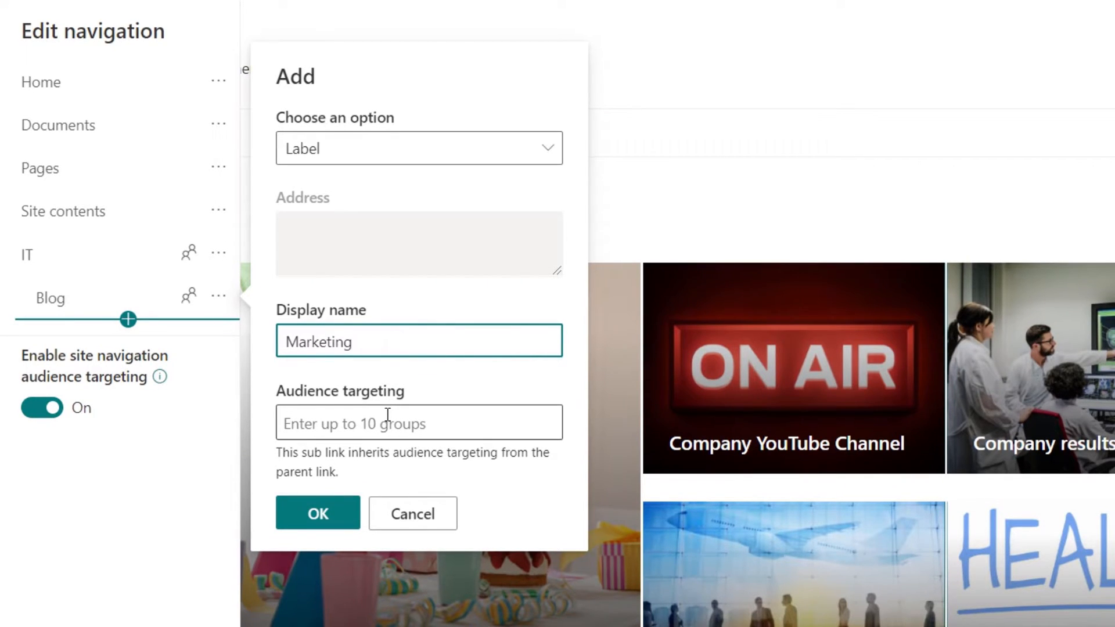
text(marke)
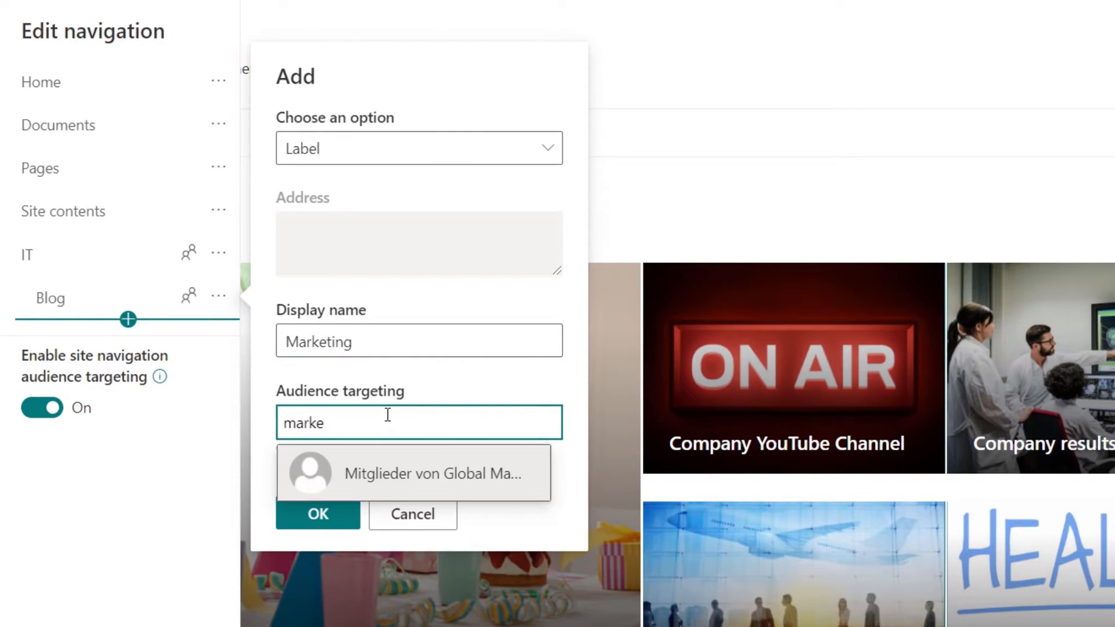
click(418, 472)
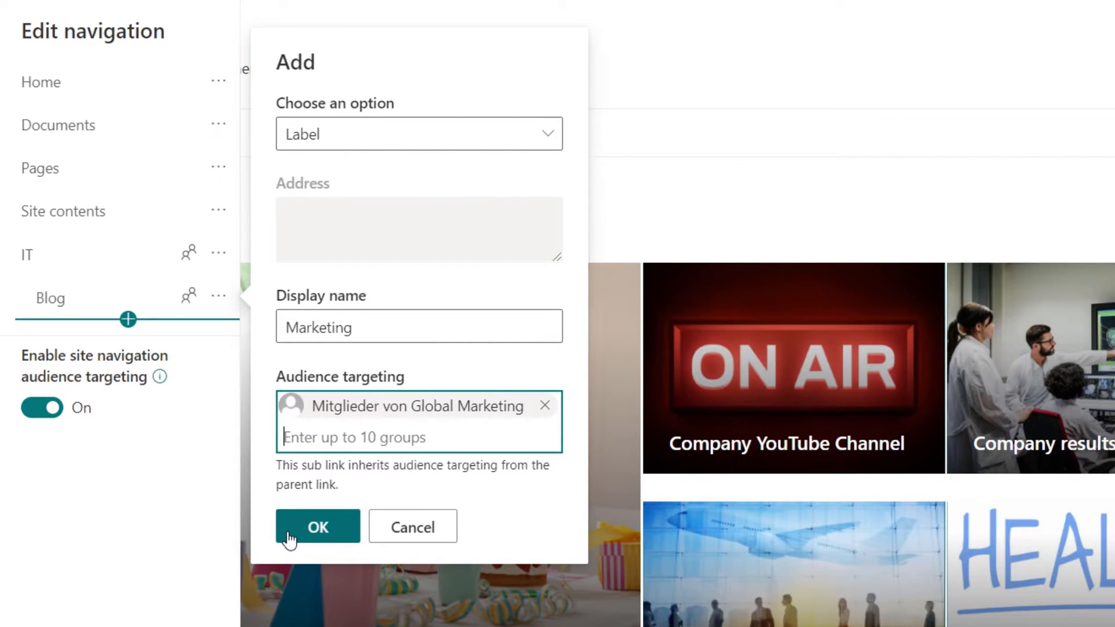
click(316, 527)
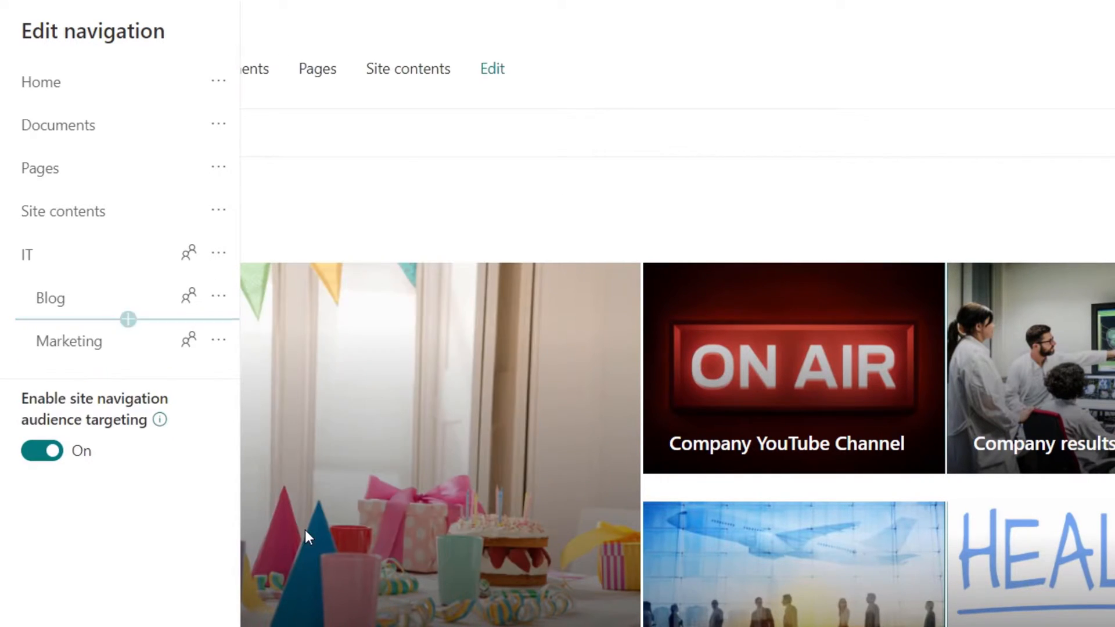
click(127, 364)
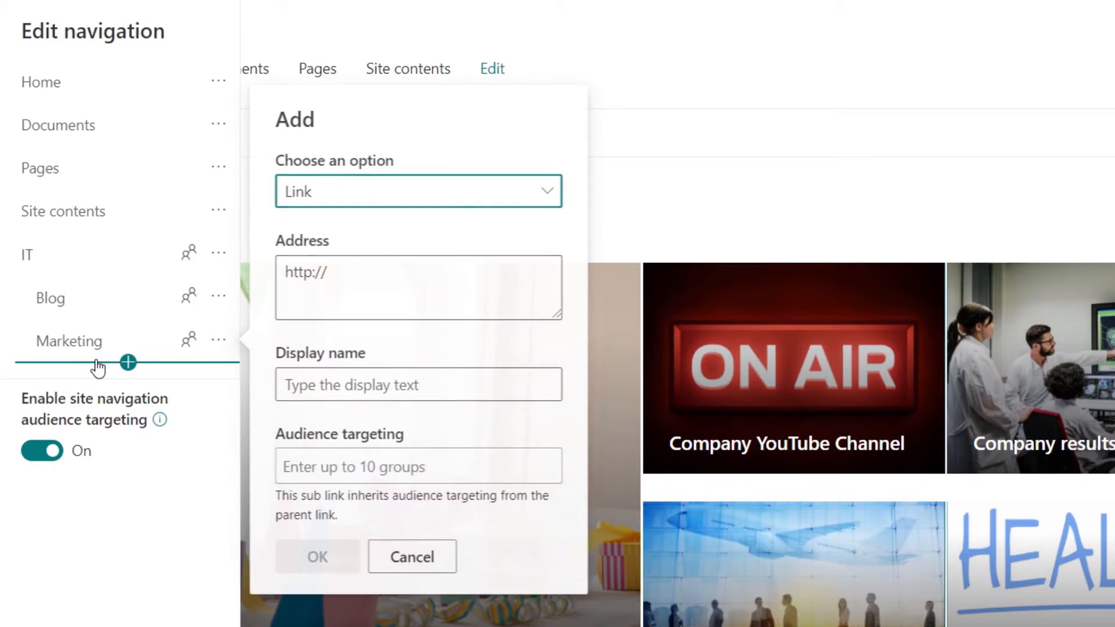
Step: Add an HR label after Marketing, targeted to the Global HR members group
click(418, 191)
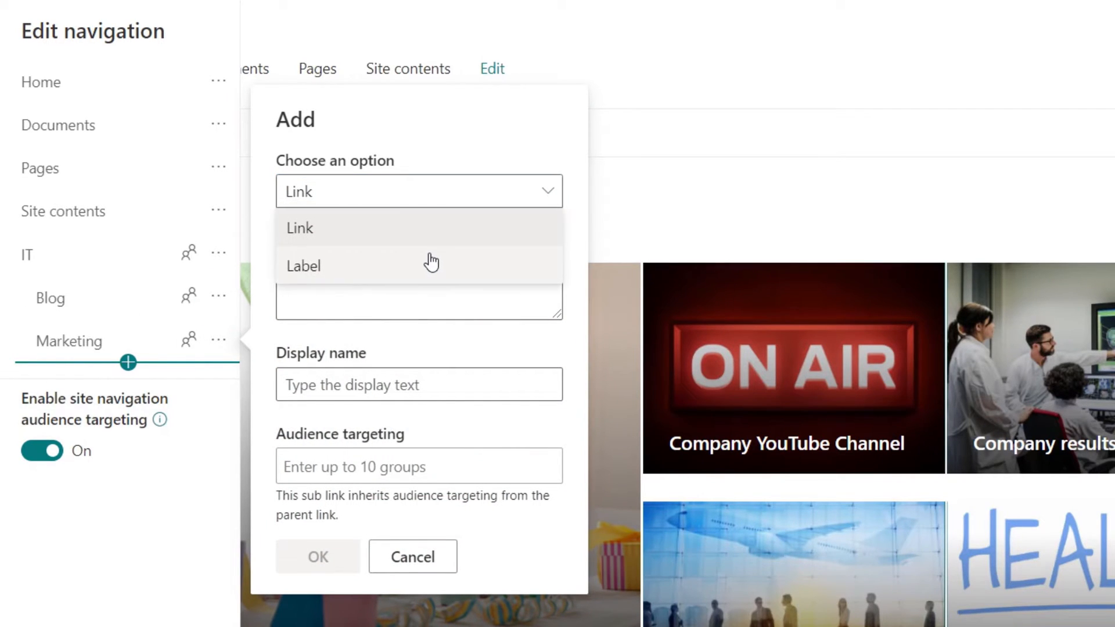
click(304, 265)
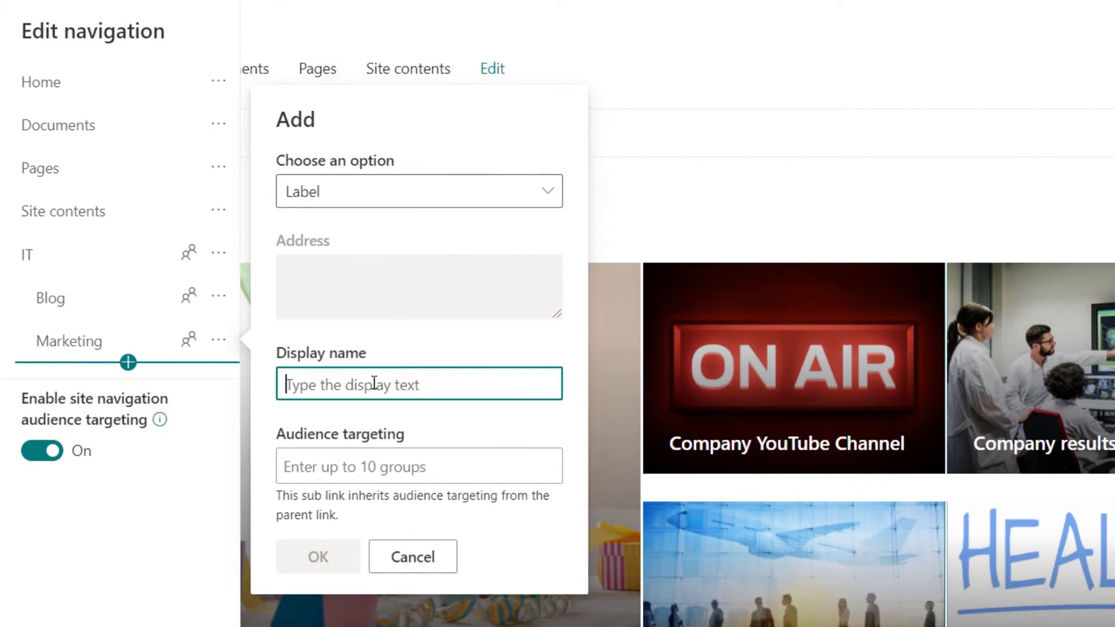
text(HR)
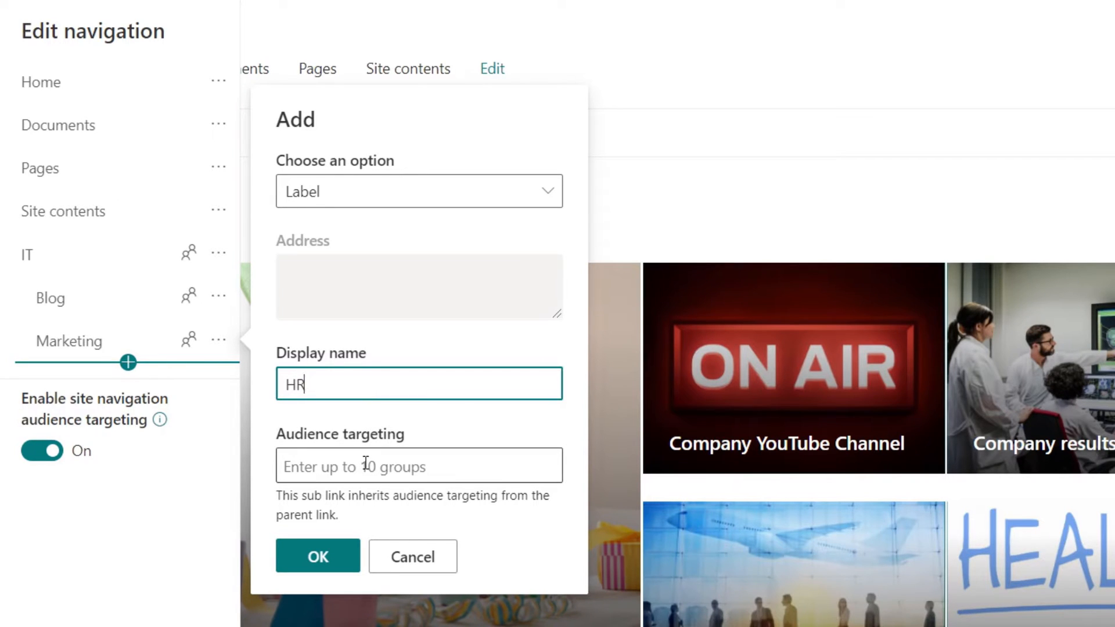
text(hr)
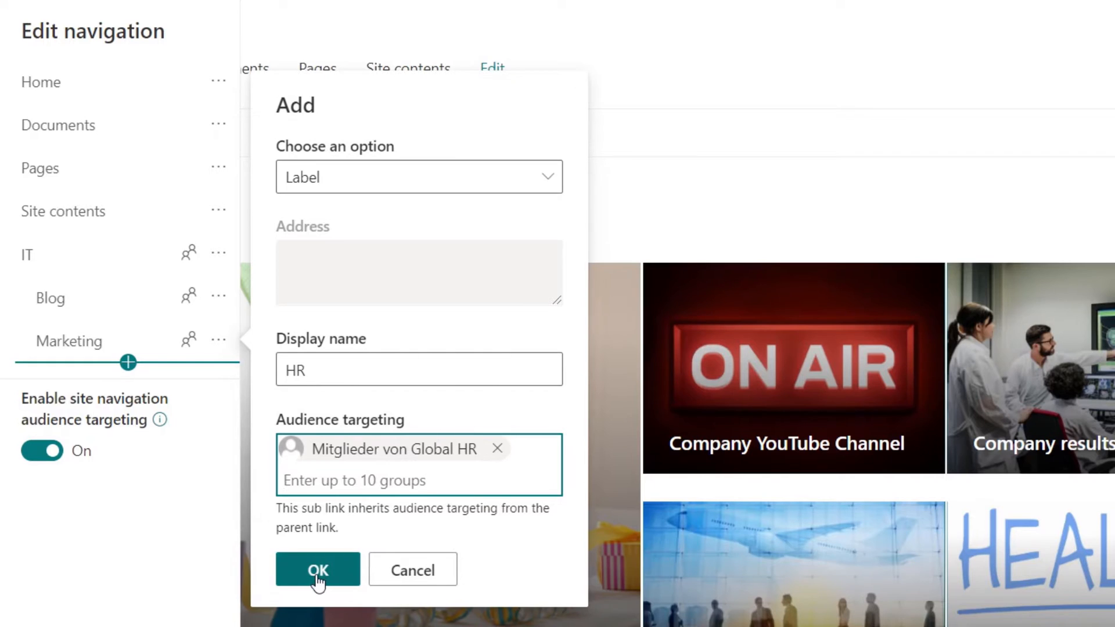
click(317, 569)
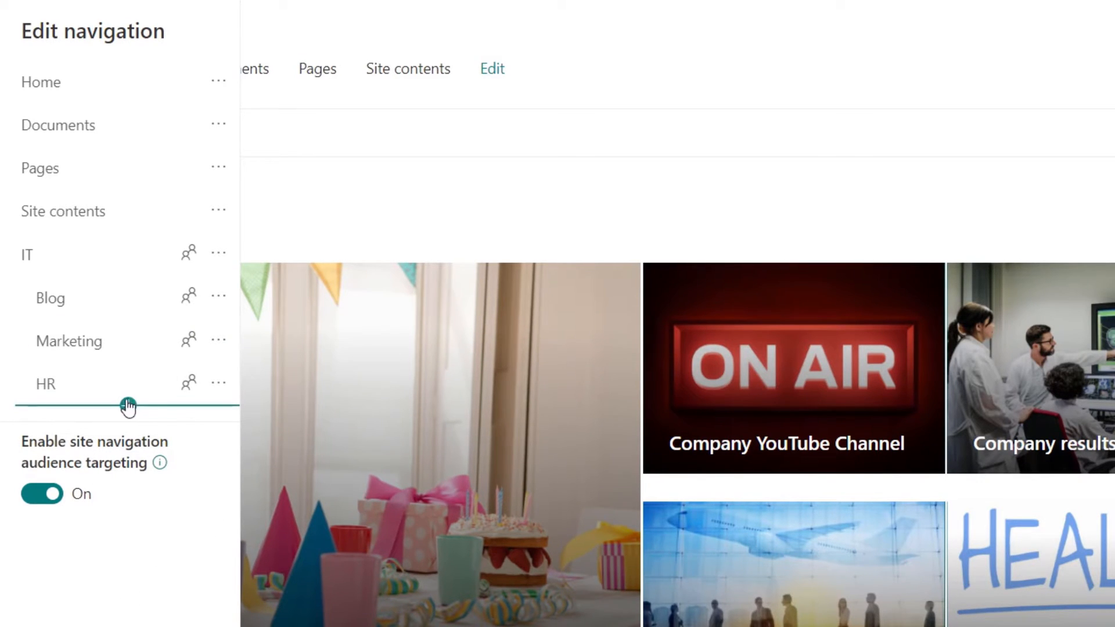
Step: Add a Google link to google.com under HR, targeted to Global HR members
click(128, 406)
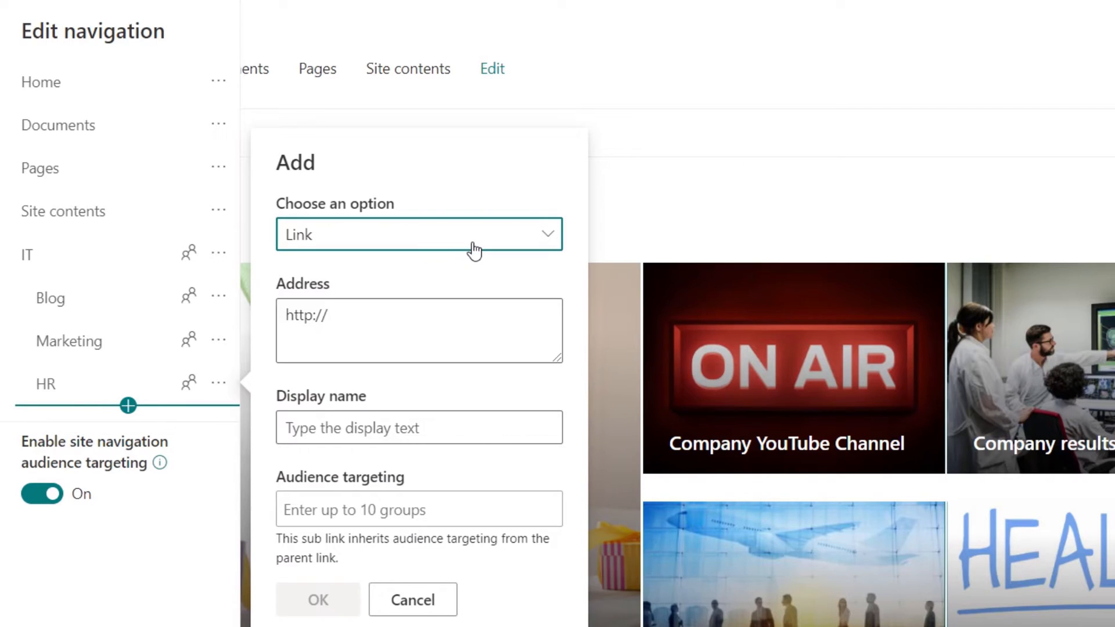
click(418, 330)
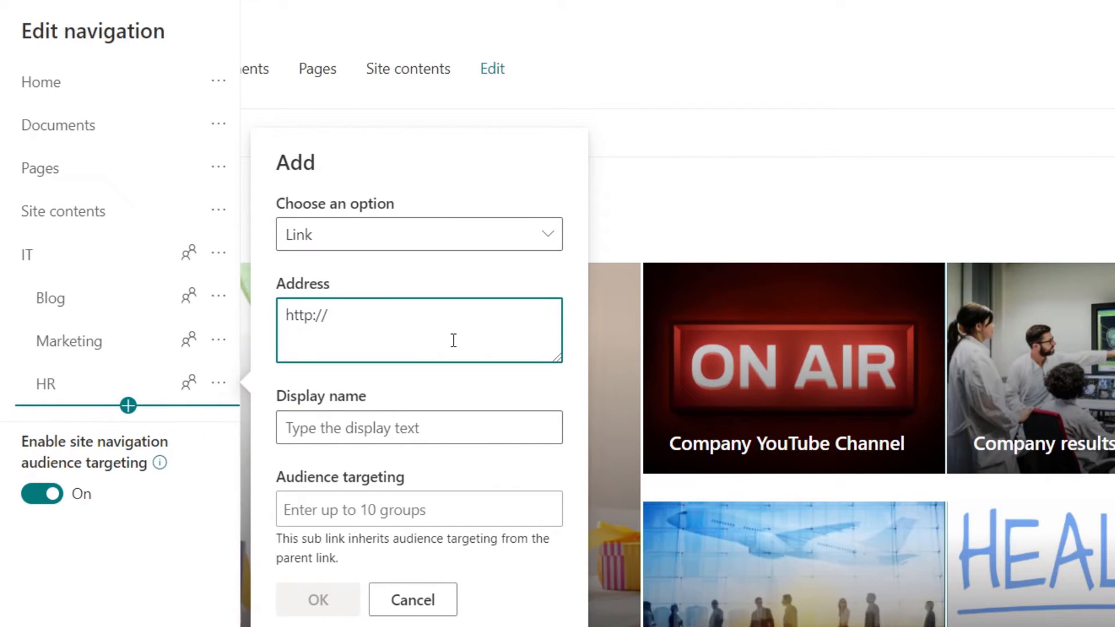
text(goog)
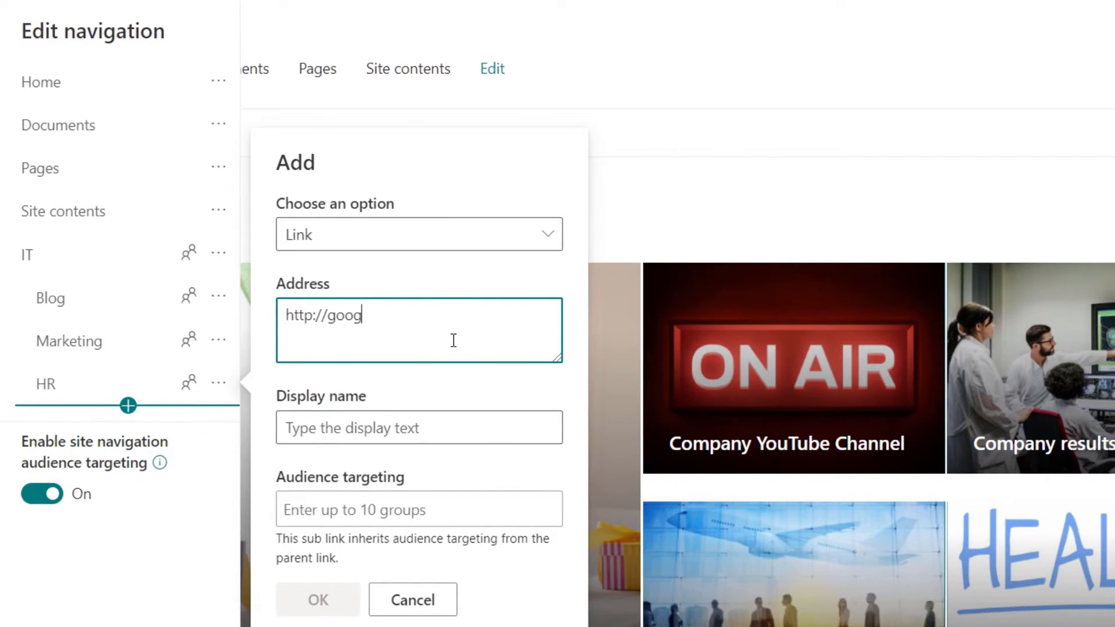
text(le)
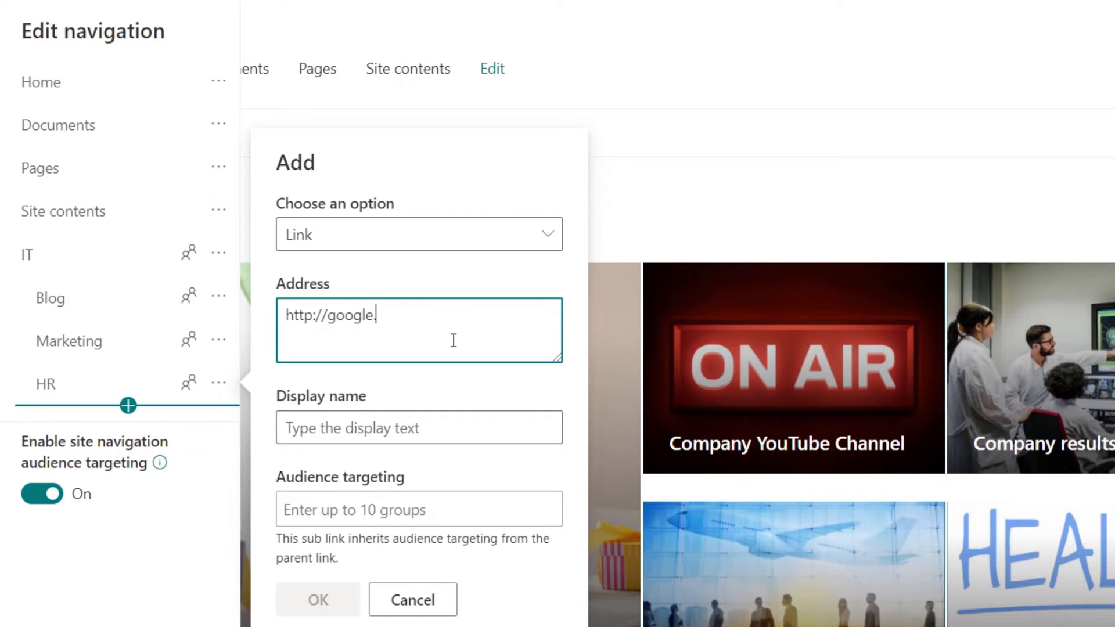
text(.com)
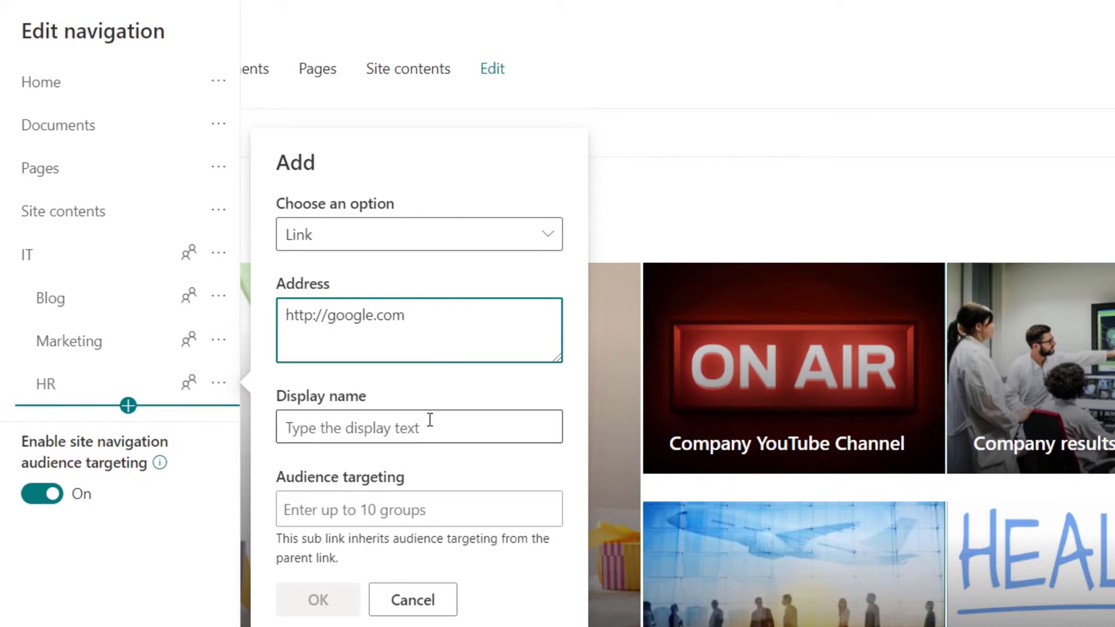
text(Google)
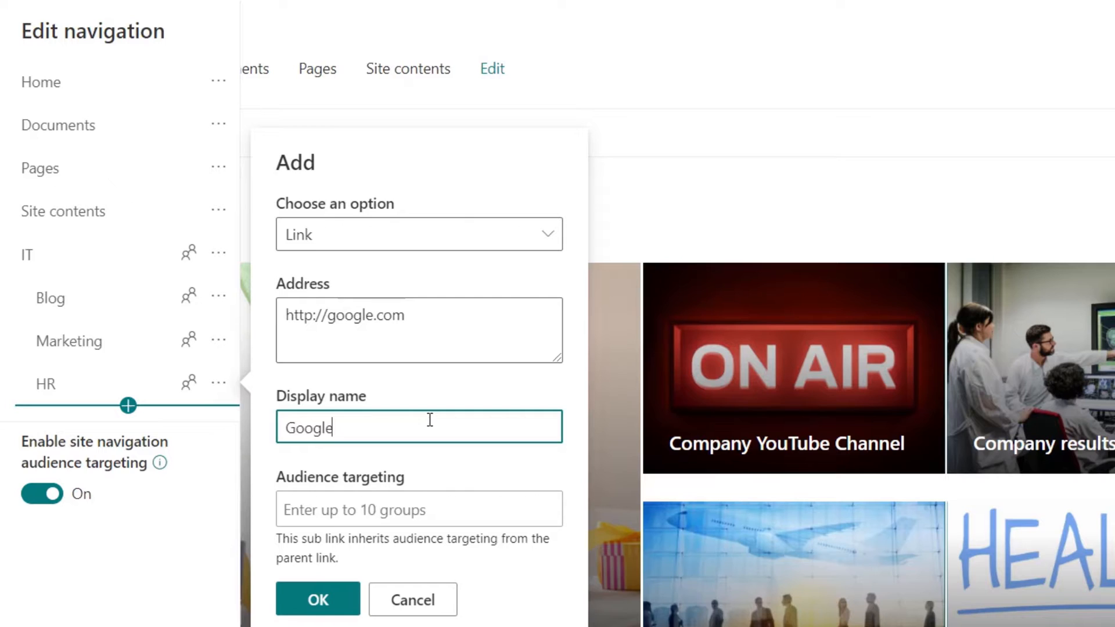
click(419, 509)
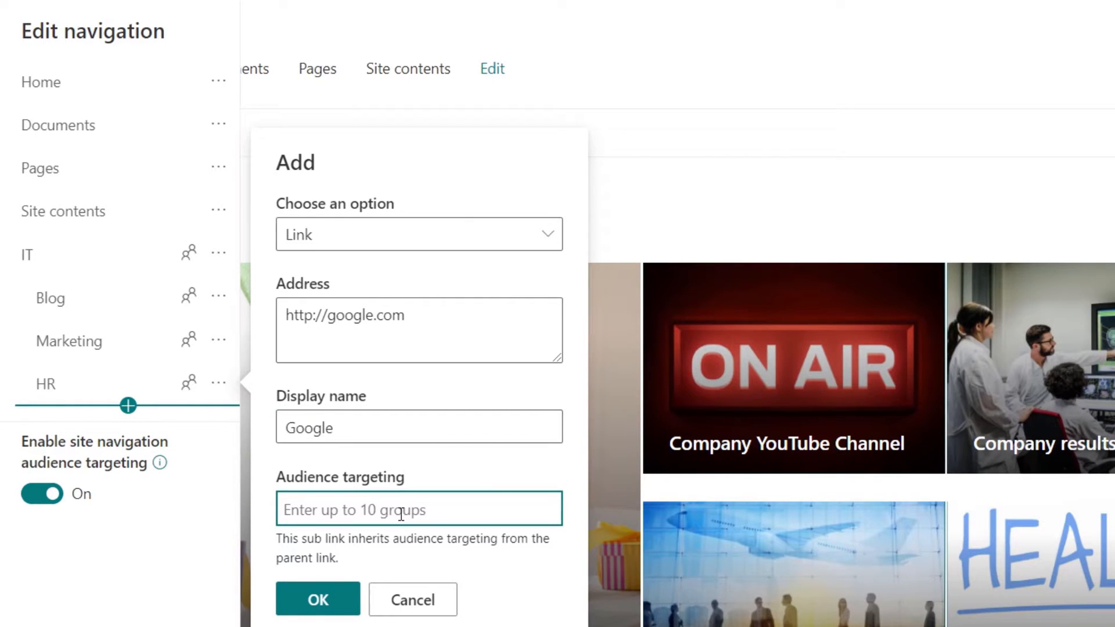
text(hr)
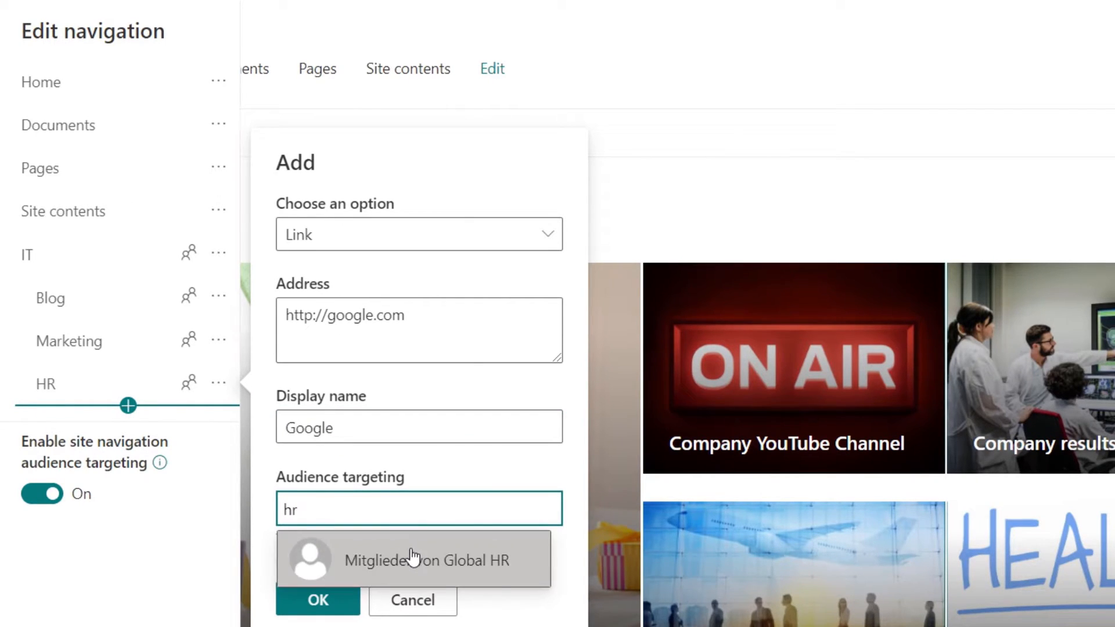
click(317, 599)
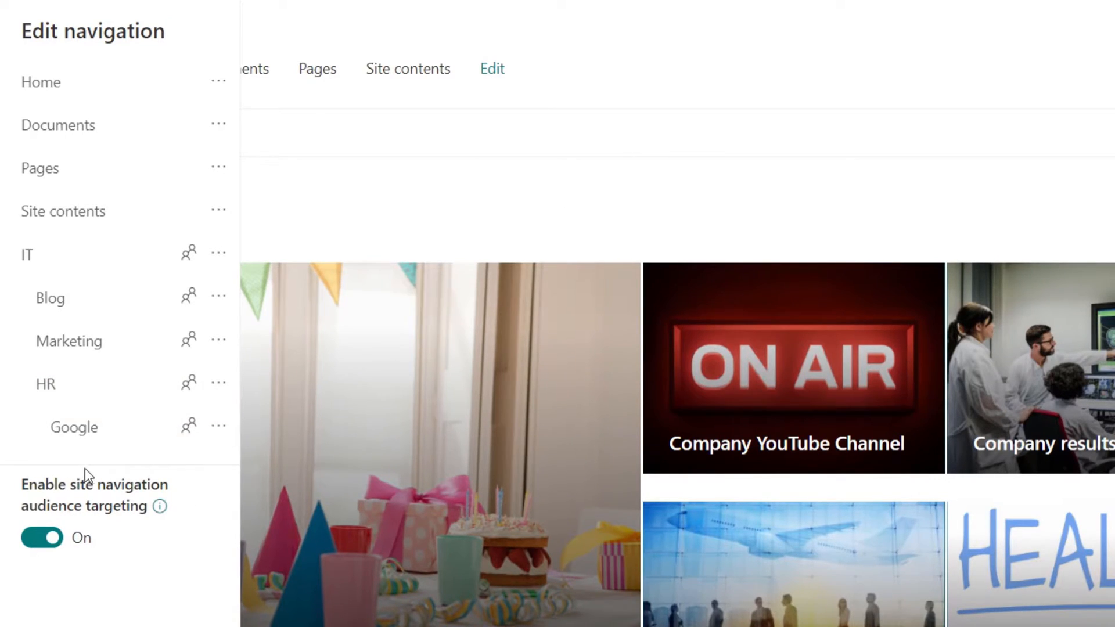
click(136, 449)
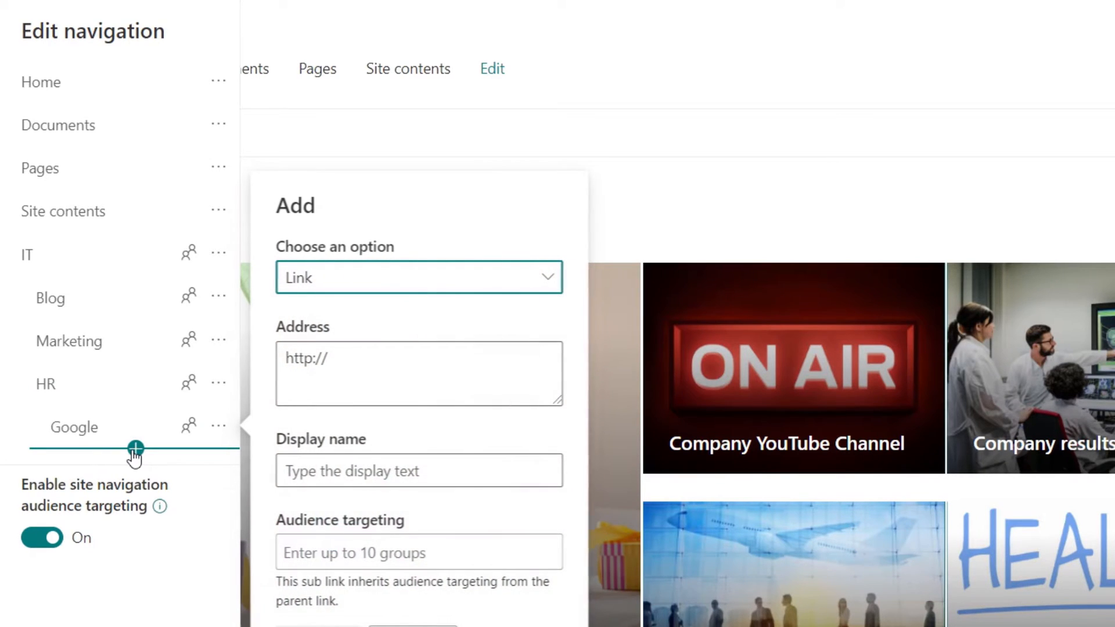
Step: Draft a Bing link to bing.com targeted to the Global Marketing members group
click(418, 373)
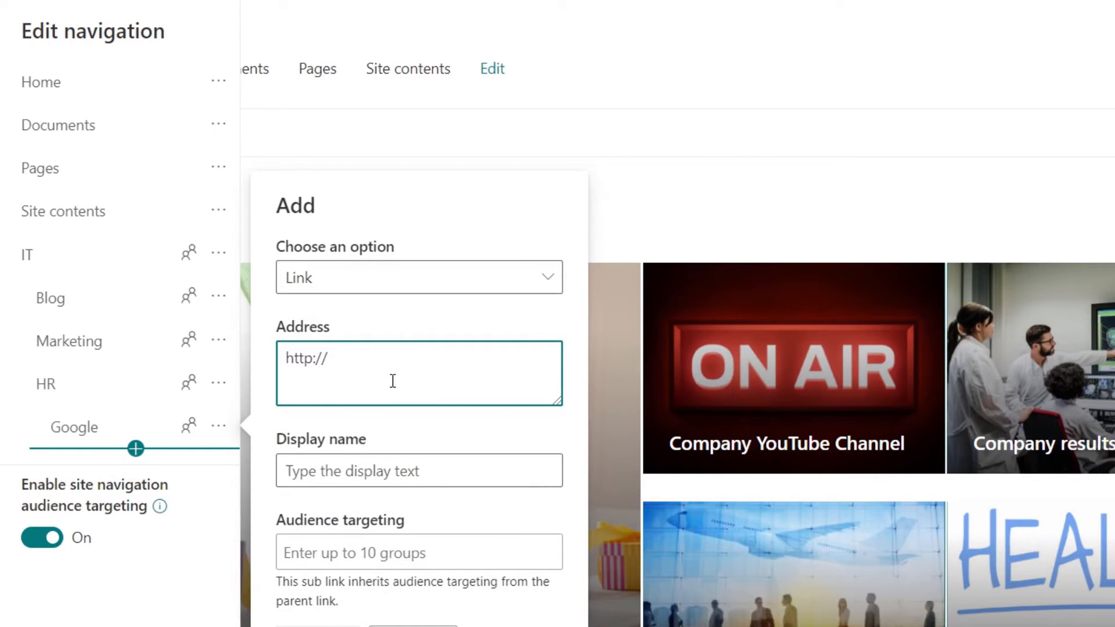
text(bing.com)
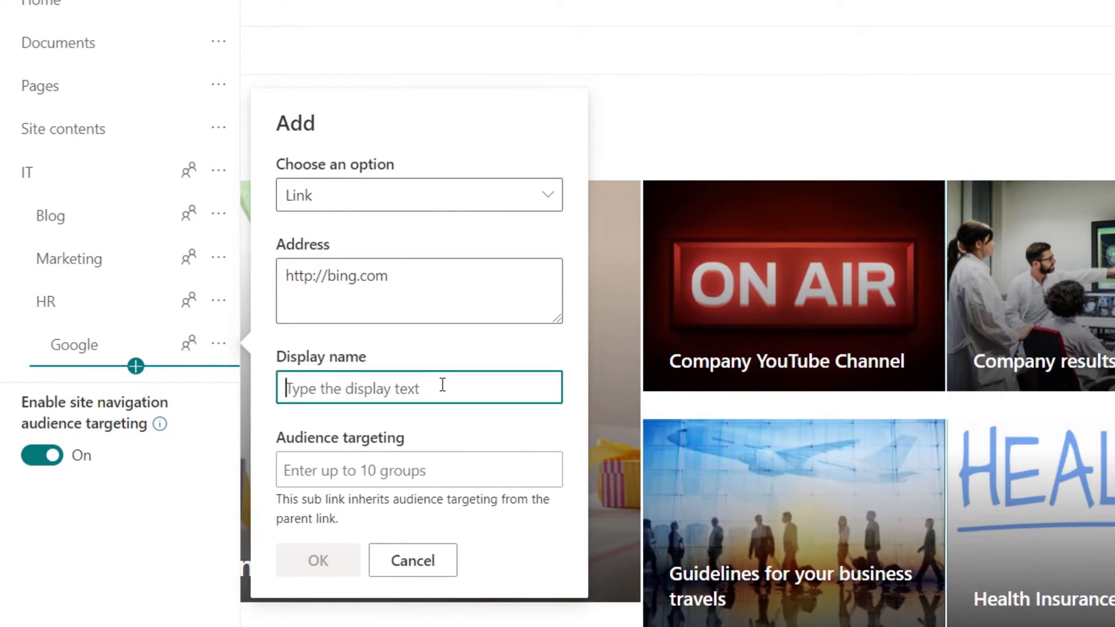
text(Bing)
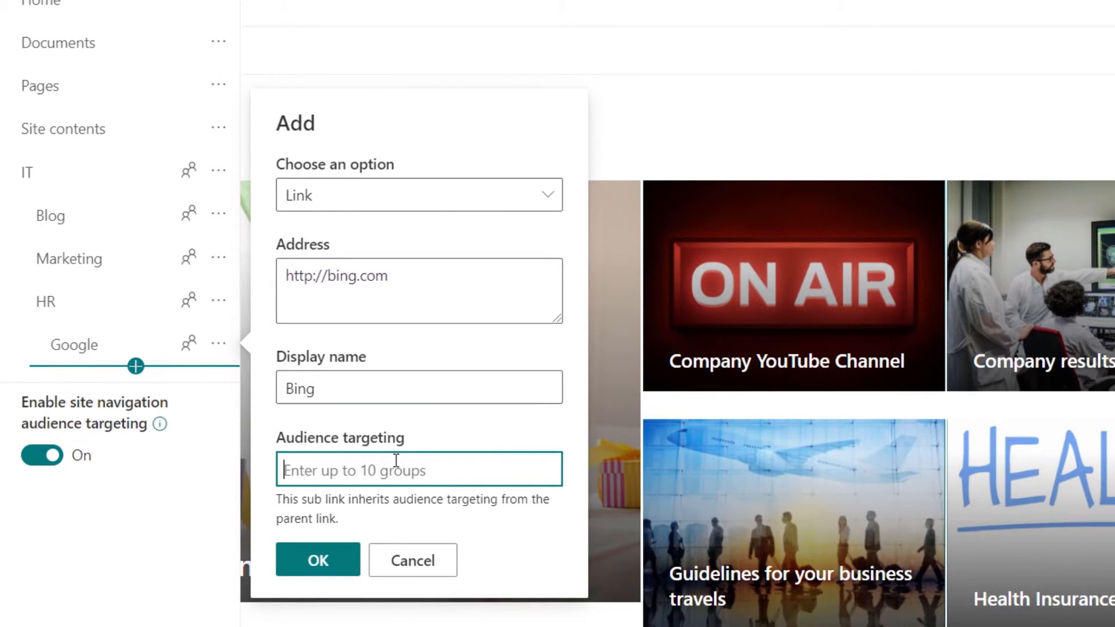
text(marke)
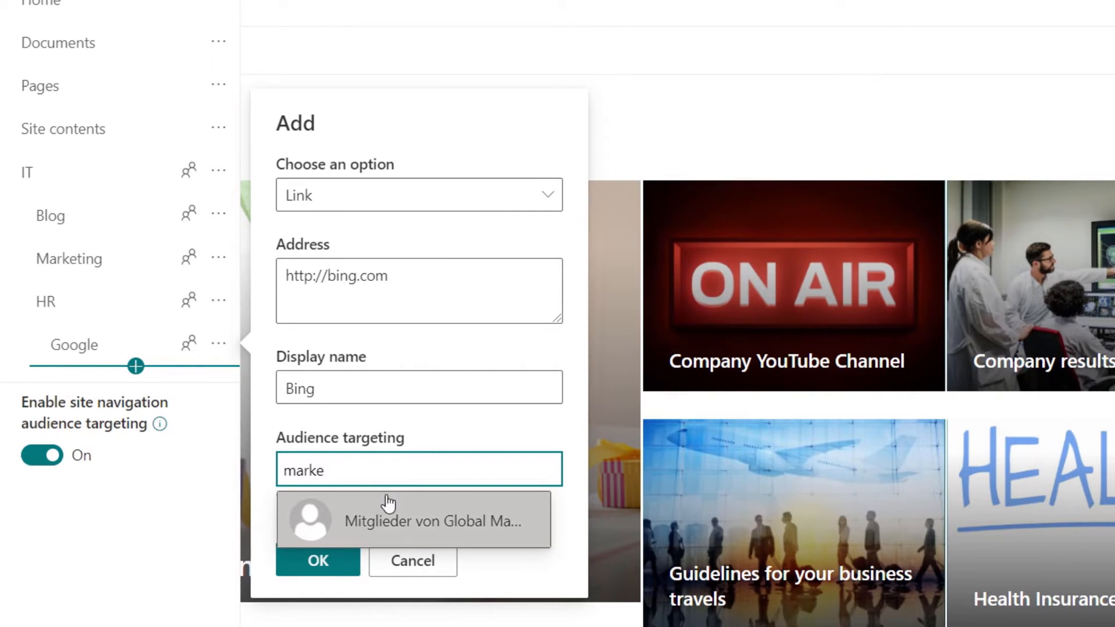
click(317, 561)
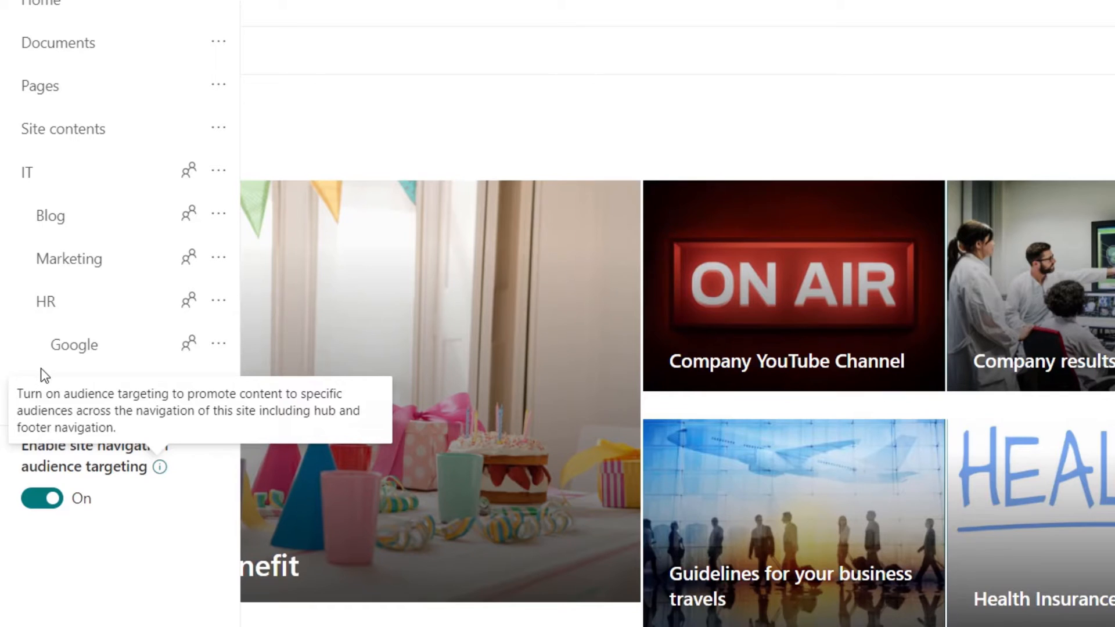
mouse_move(146, 595)
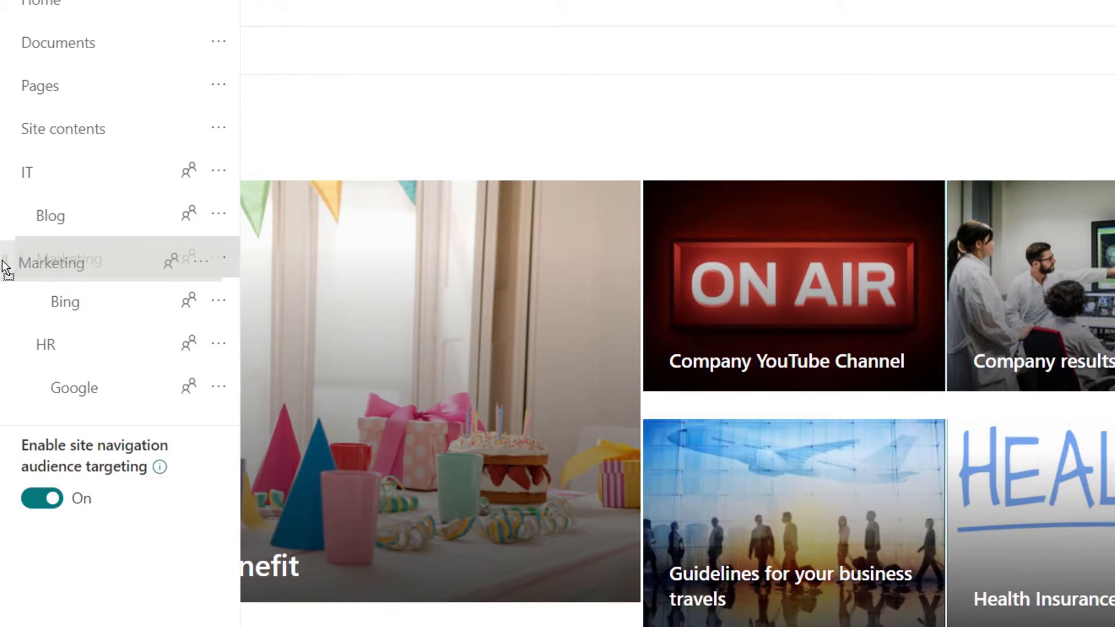
mouse_move(212, 487)
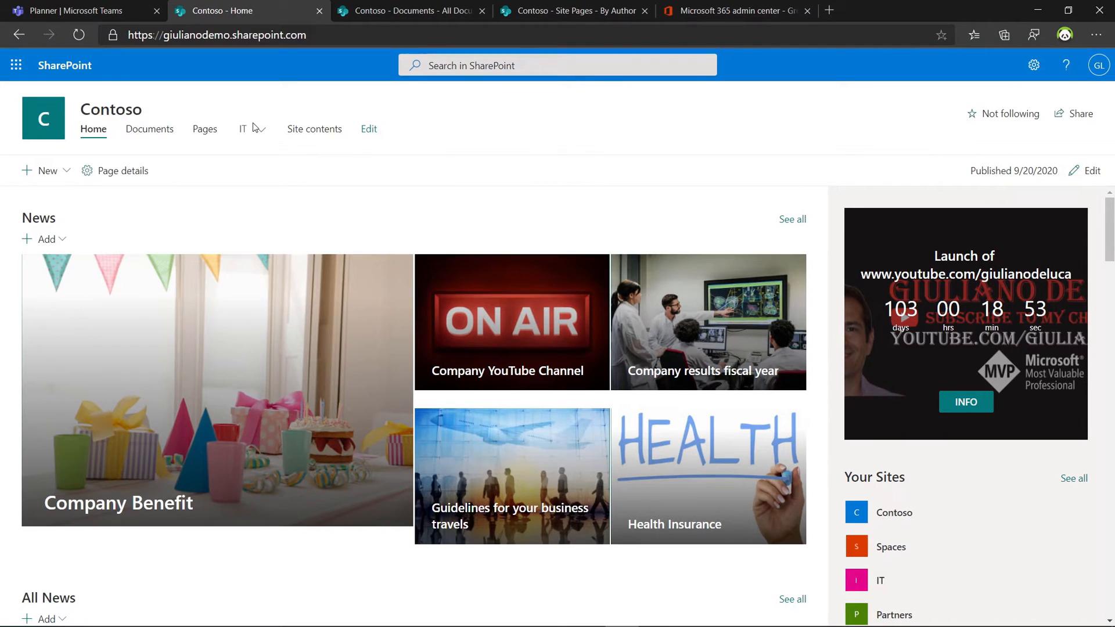
Step: Expand the IT menu and follow its Blog link
click(260, 129)
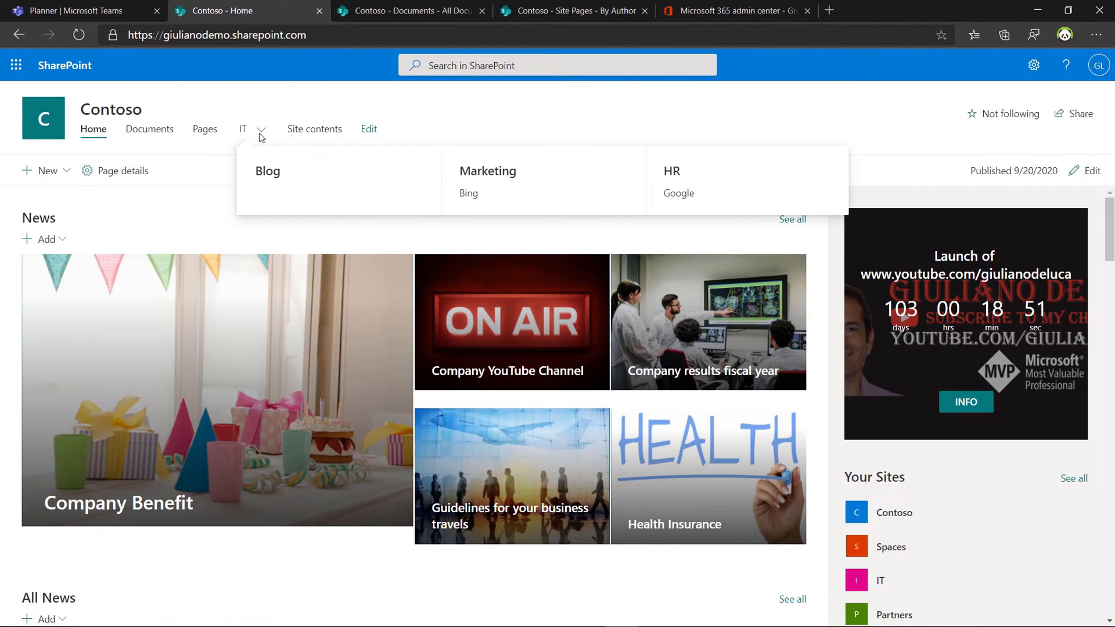
mouse_move(276, 184)
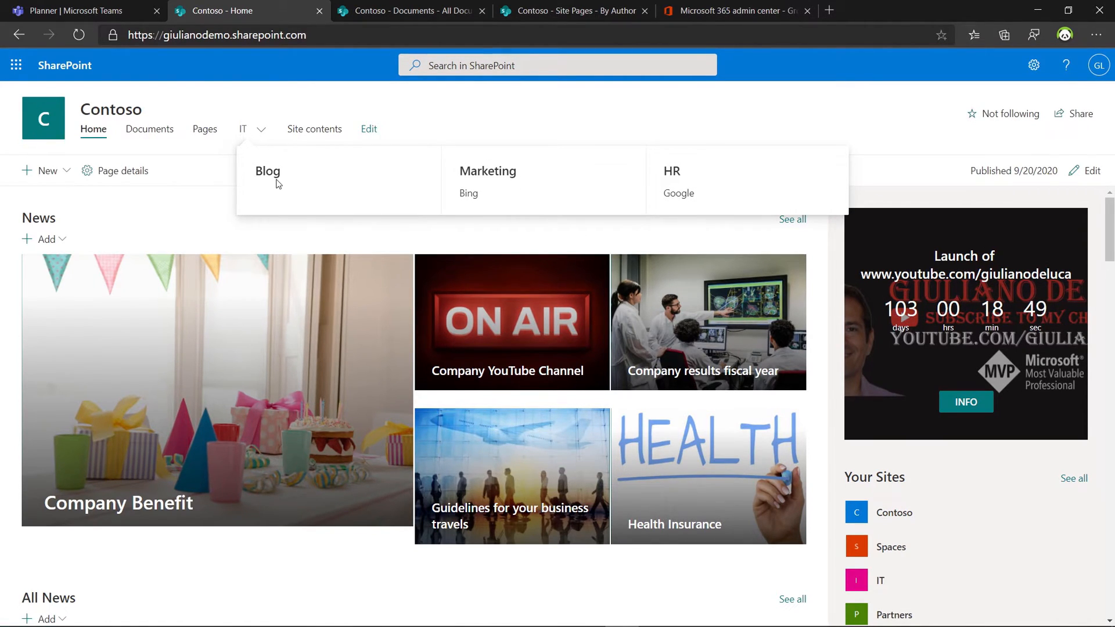
click(421, 134)
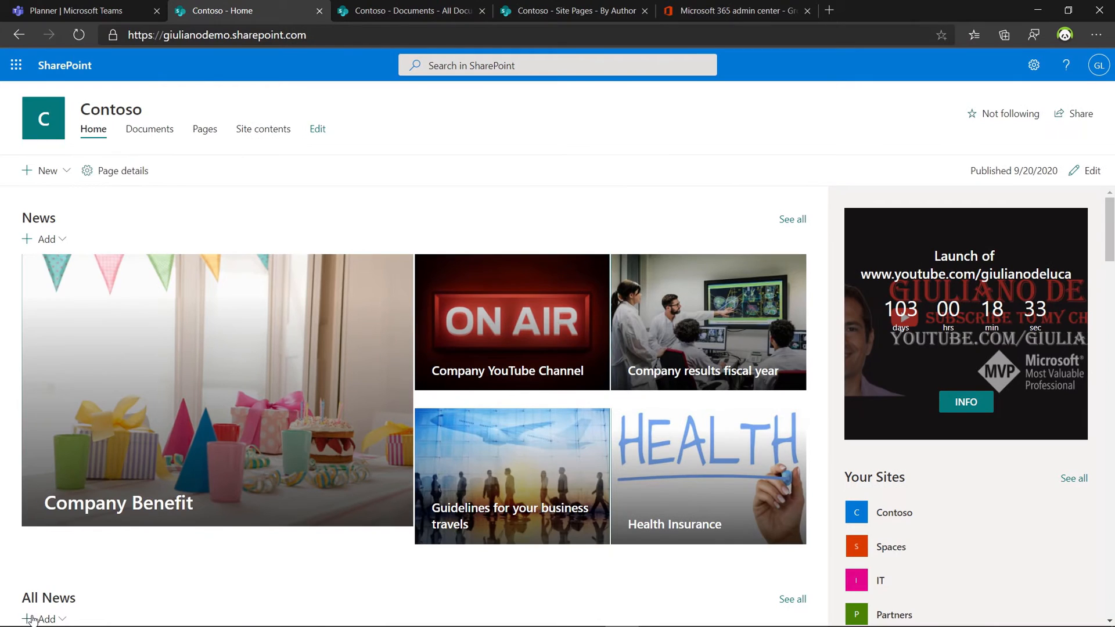
Step: Review the Marketing, HR and IT navigation structure in the editor, then cancel without saving
click(317, 129)
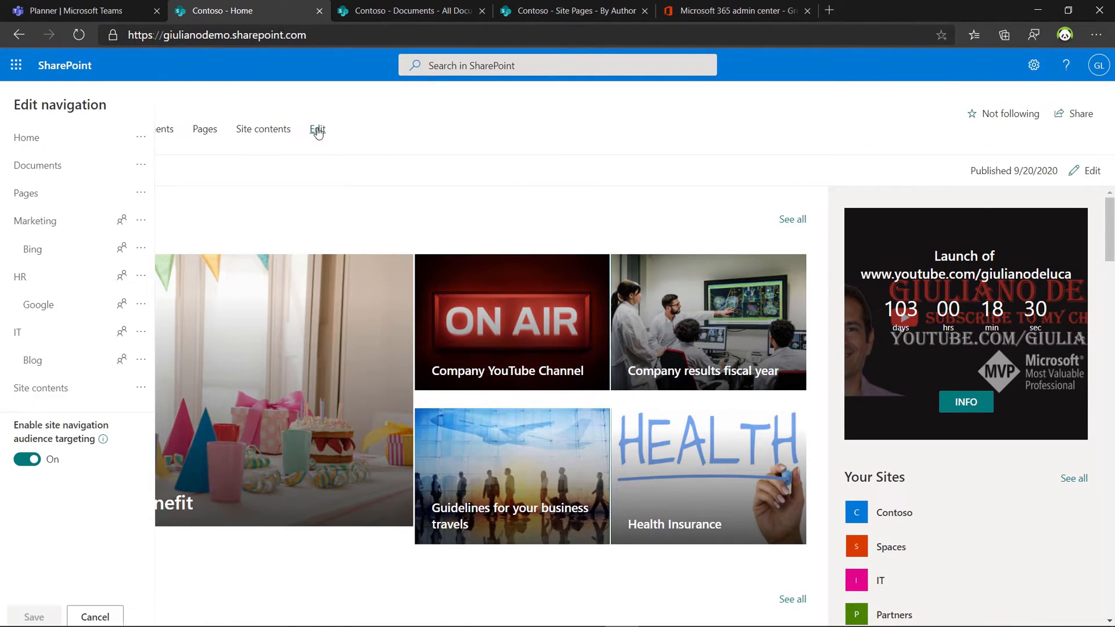
mouse_move(11, 316)
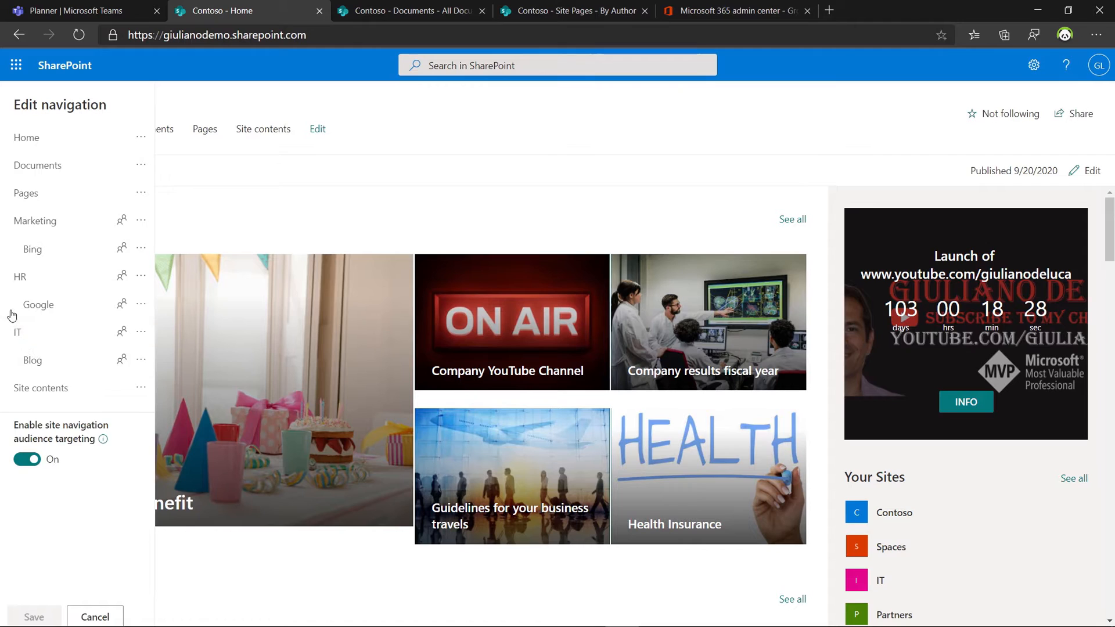
mouse_move(4, 376)
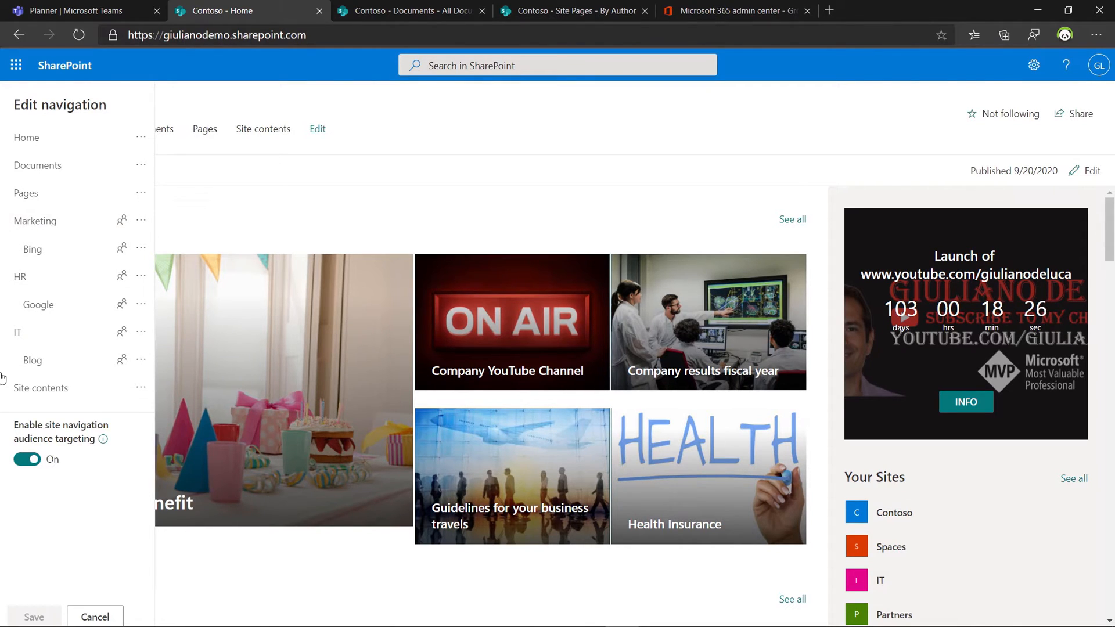
click(95, 616)
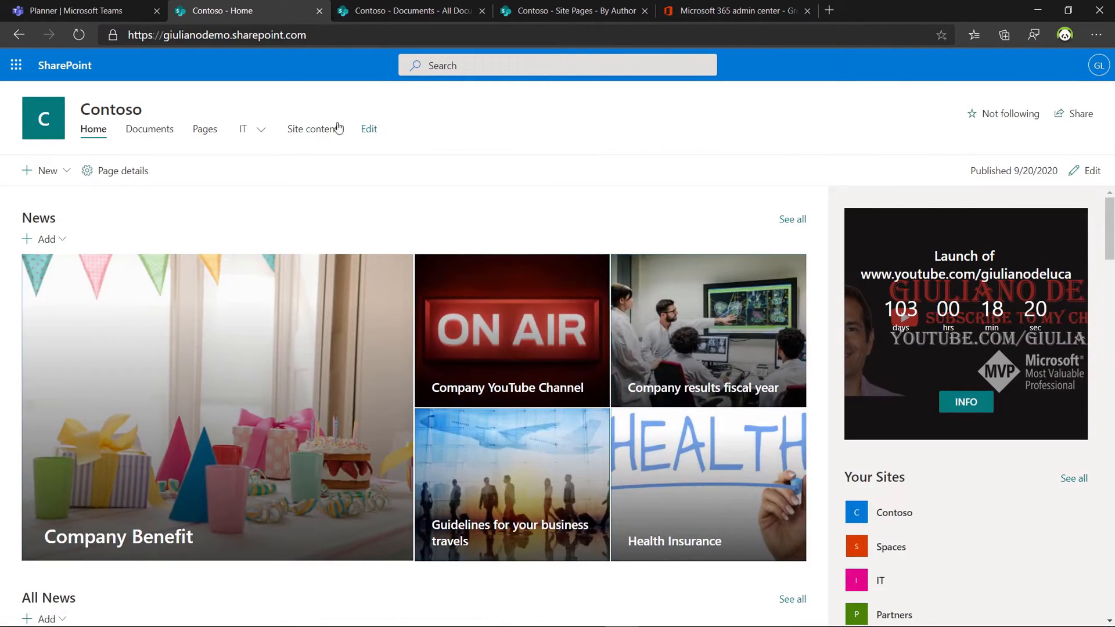
click(244, 130)
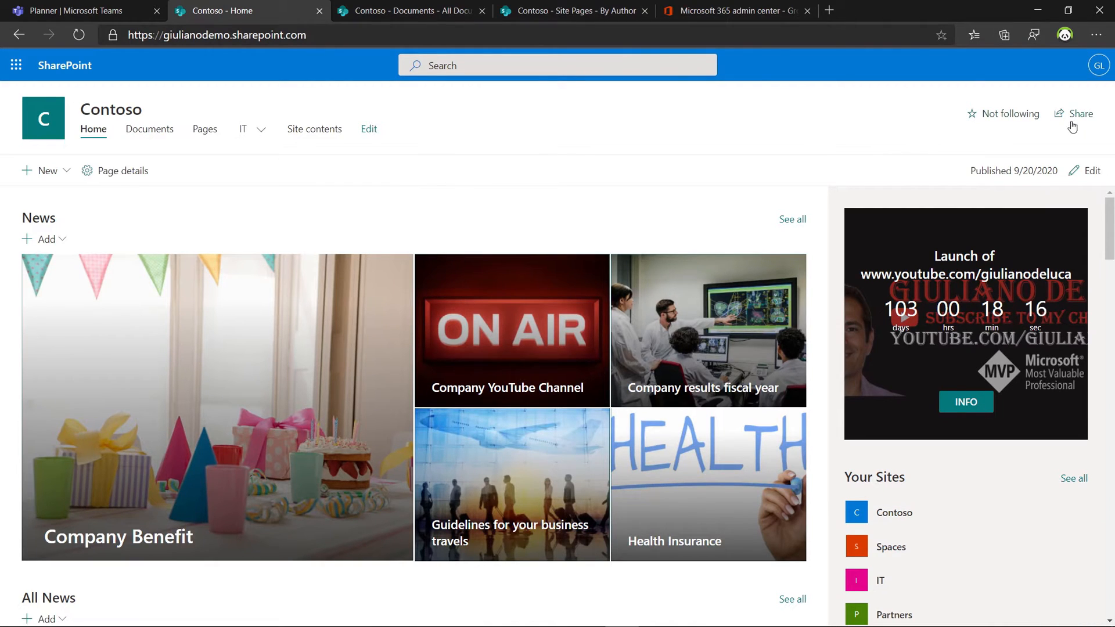
click(1098, 64)
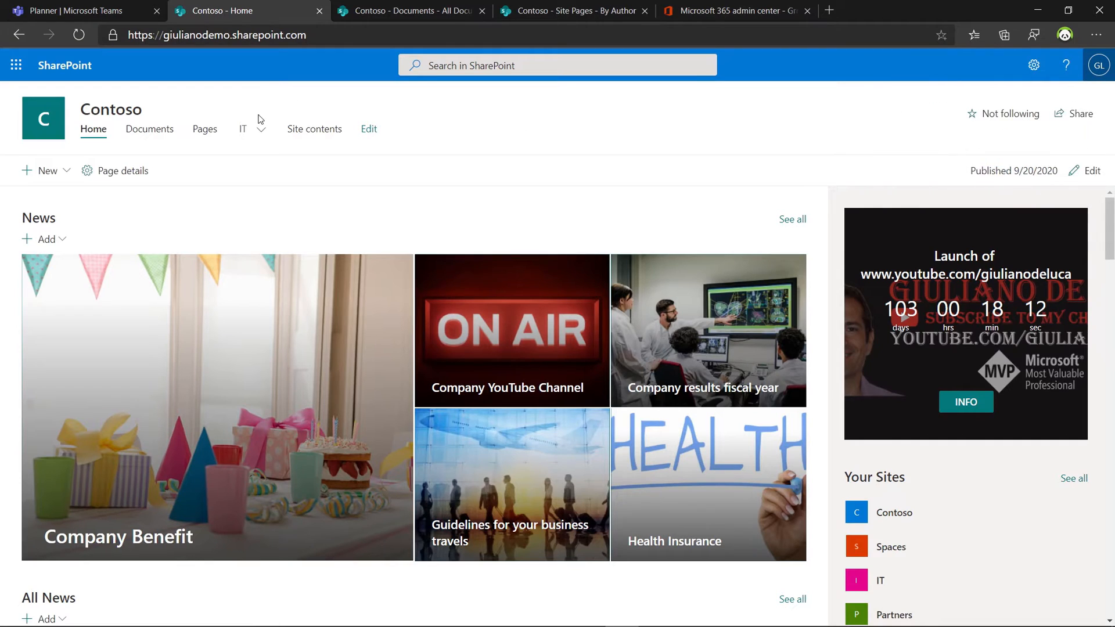
click(242, 129)
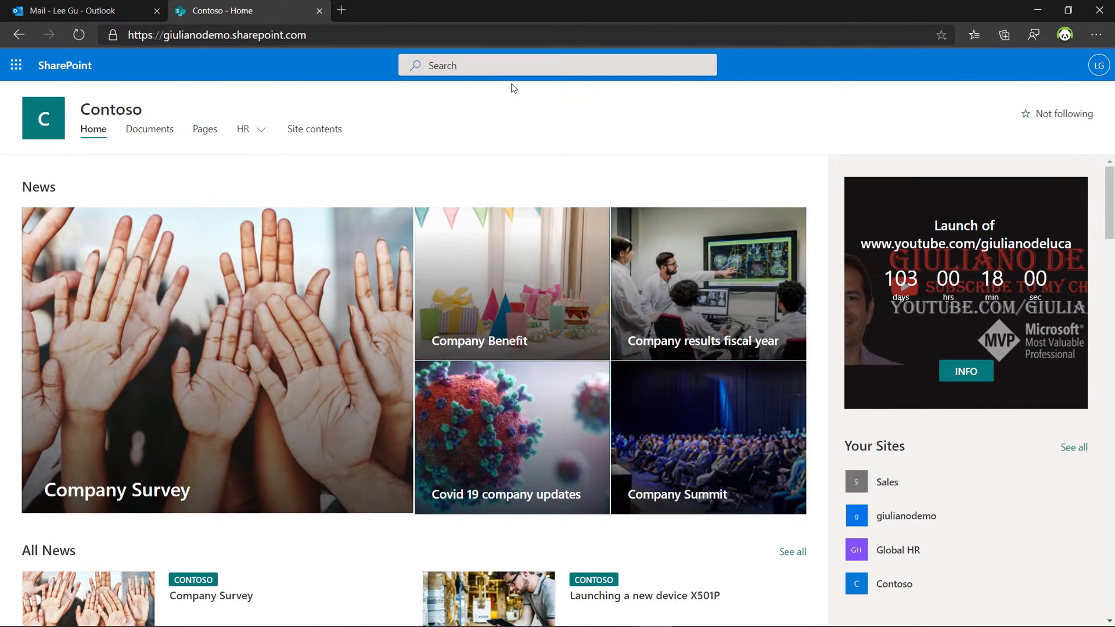
Step: Check Lee Gu's top navigation, which shows only the HR menu
click(258, 129)
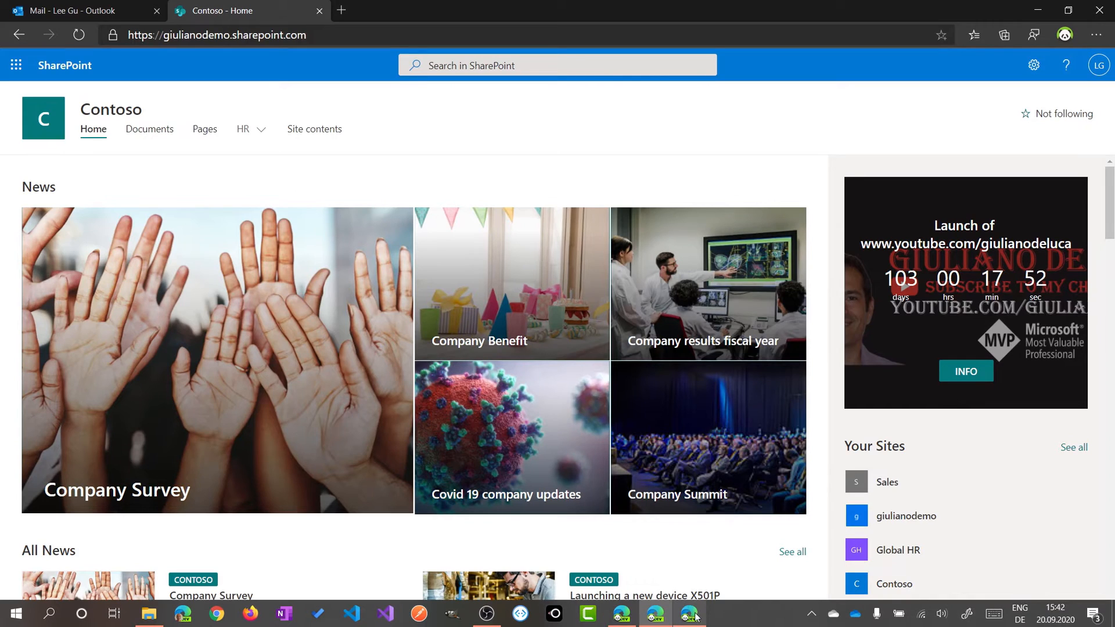
Step: In Adele Vance's window, dismiss the account panel and check the Marketing and IT menus
click(1098, 64)
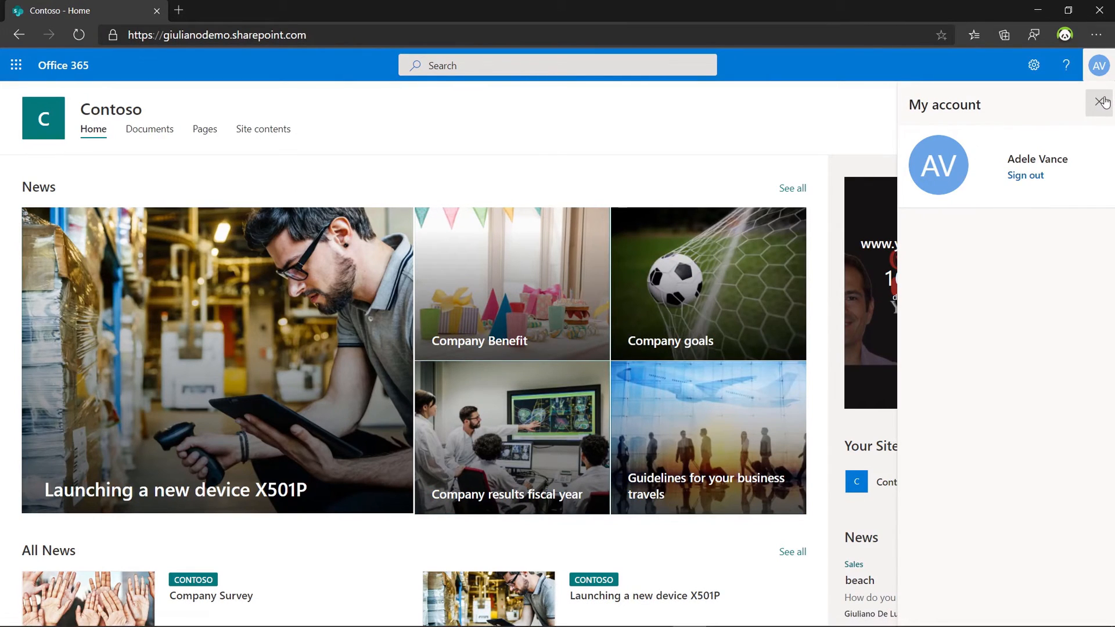
click(1103, 102)
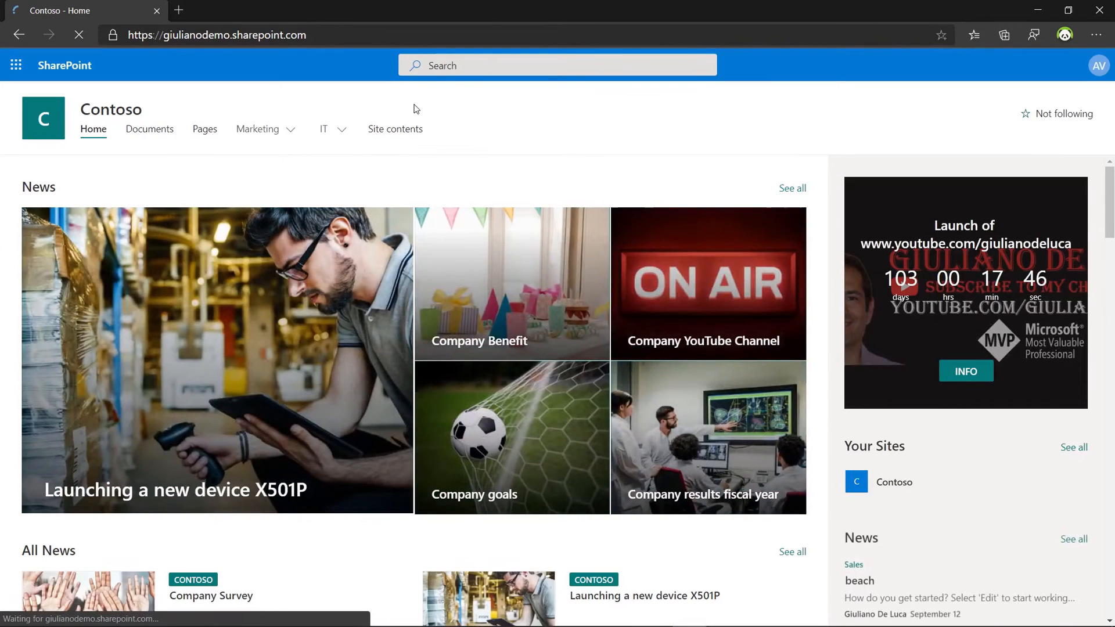
click(258, 129)
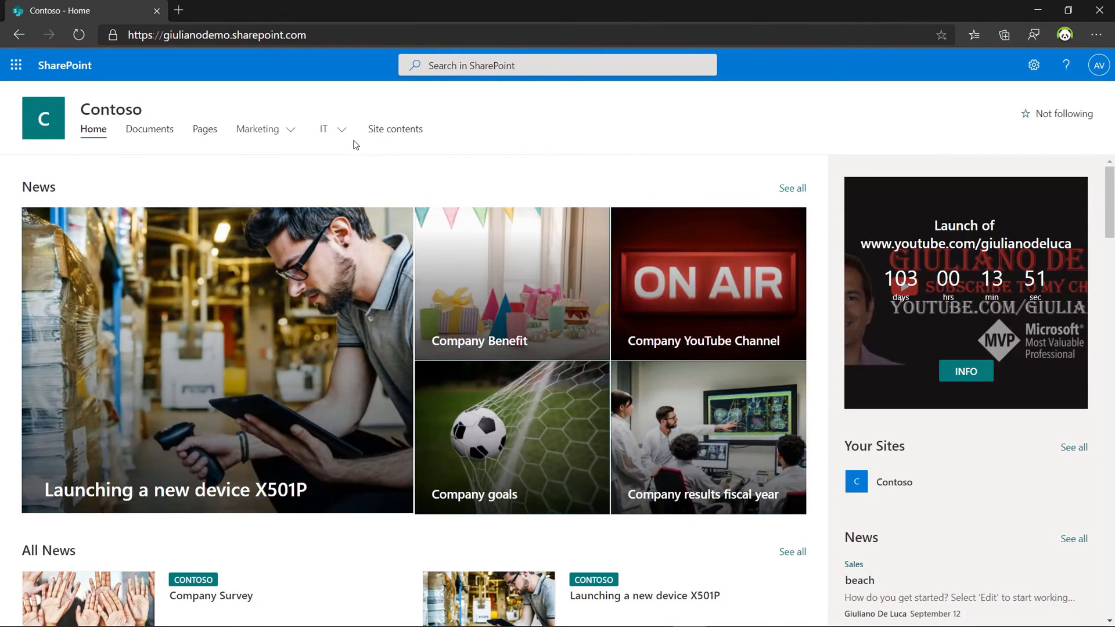
click(342, 129)
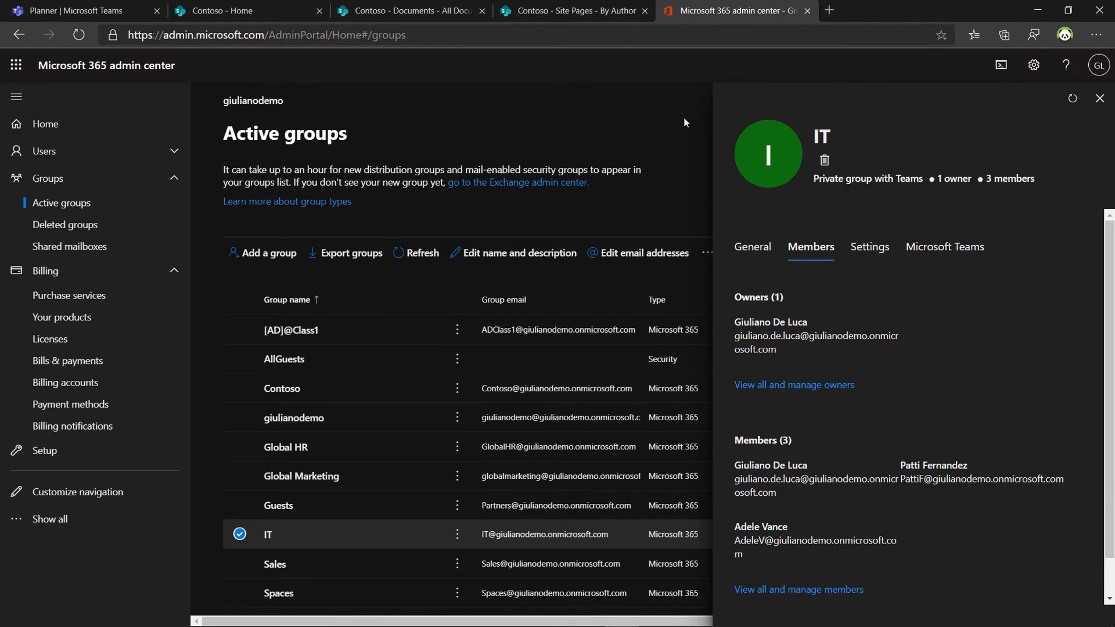
mouse_move(799, 169)
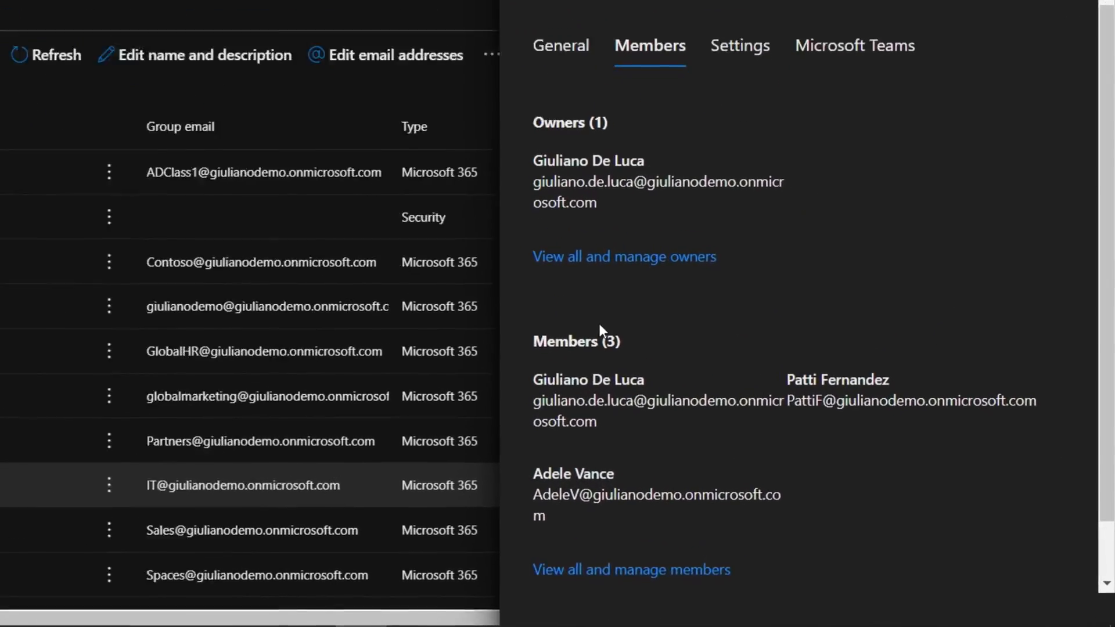
Step: Remove Adele Vance from the IT group's members and save the change
scroll(up, 3)
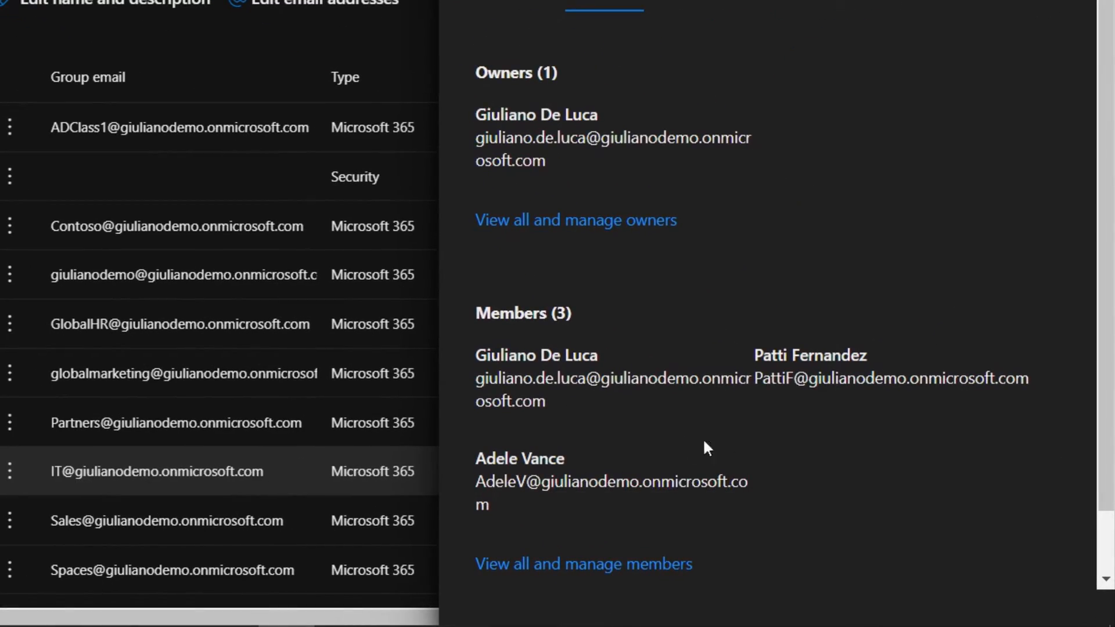
click(582, 564)
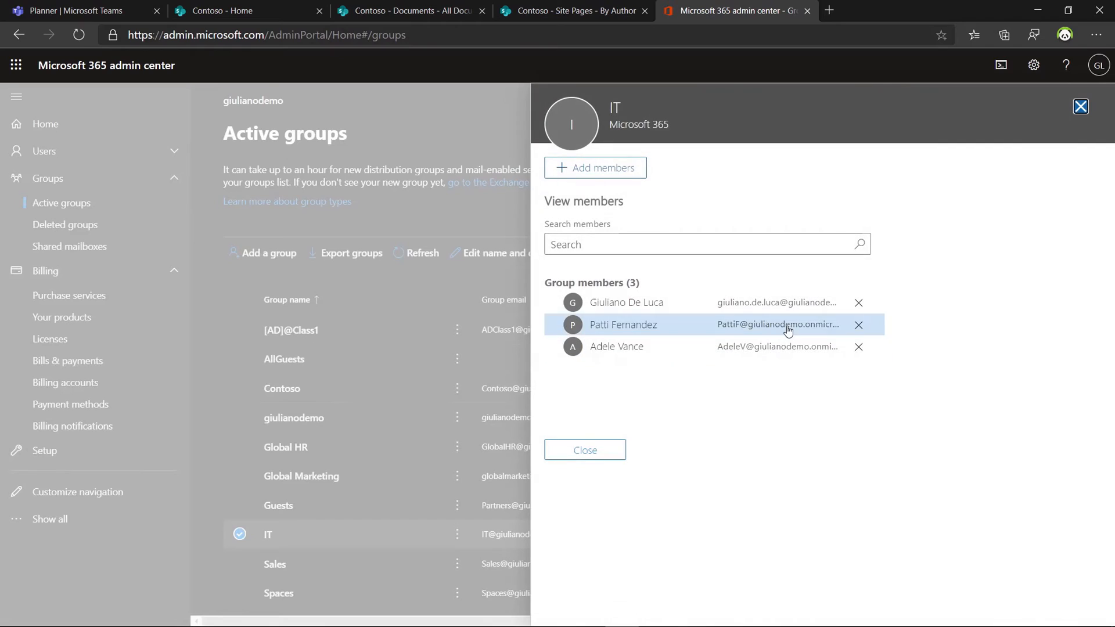
click(858, 347)
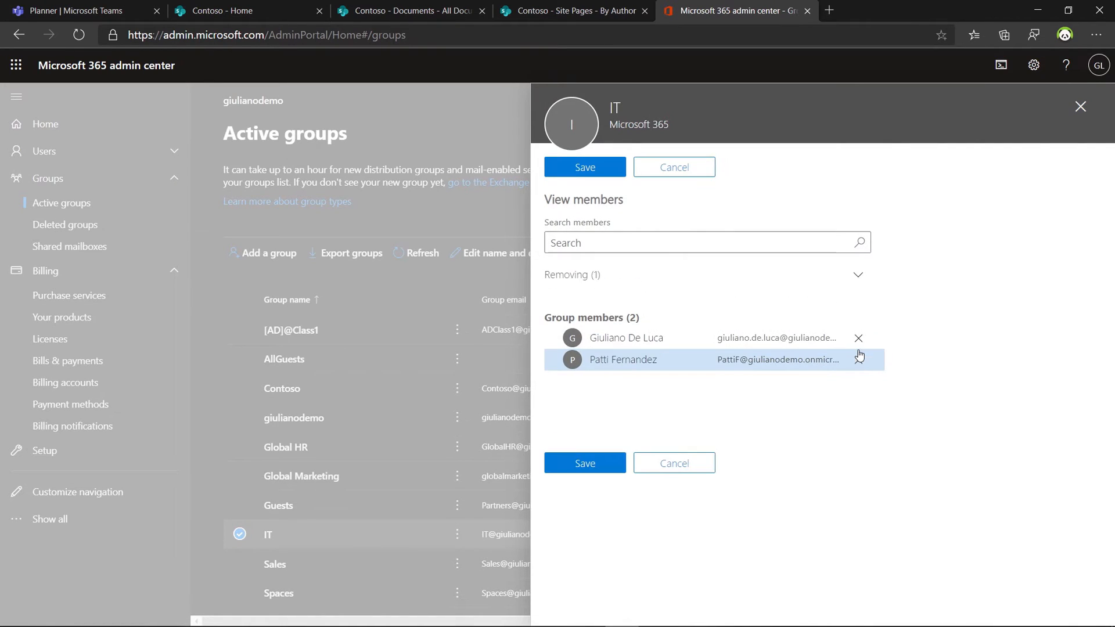
click(584, 167)
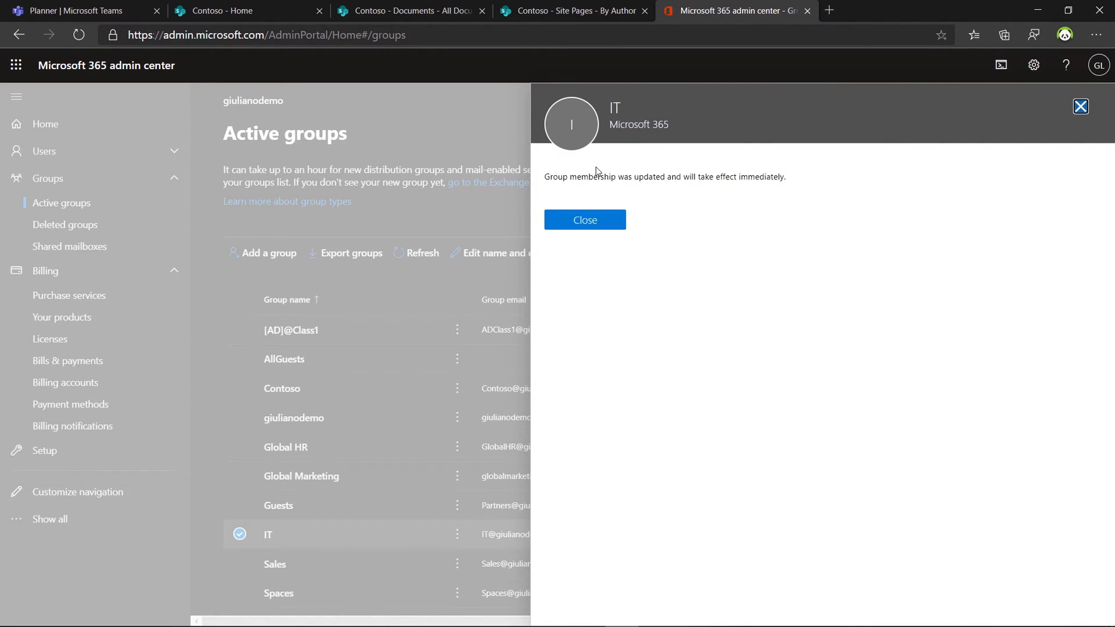
click(583, 220)
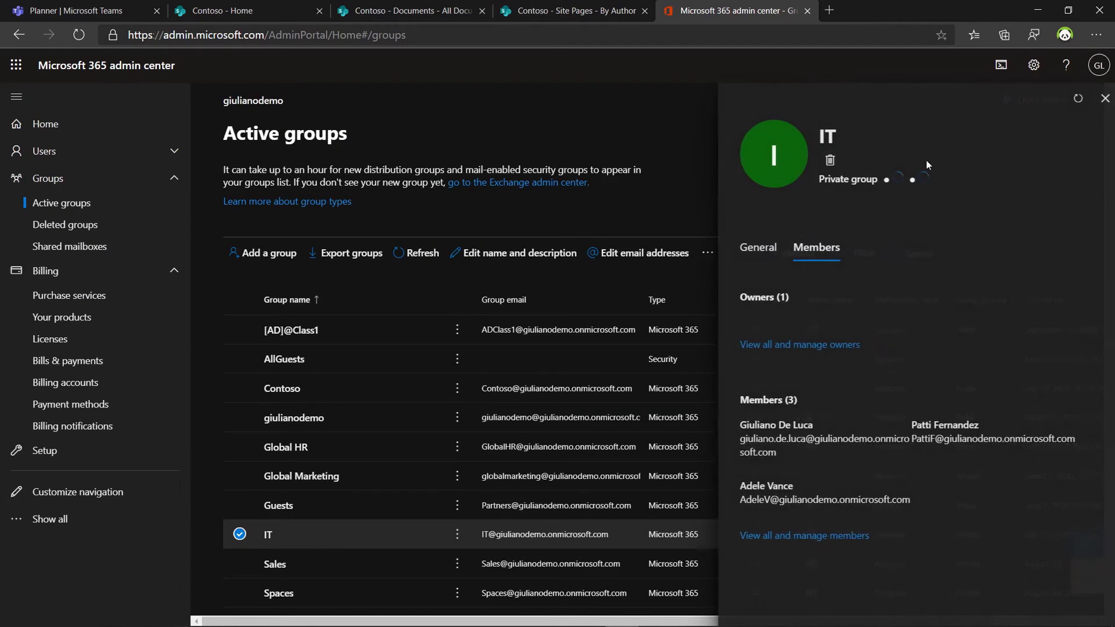
Step: Check Adele Vance's Contoso navigation again, which now shows Marketing but no IT
click(245, 10)
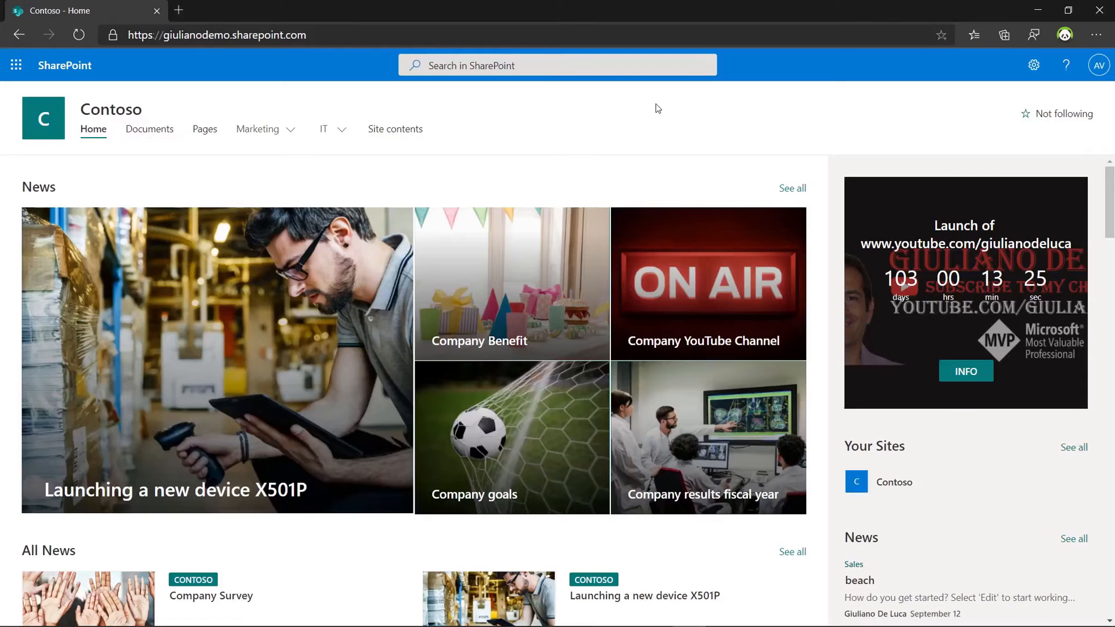
mouse_move(634, 118)
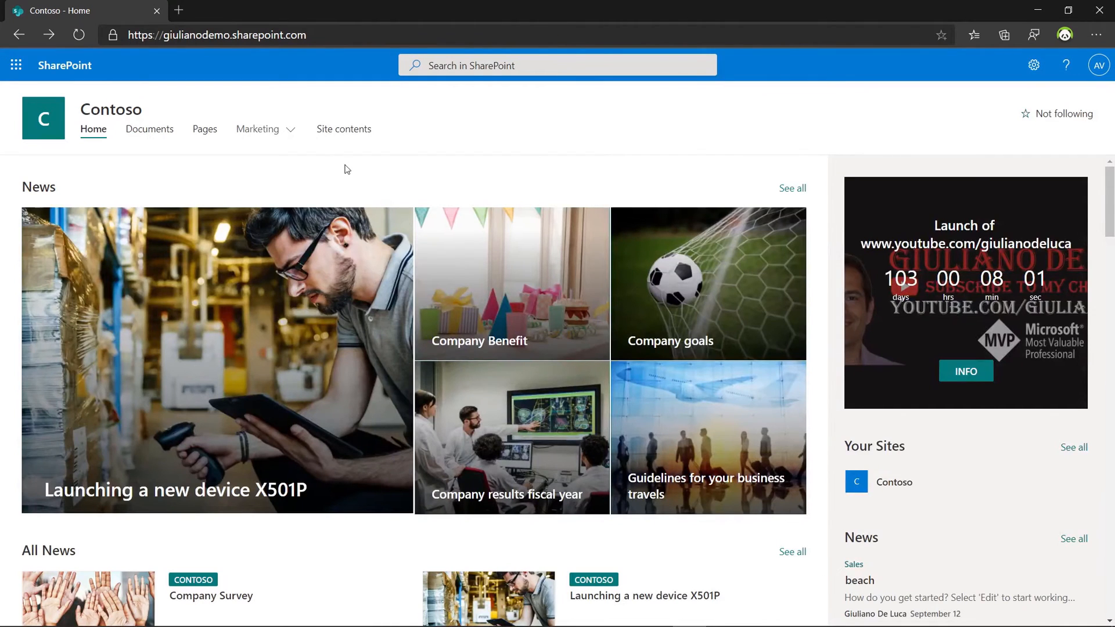
mouse_move(309, 129)
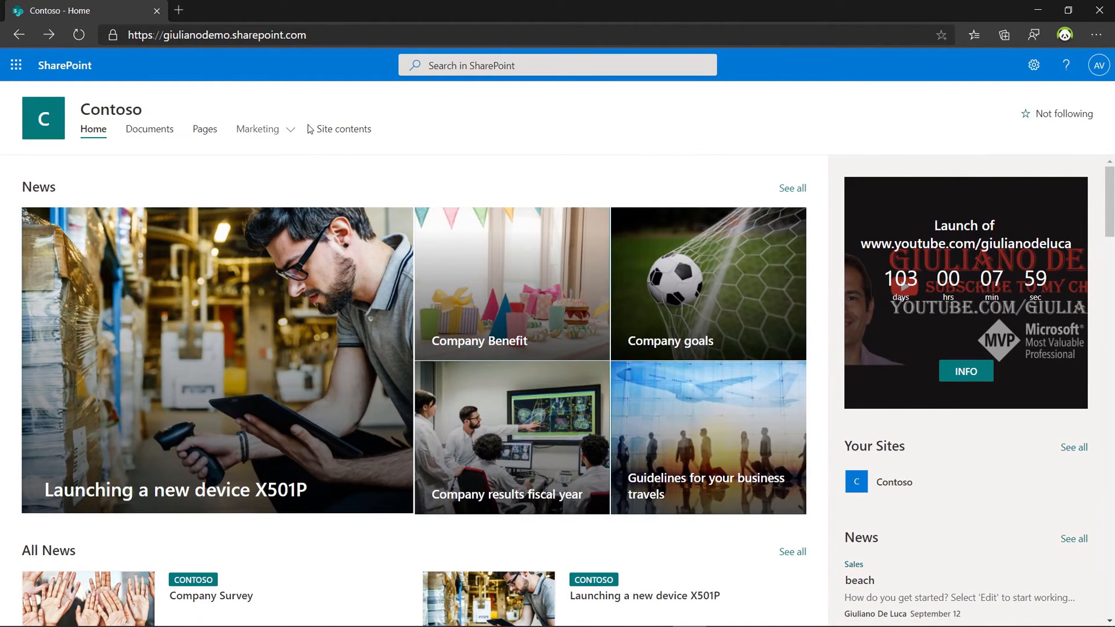
click(257, 128)
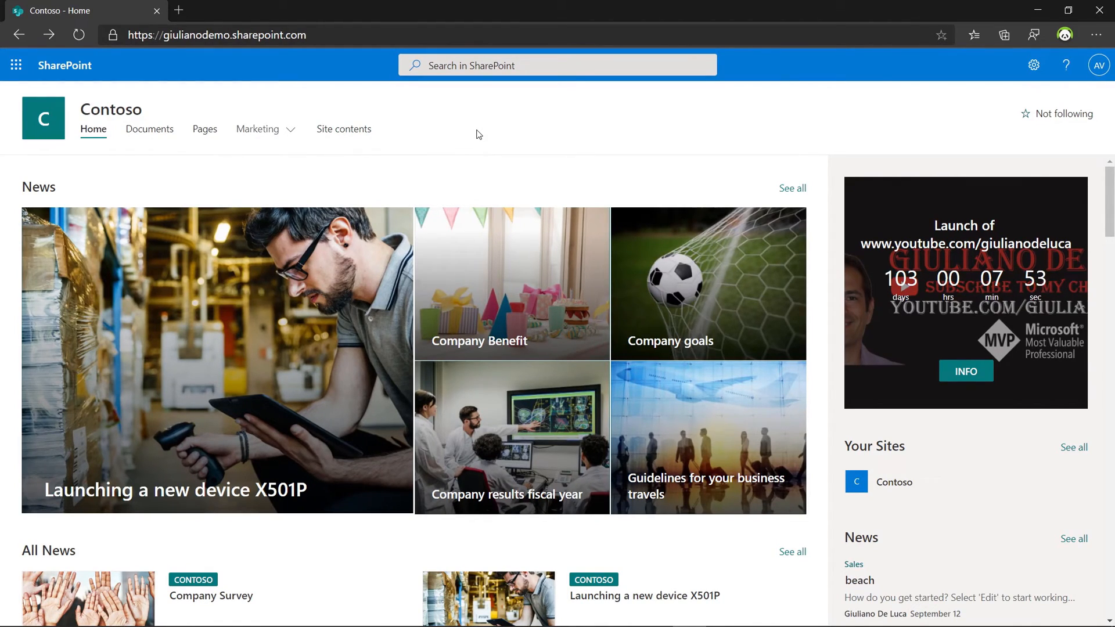
mouse_move(379, 177)
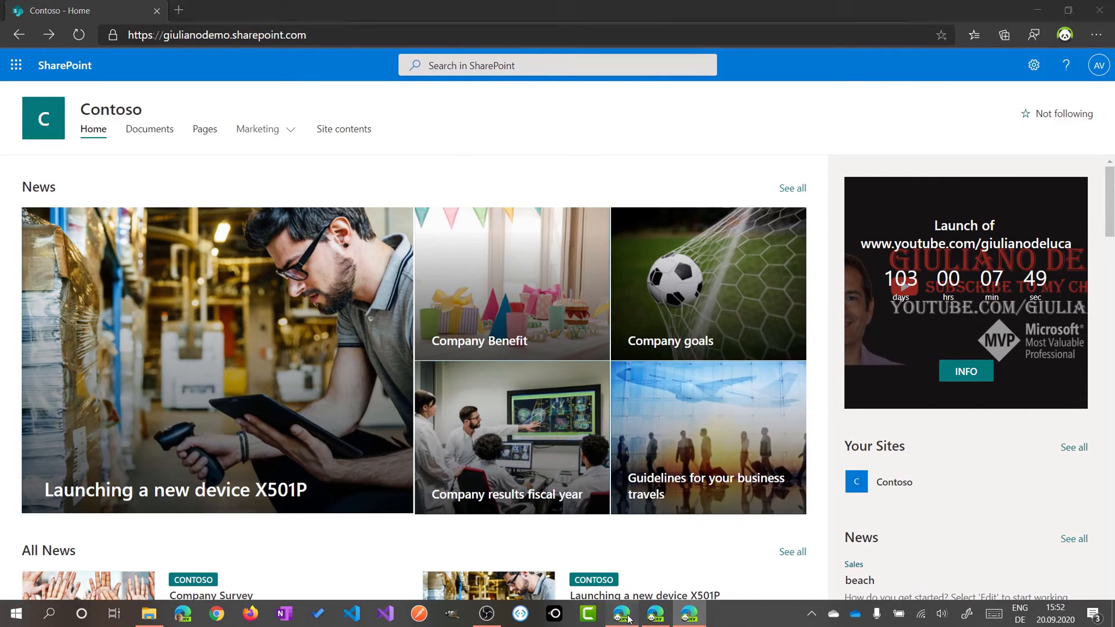
Step: From the admin's Contoso home page, open the Documents library listing audience groups per file
click(735, 9)
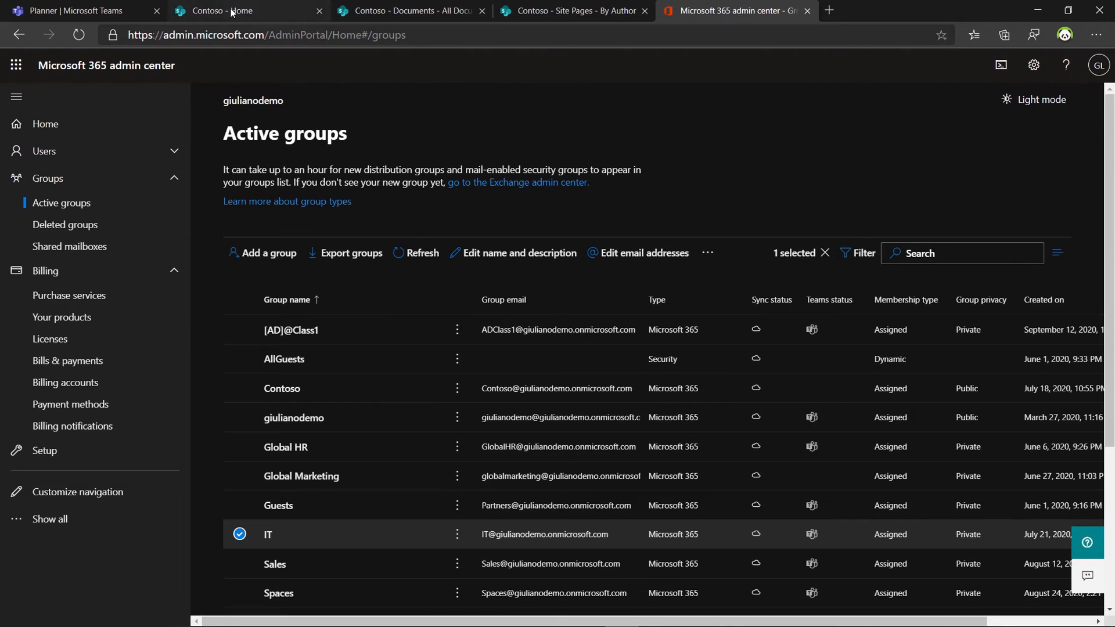
click(221, 10)
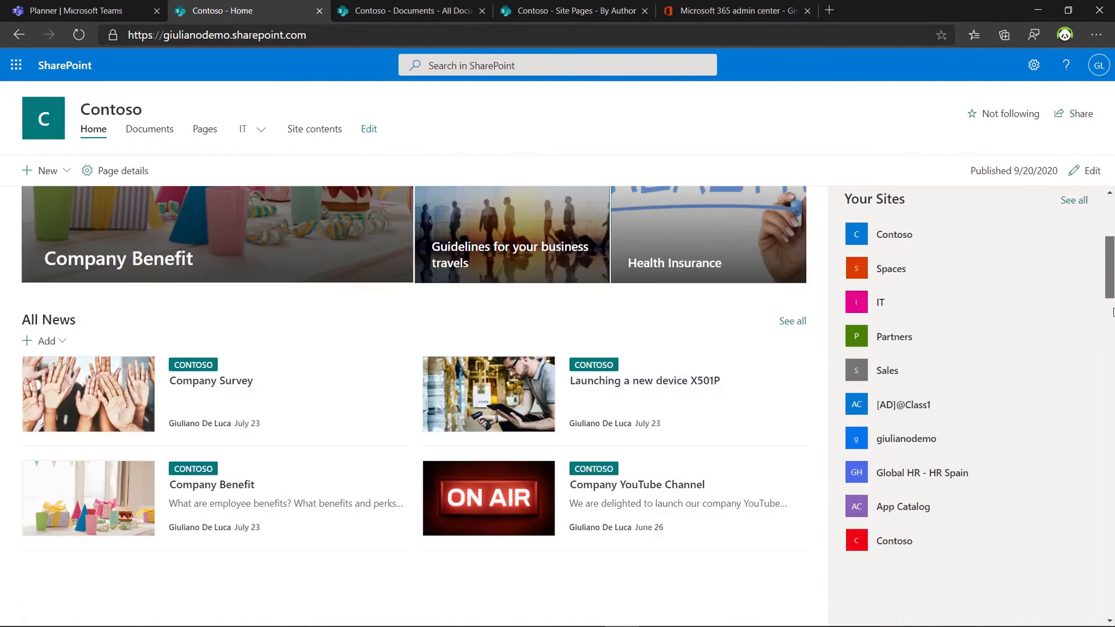
scroll(down, 3)
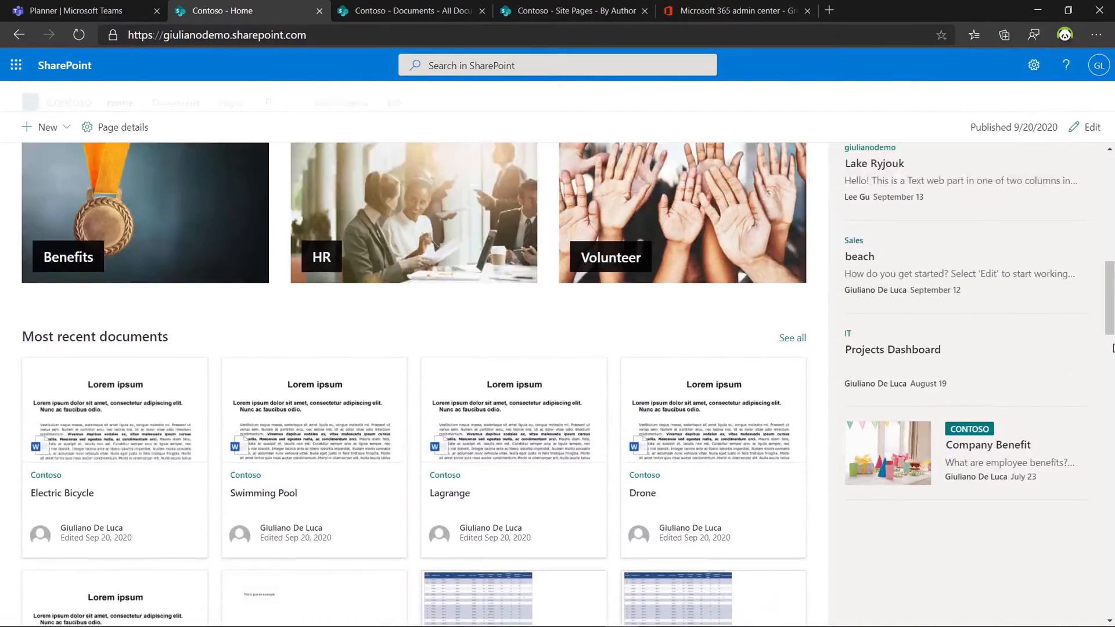
mouse_move(175, 98)
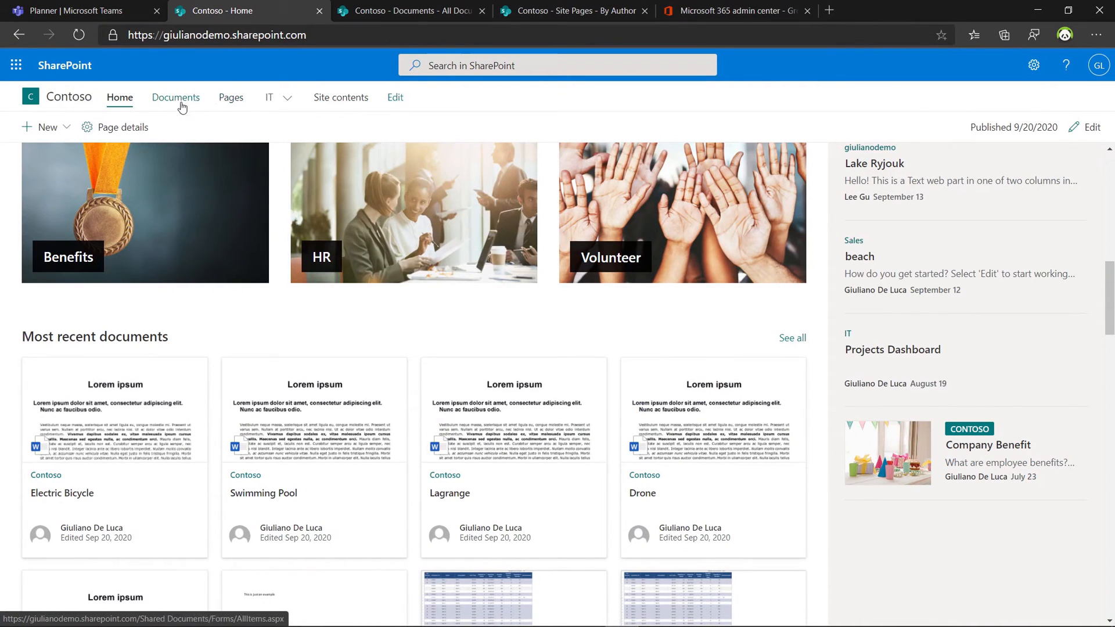
click(175, 97)
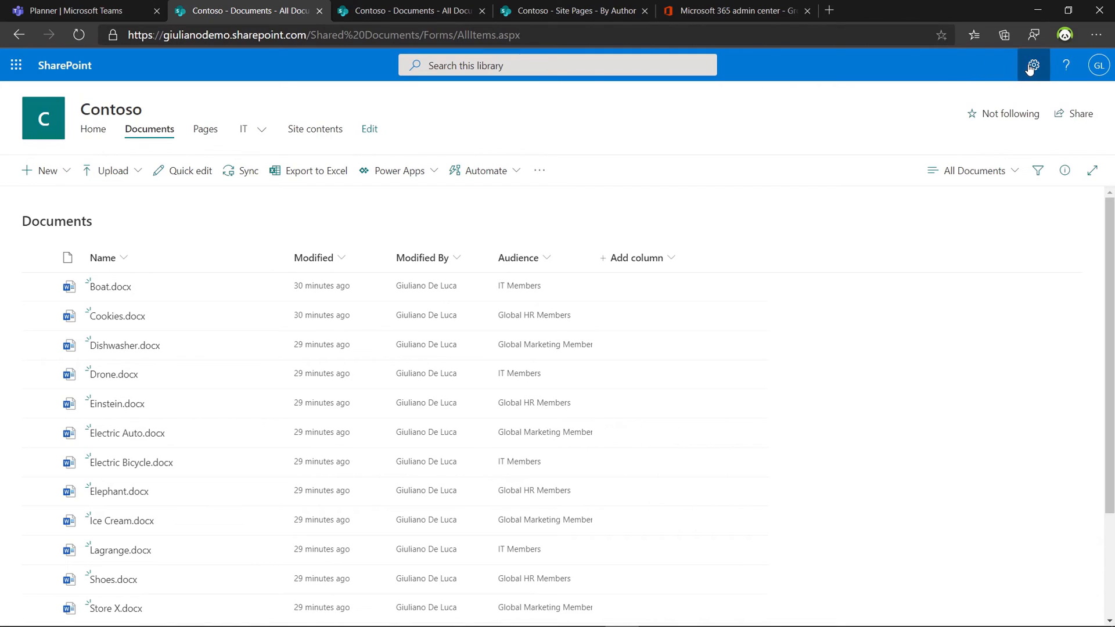
Step: Open the Documents library's settings page from the Settings gear
click(1033, 64)
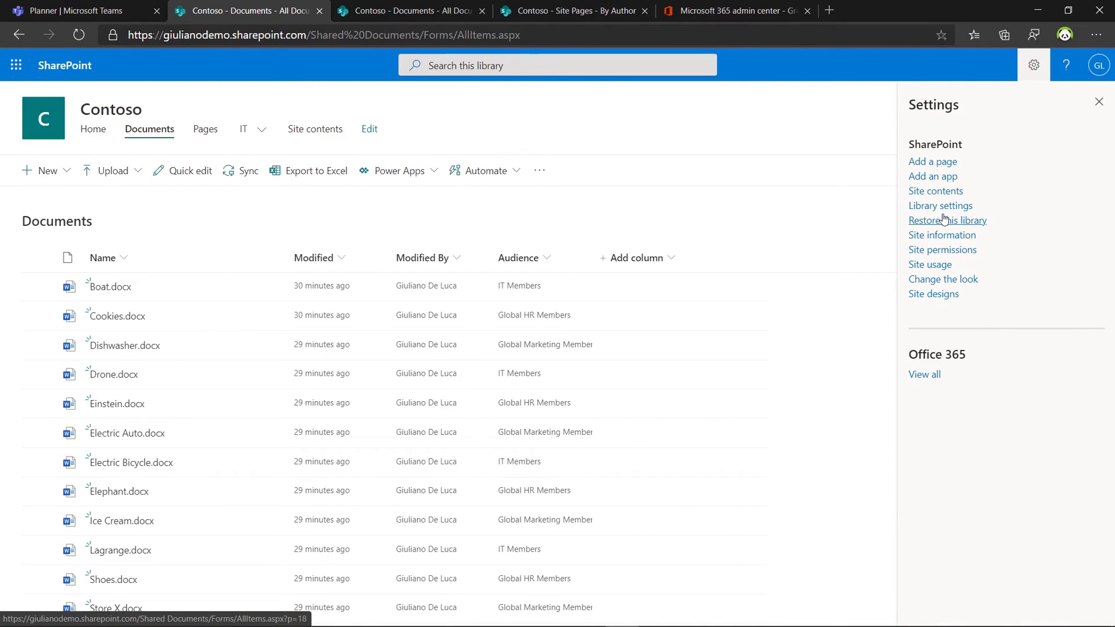
click(940, 205)
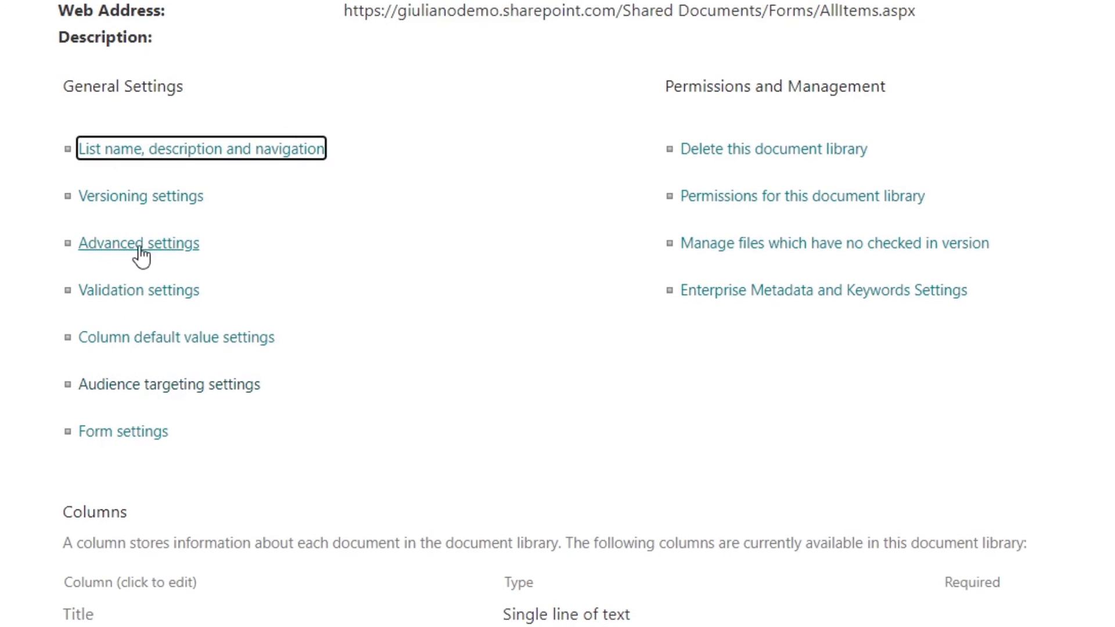
mouse_move(169, 383)
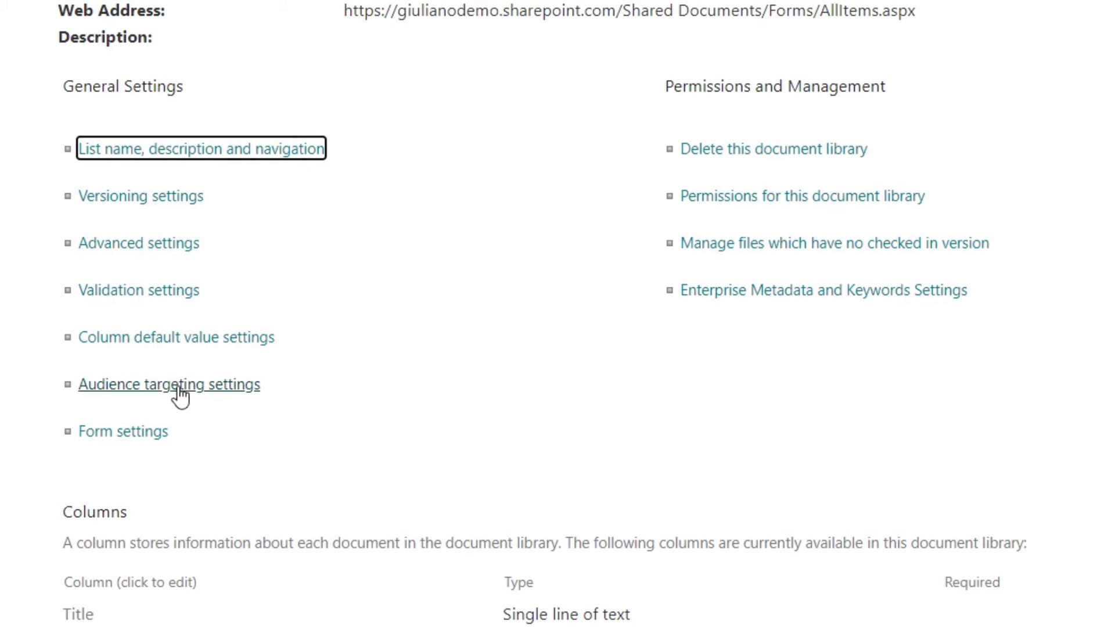
scroll(up, 3)
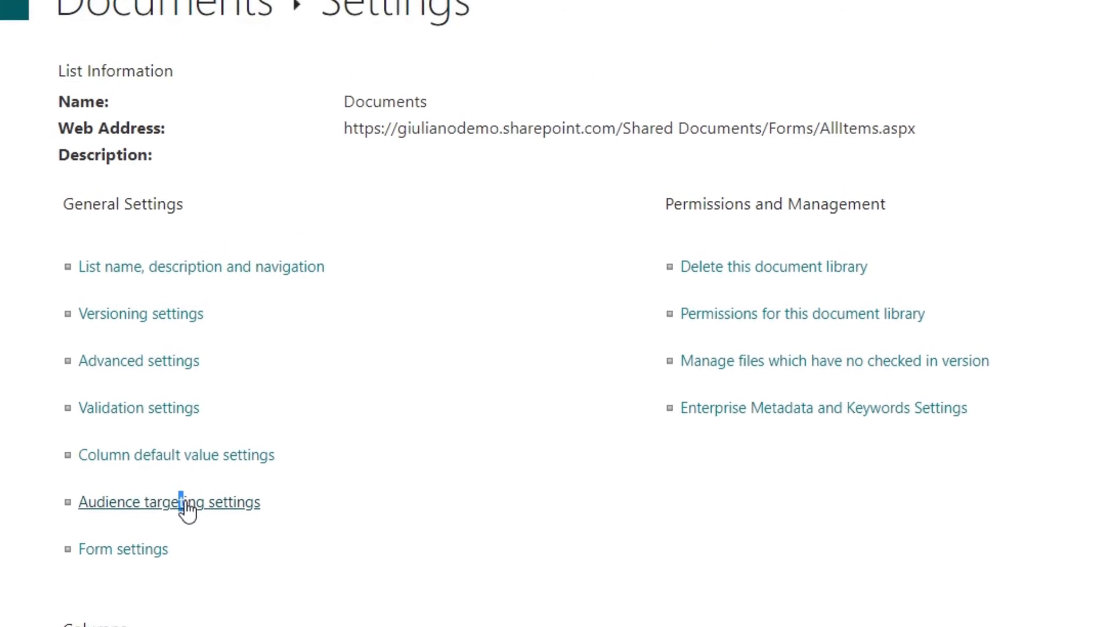
Step: Open Audience targeting settings, where modern targeting is enabled and classic targeting is off
click(168, 501)
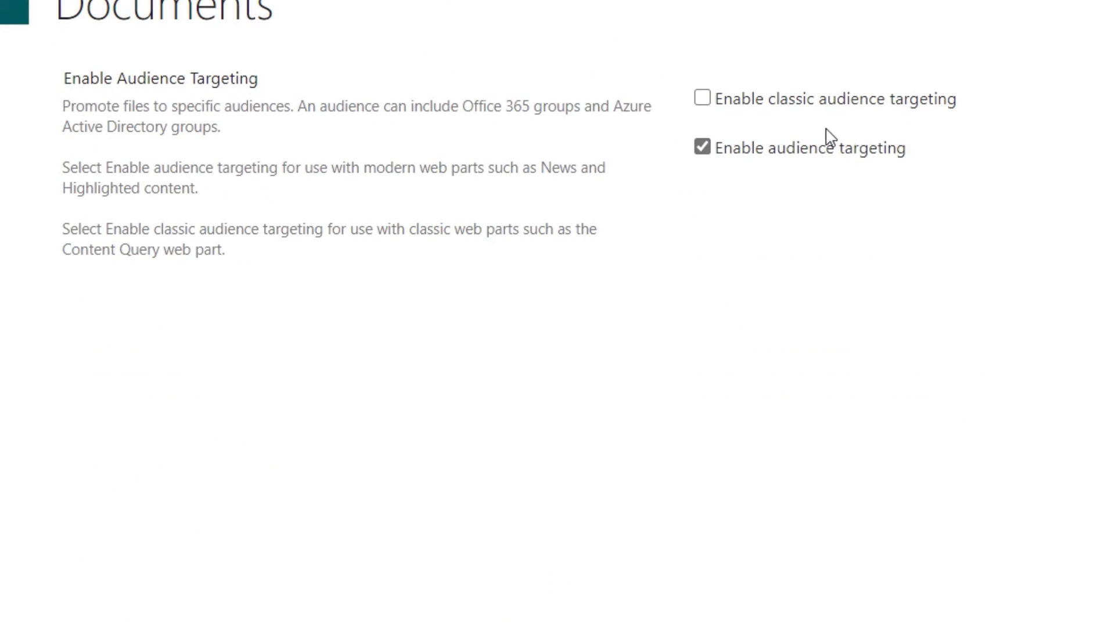
mouse_move(928, 154)
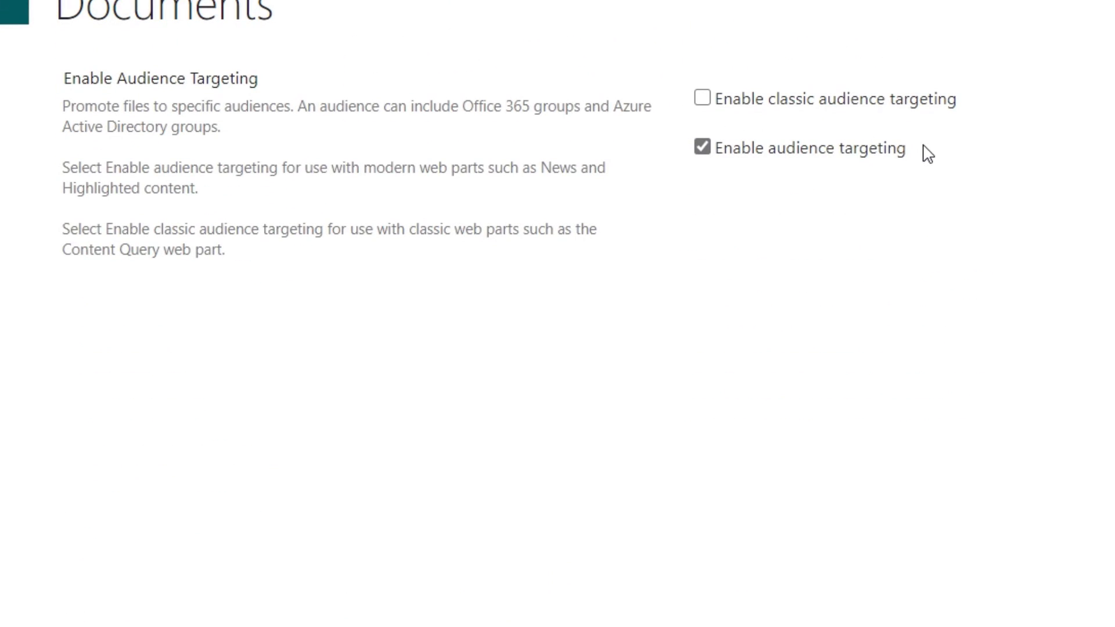
mouse_move(782, 171)
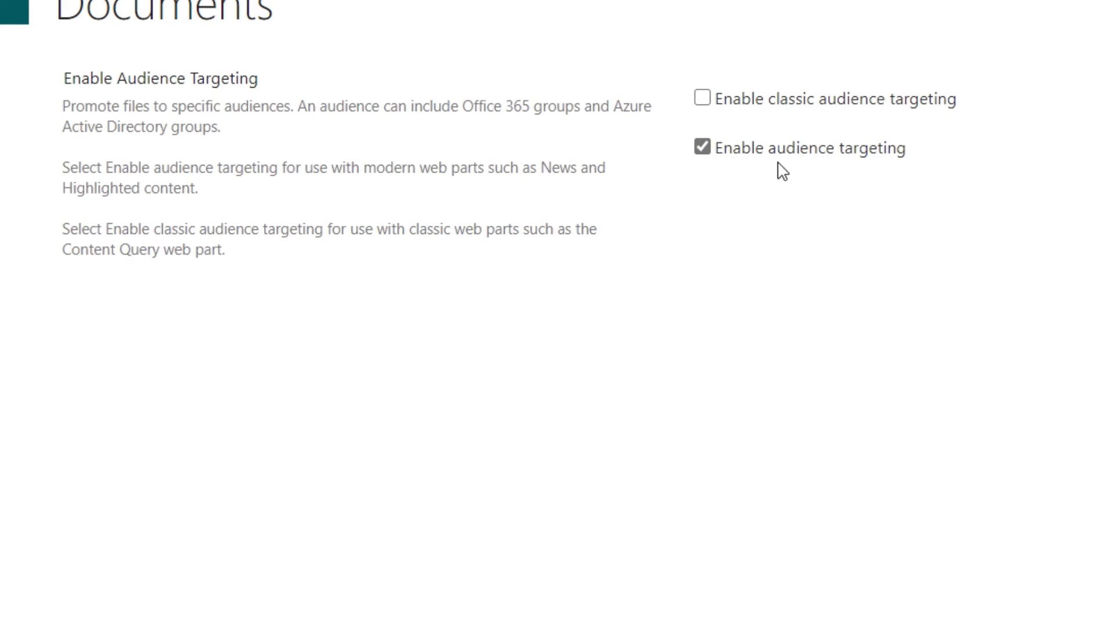
mouse_move(900, 171)
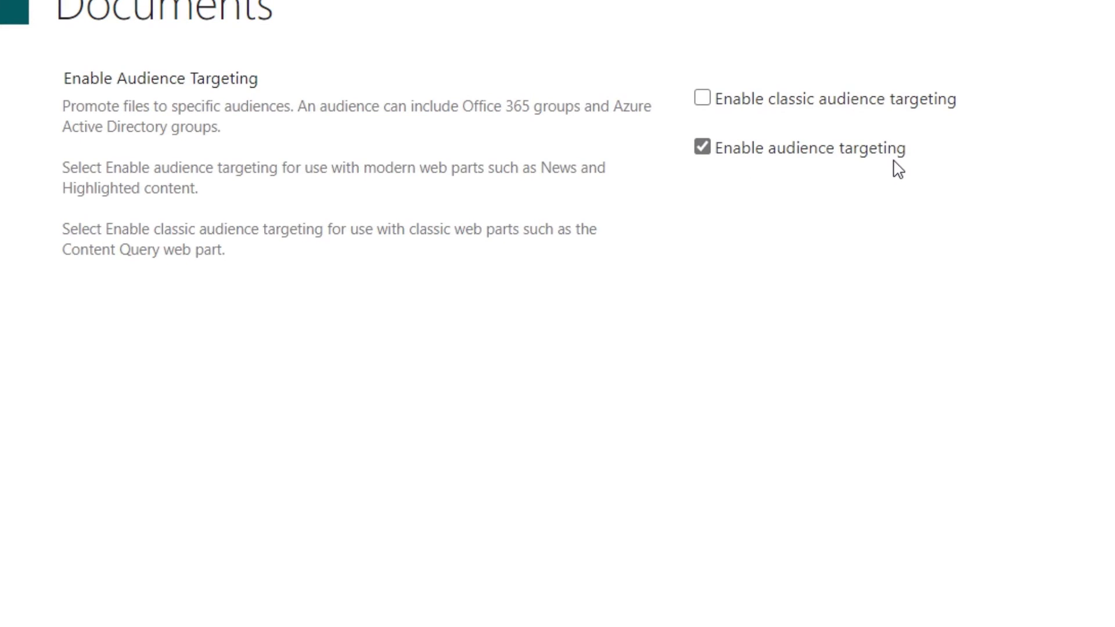
mouse_move(897, 152)
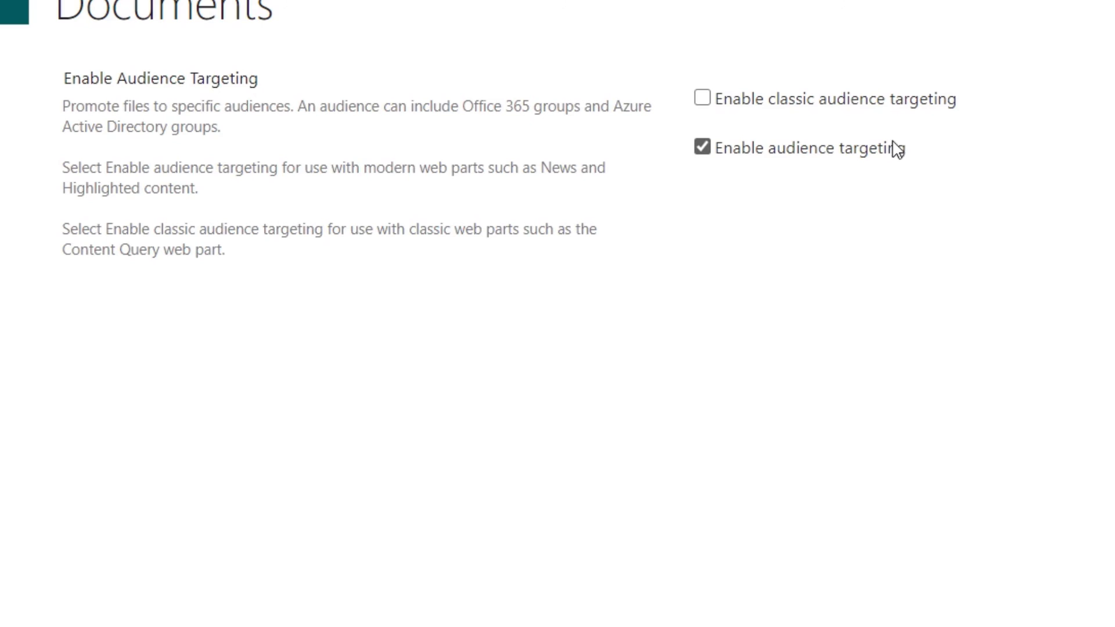
mouse_move(862, 112)
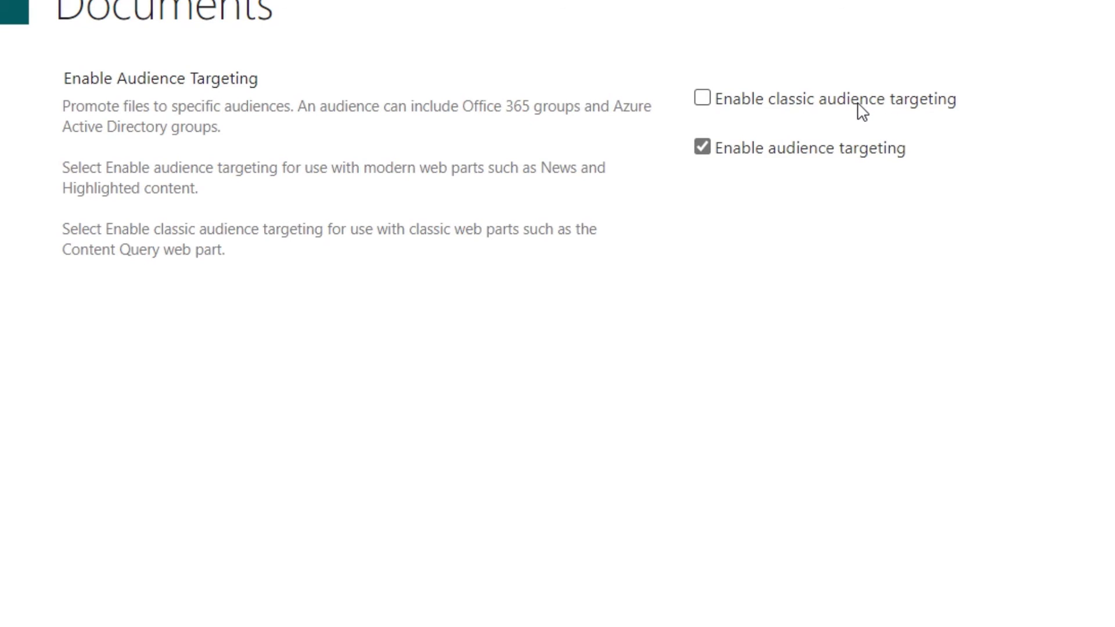
mouse_move(966, 120)
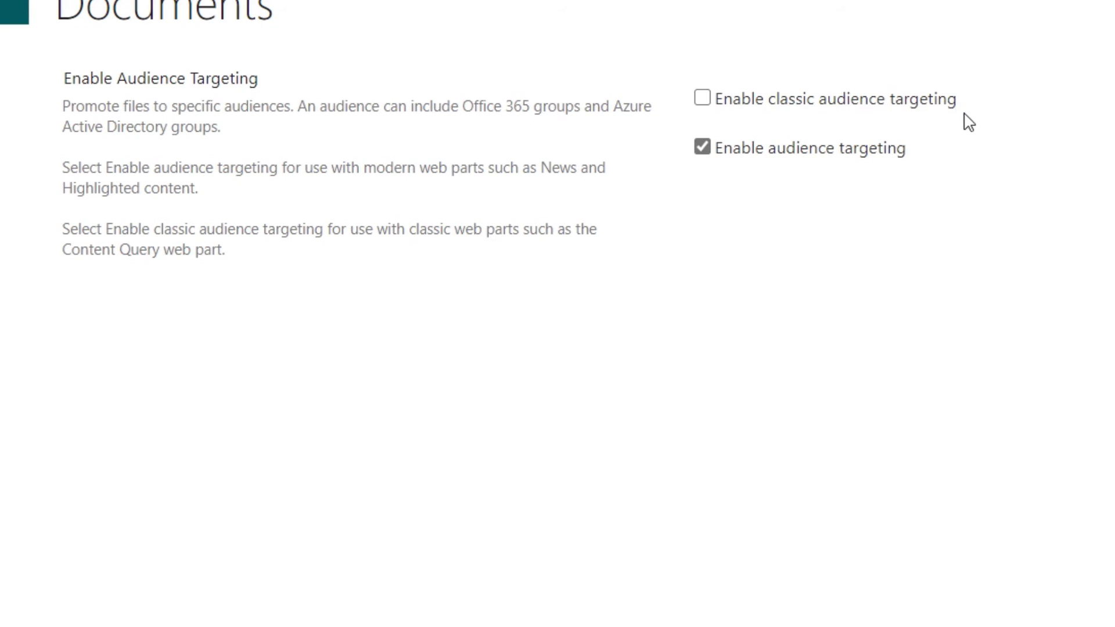